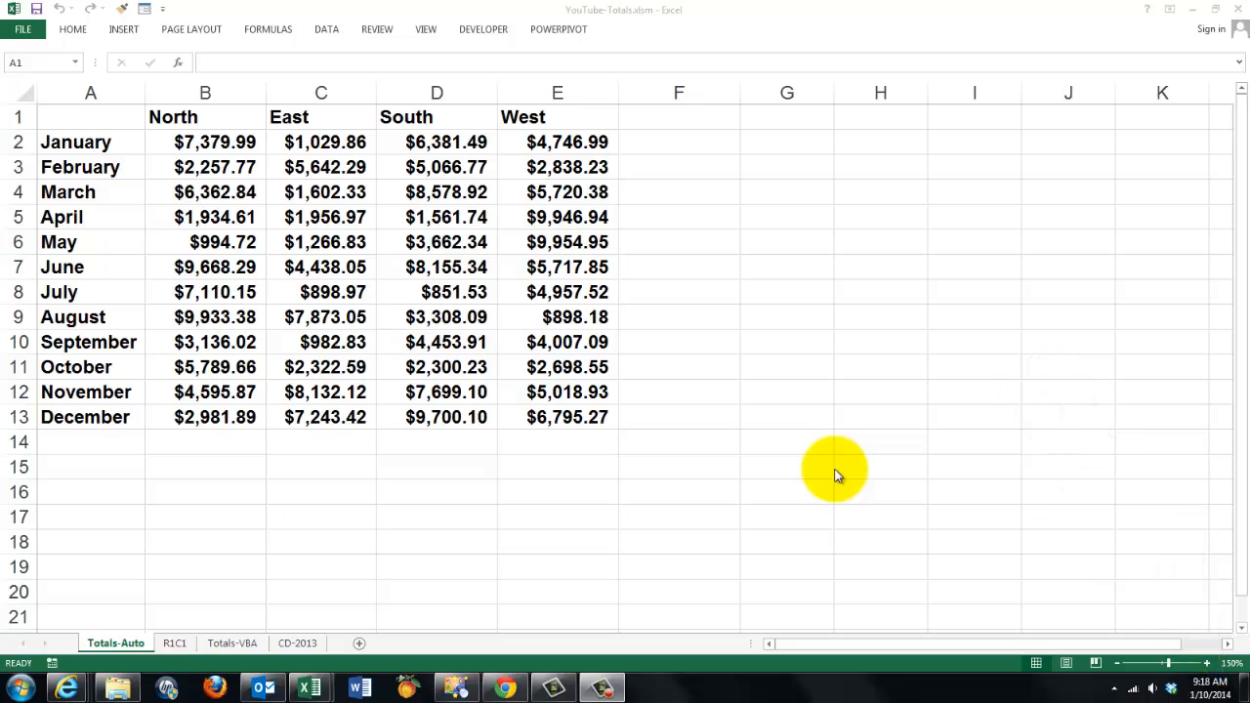
pyautogui.moveTo(809, 470)
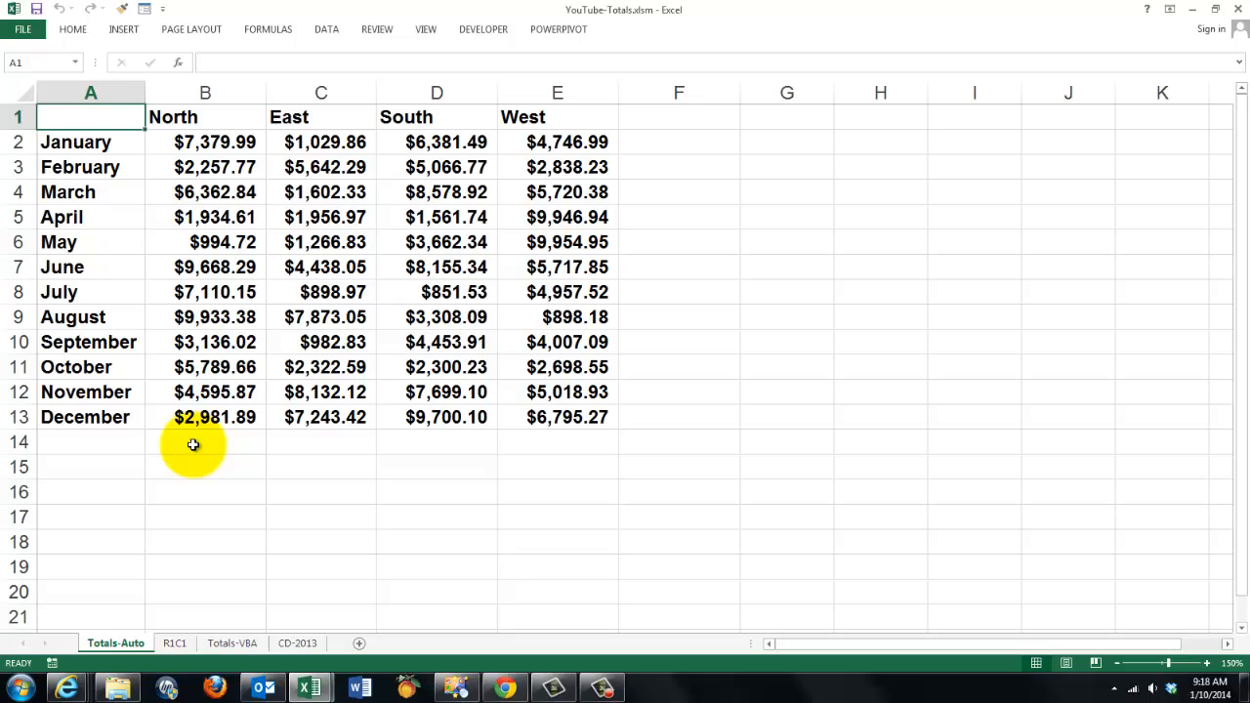
# Step: Select A1 through F14, covering the sales table plus its blank total row and column
pyautogui.click(205, 441)
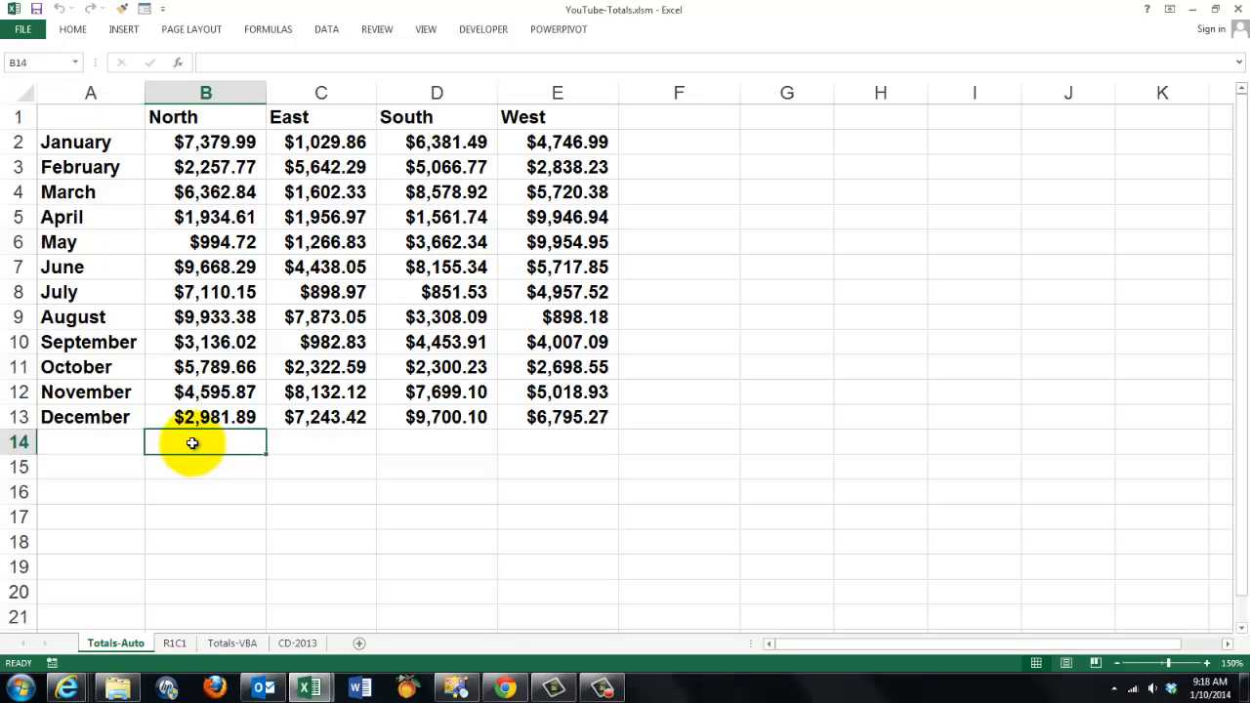
pyautogui.moveTo(597, 459)
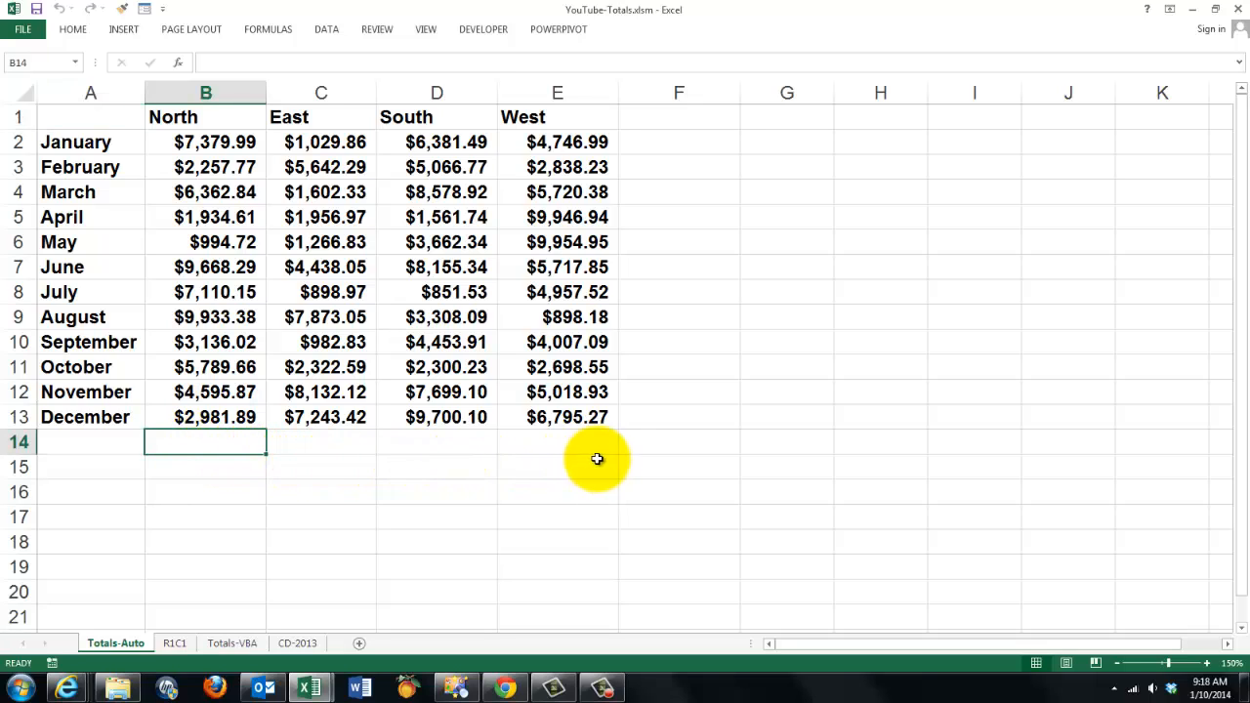
pyautogui.moveTo(665, 141)
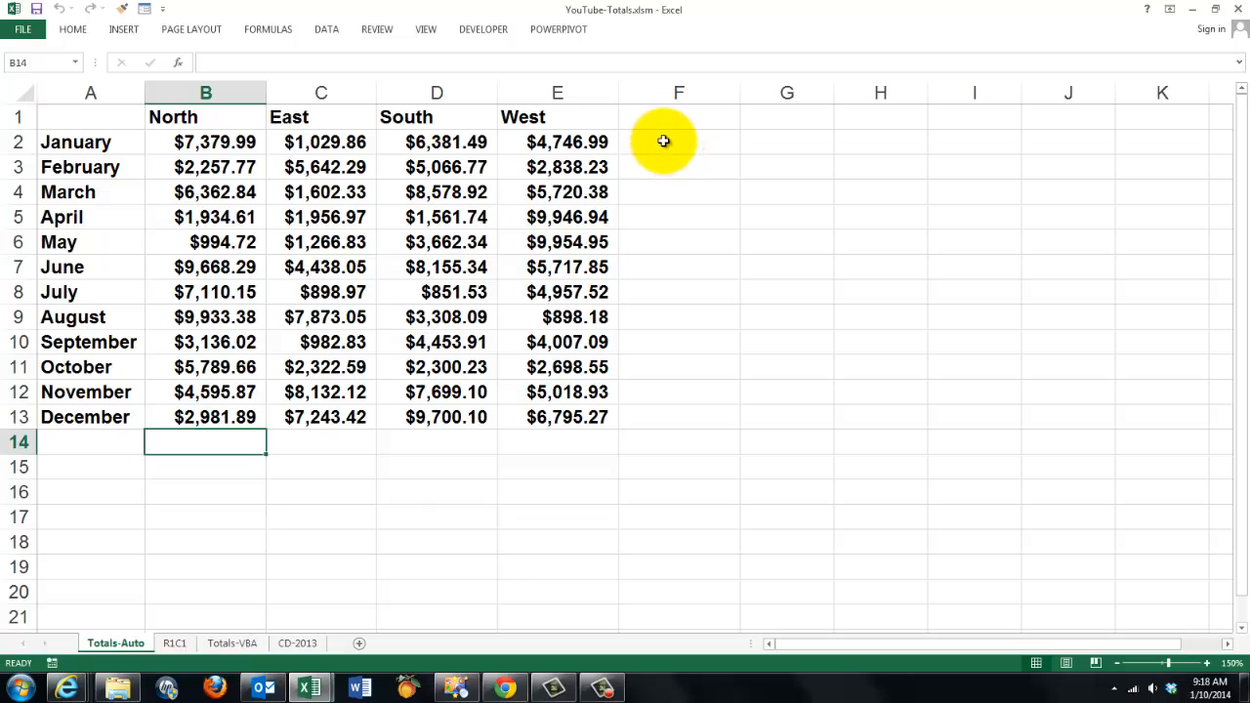
pyautogui.click(679, 142)
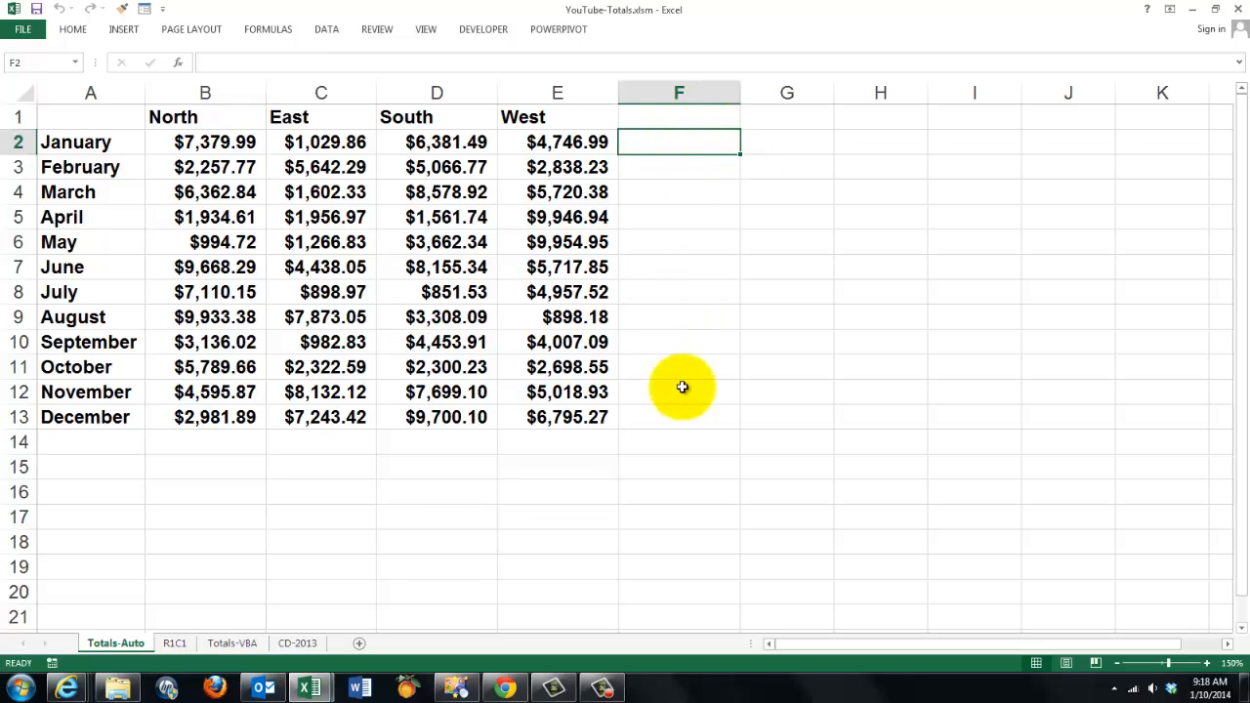
pyautogui.moveTo(91, 119)
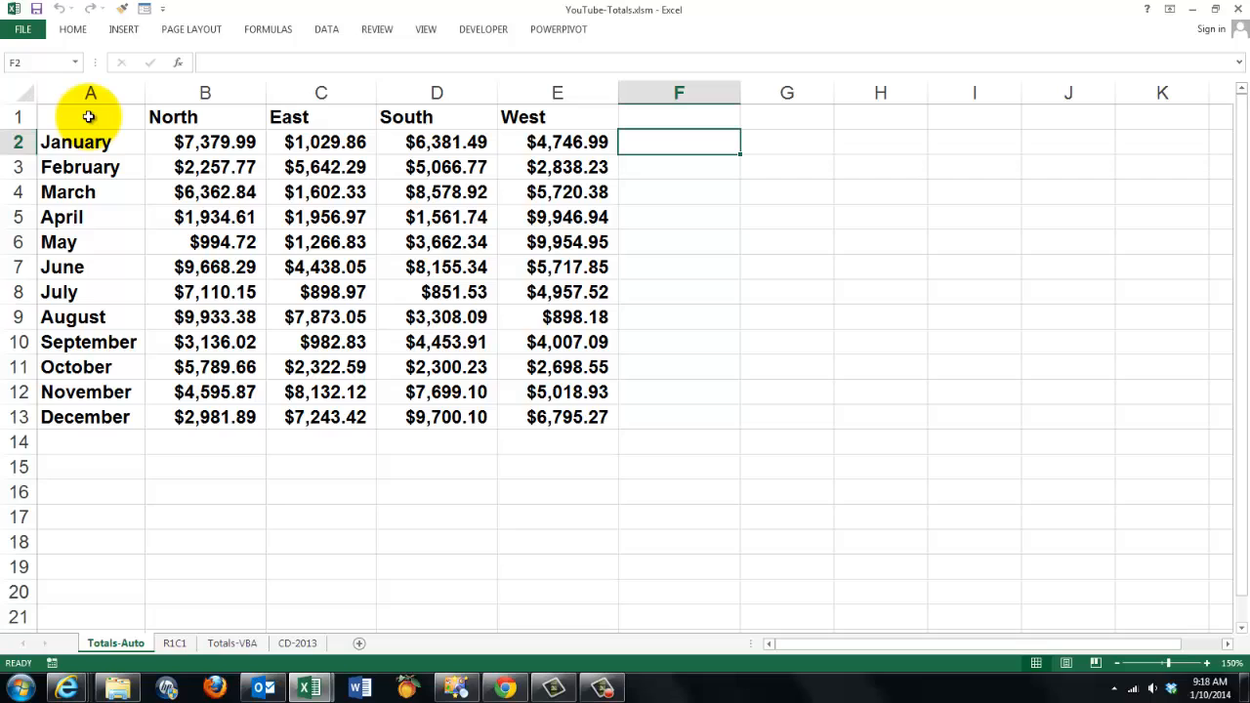
pyautogui.click(90, 116)
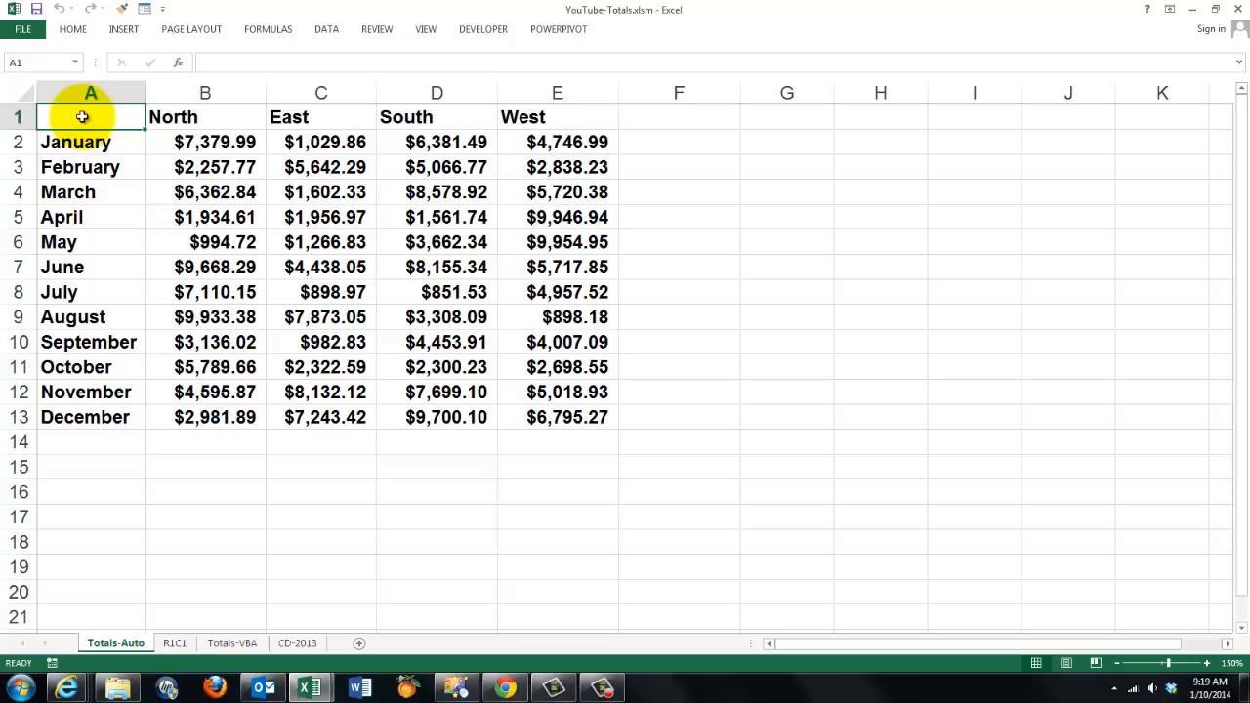
pyautogui.moveTo(90, 116); pyautogui.dragTo(91, 417)
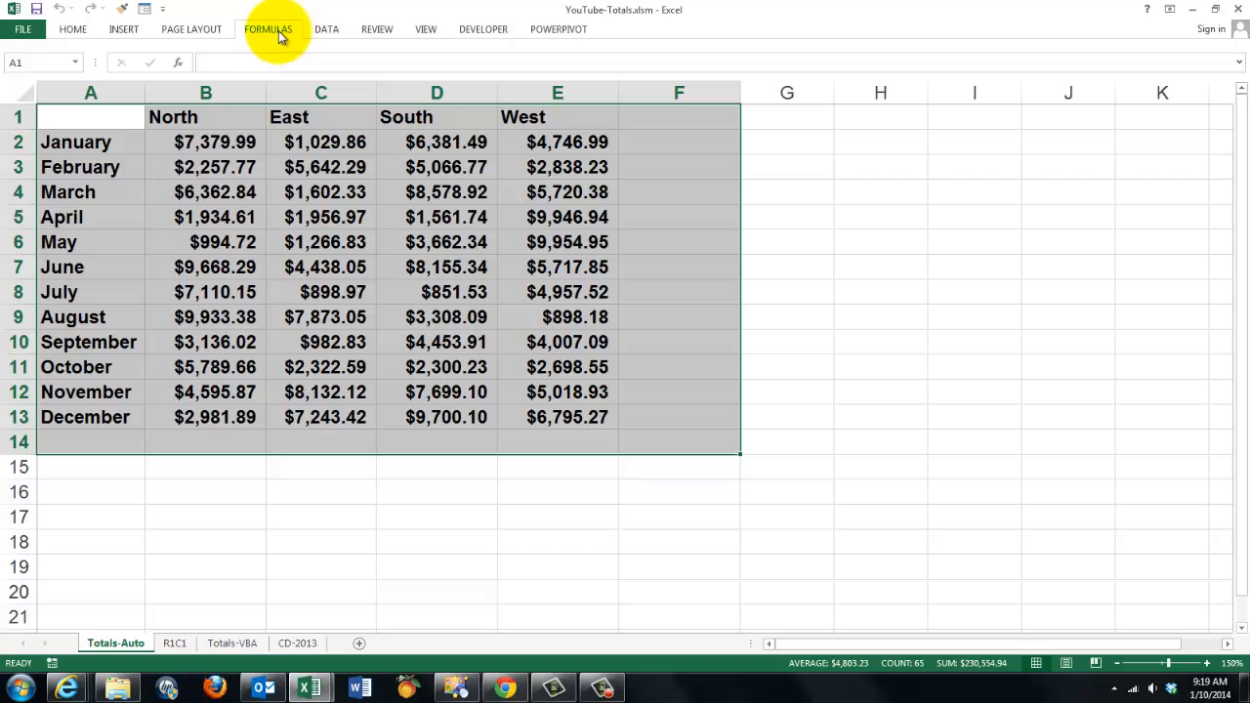
# Step: Apply AutoSum from the Formulas tab to total row 14 and column F, reaching $230,554.94
pyautogui.click(268, 28)
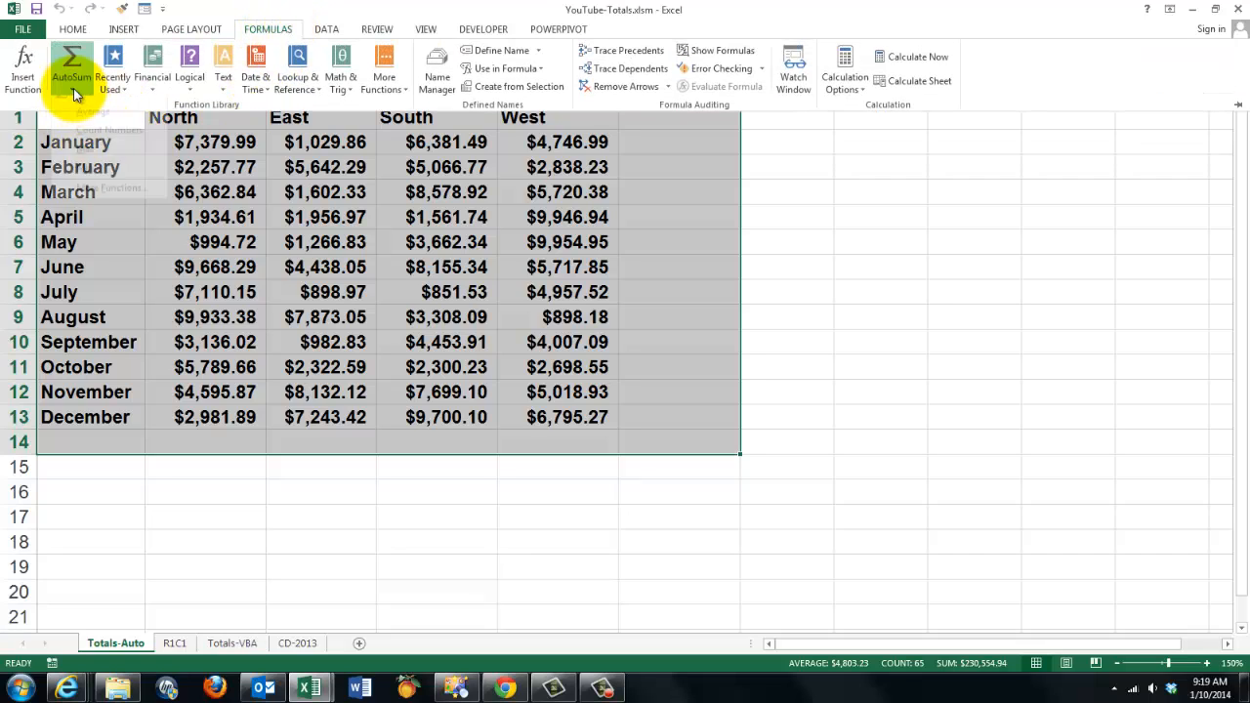
pyautogui.click(70, 68)
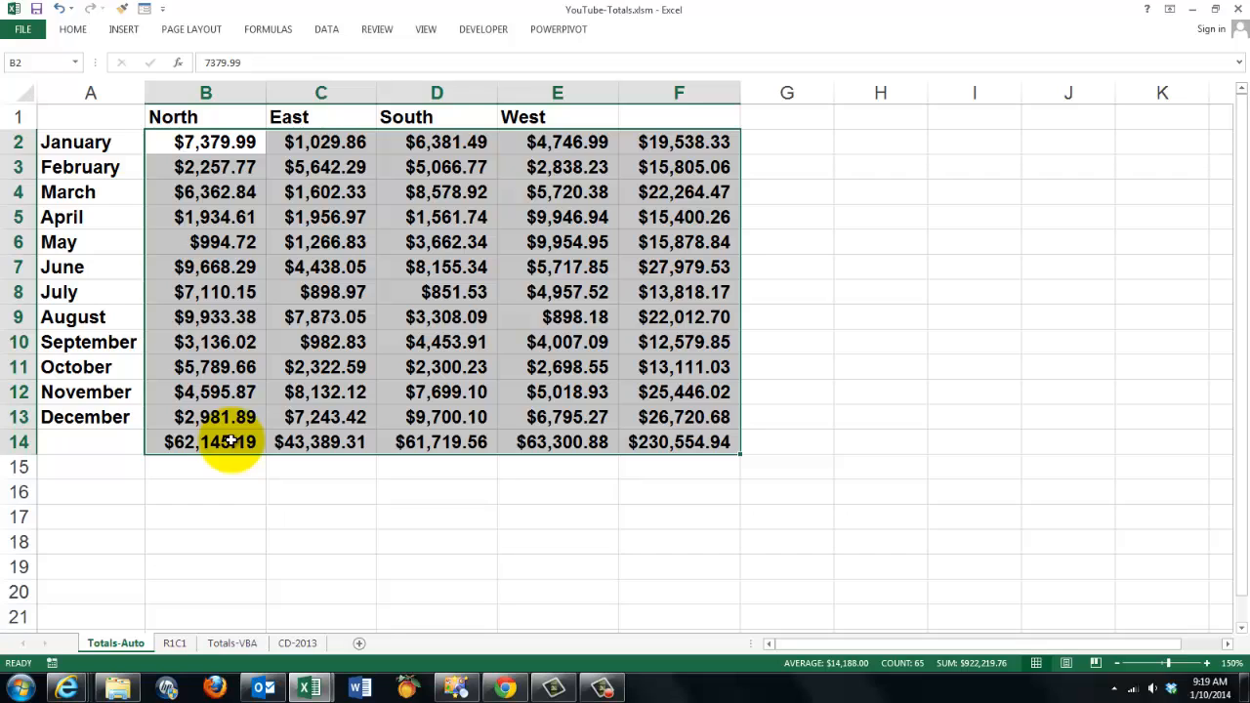
pyautogui.moveTo(229, 337)
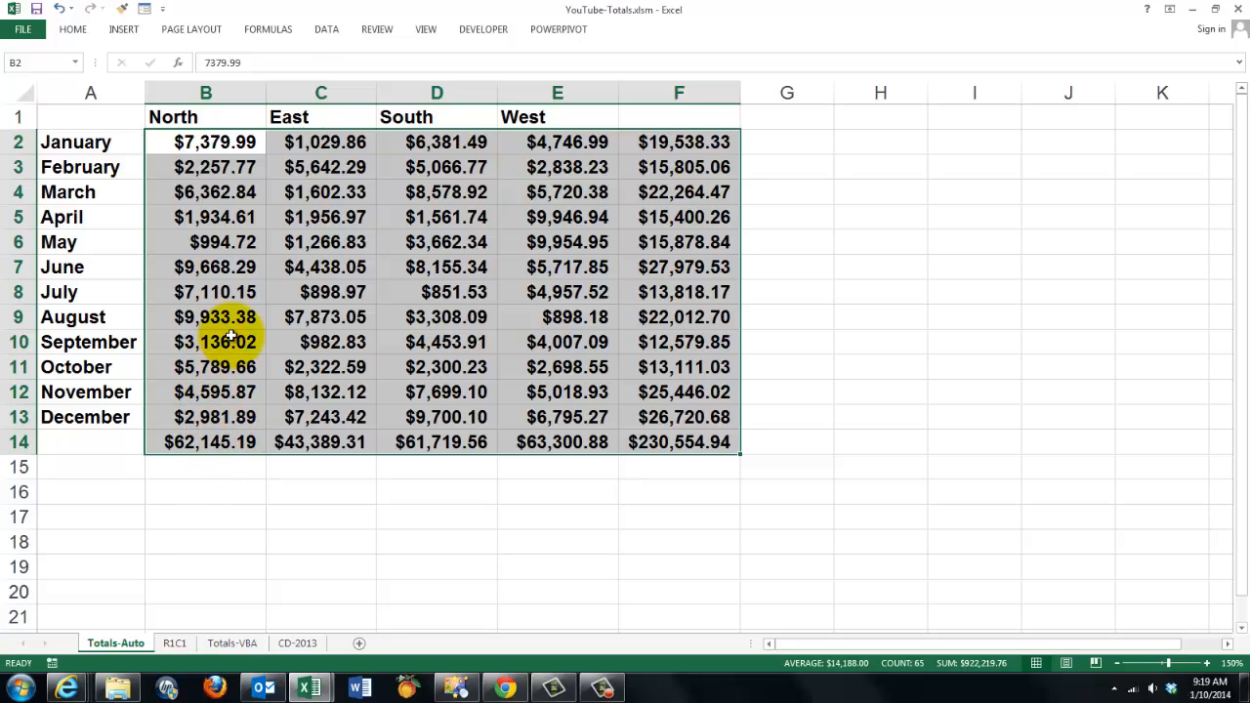
pyautogui.moveTo(227, 320)
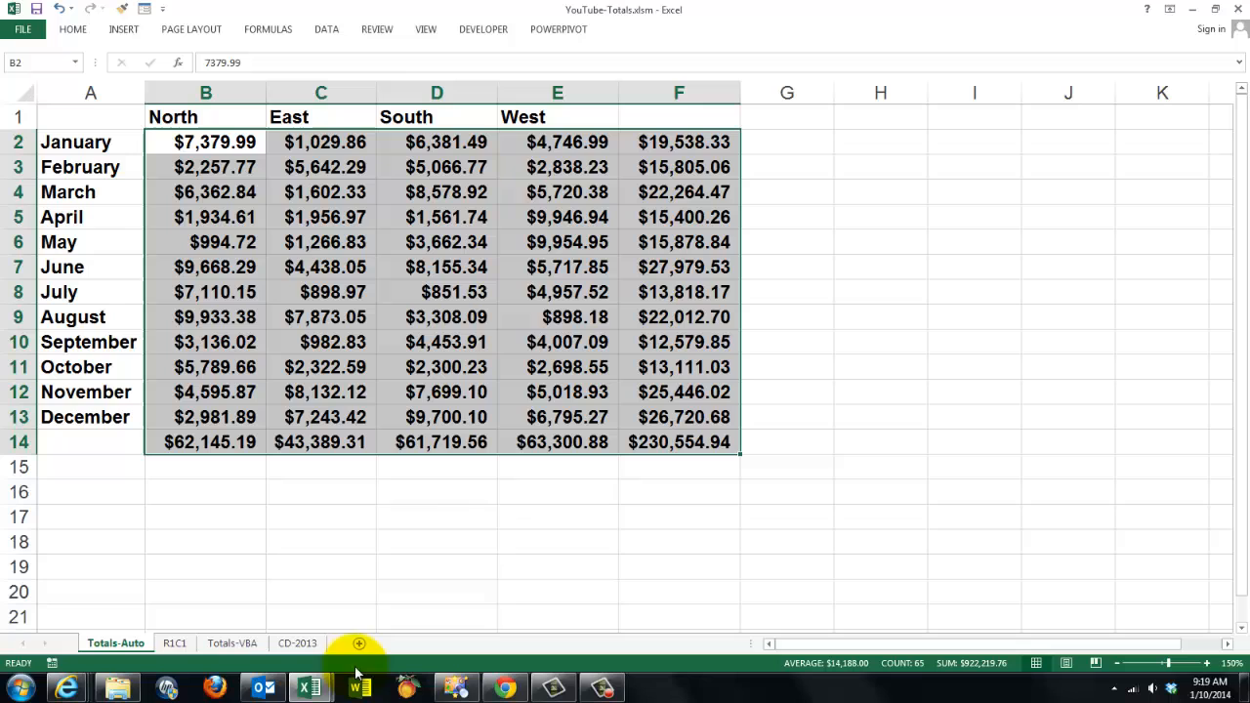
pyautogui.moveTo(404, 597)
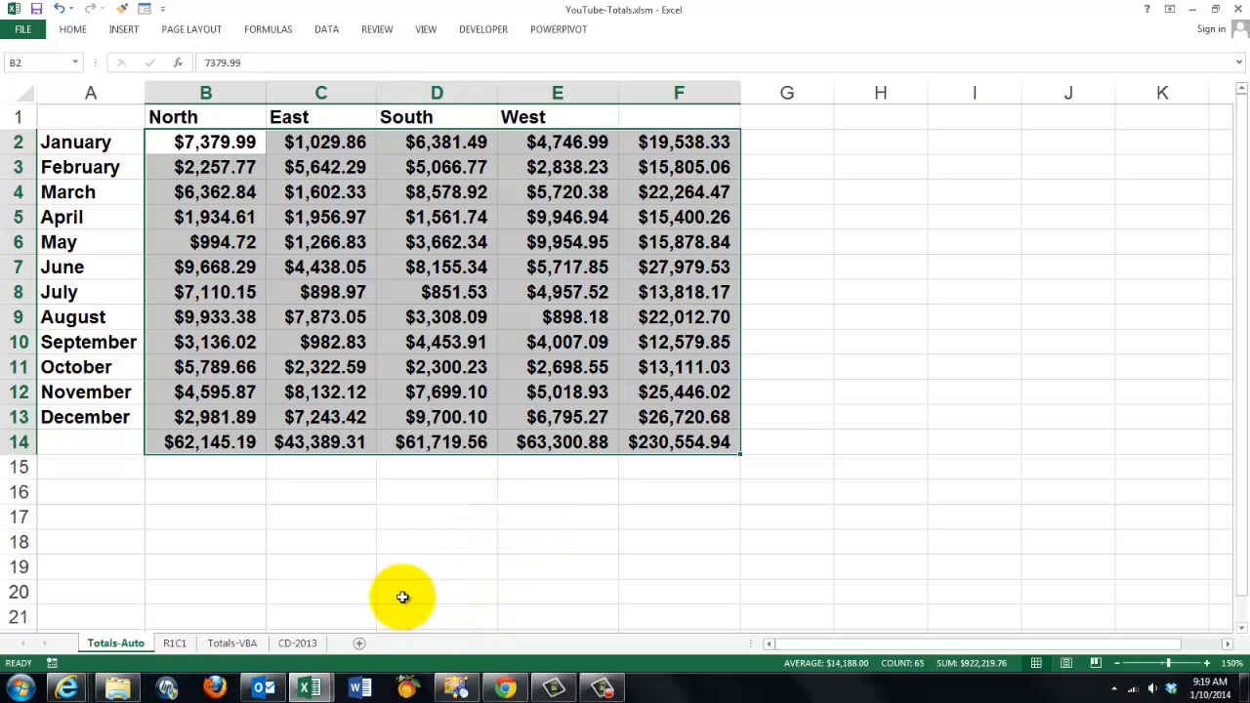
# Step: Show the R1C1 sheet explaining references from active cell B11, like SUM(R2C:R[-1]C)
pyautogui.click(175, 643)
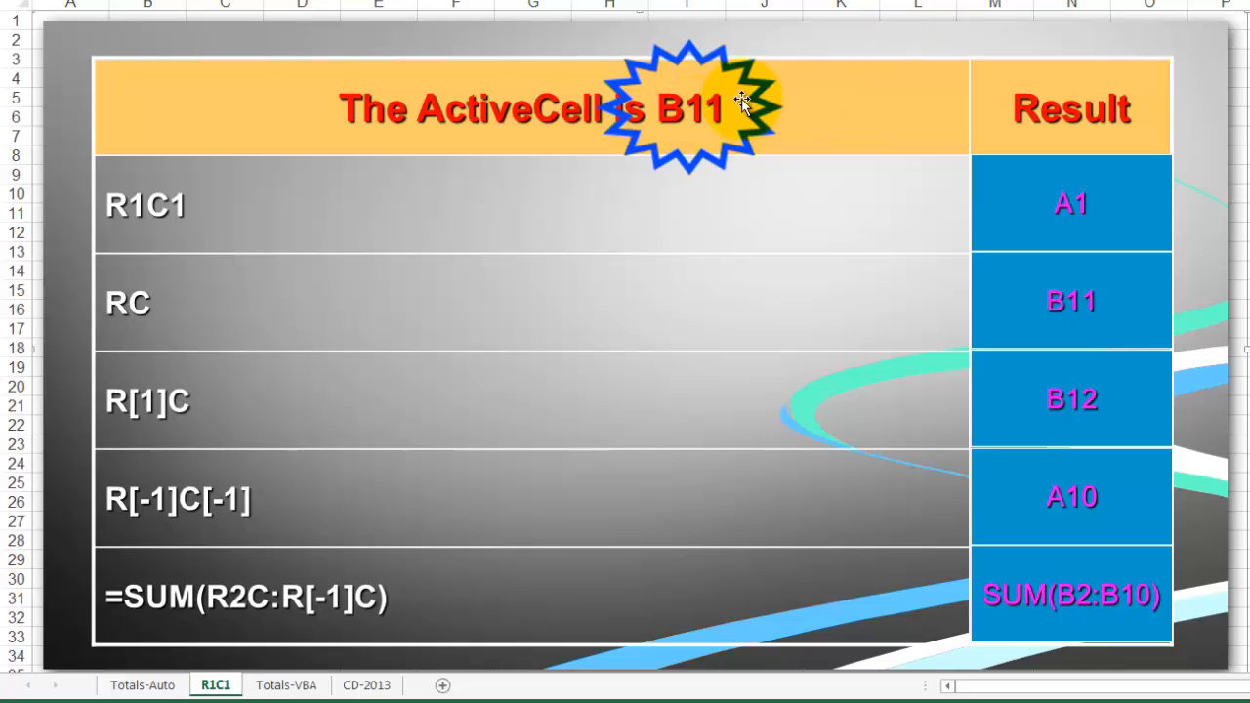
pyautogui.moveTo(192, 269)
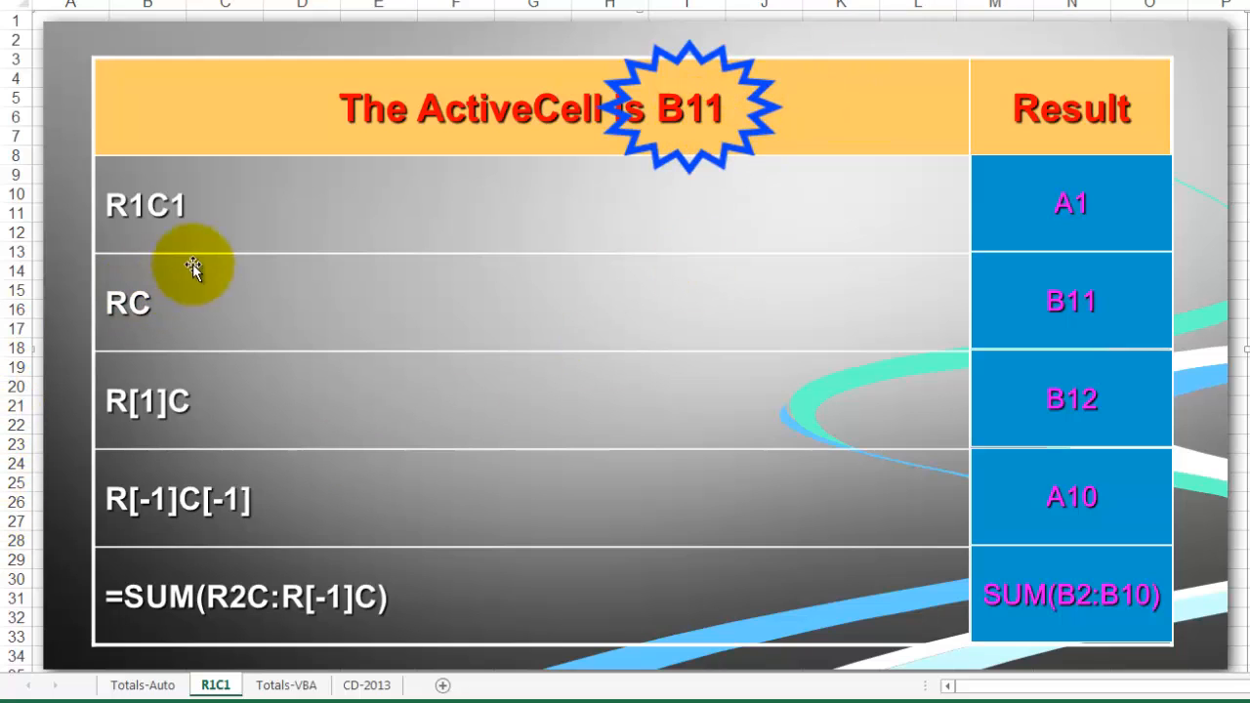
pyautogui.moveTo(174, 205)
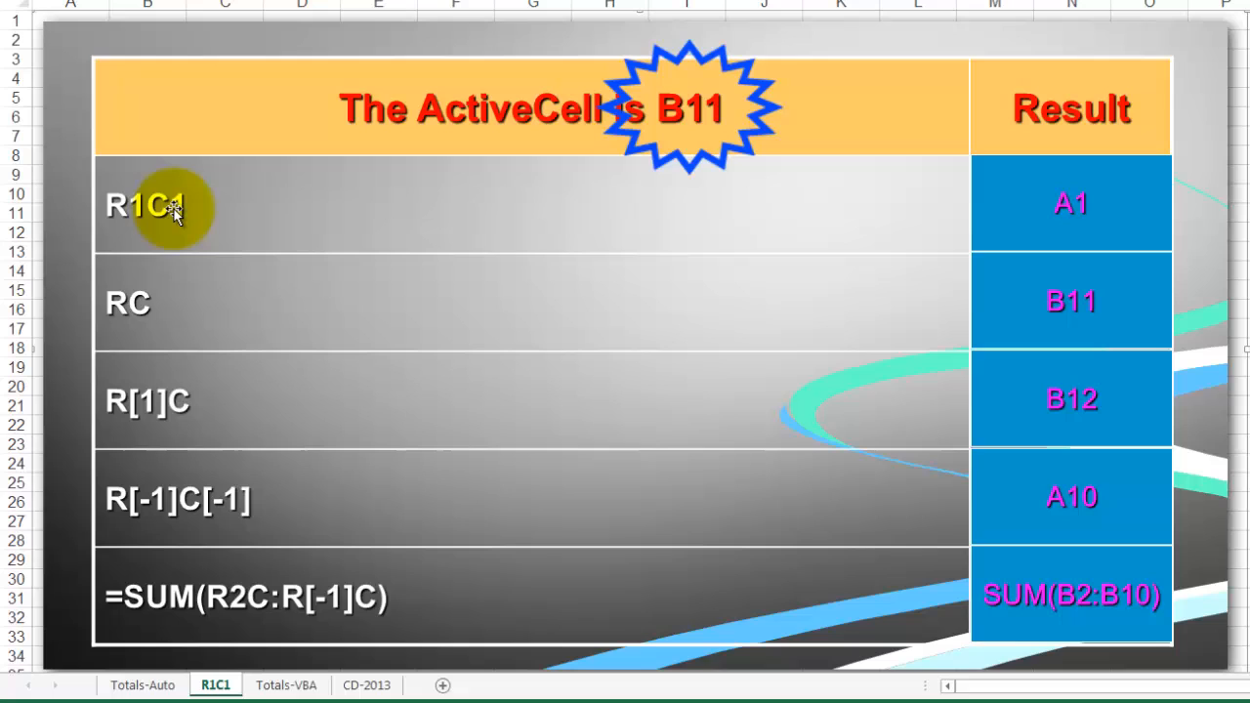
pyautogui.moveTo(723, 213)
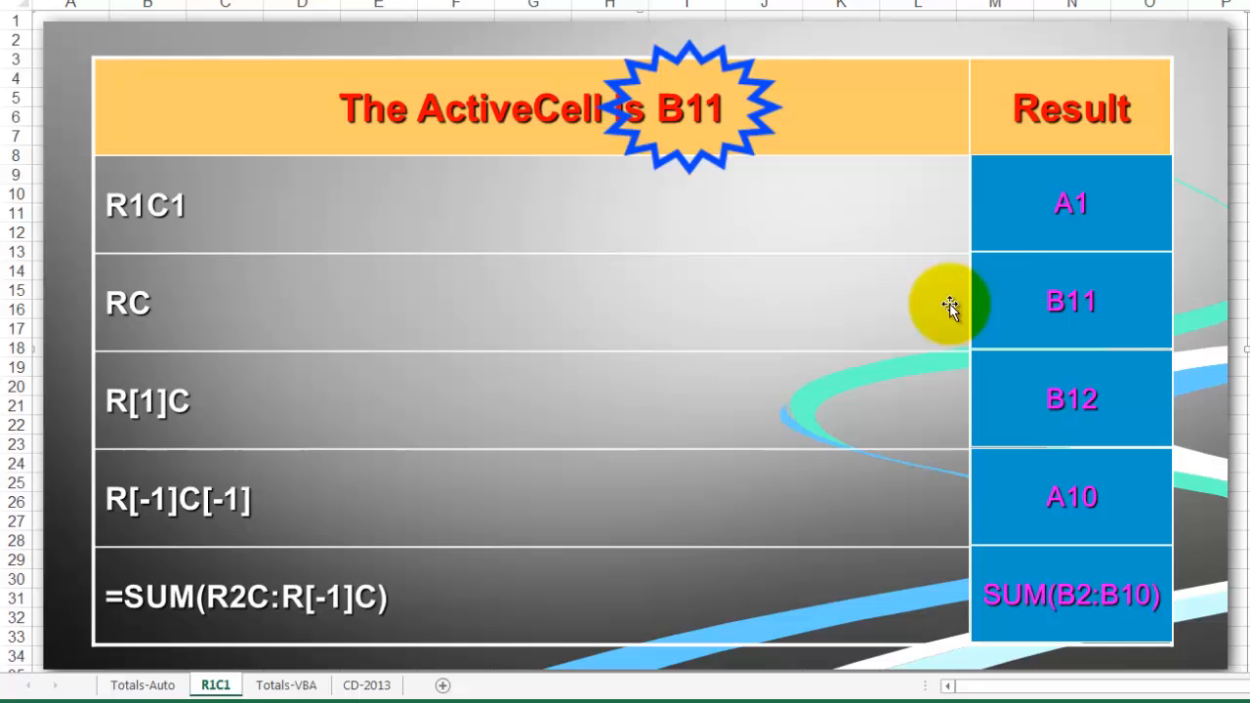
pyautogui.moveTo(127, 400)
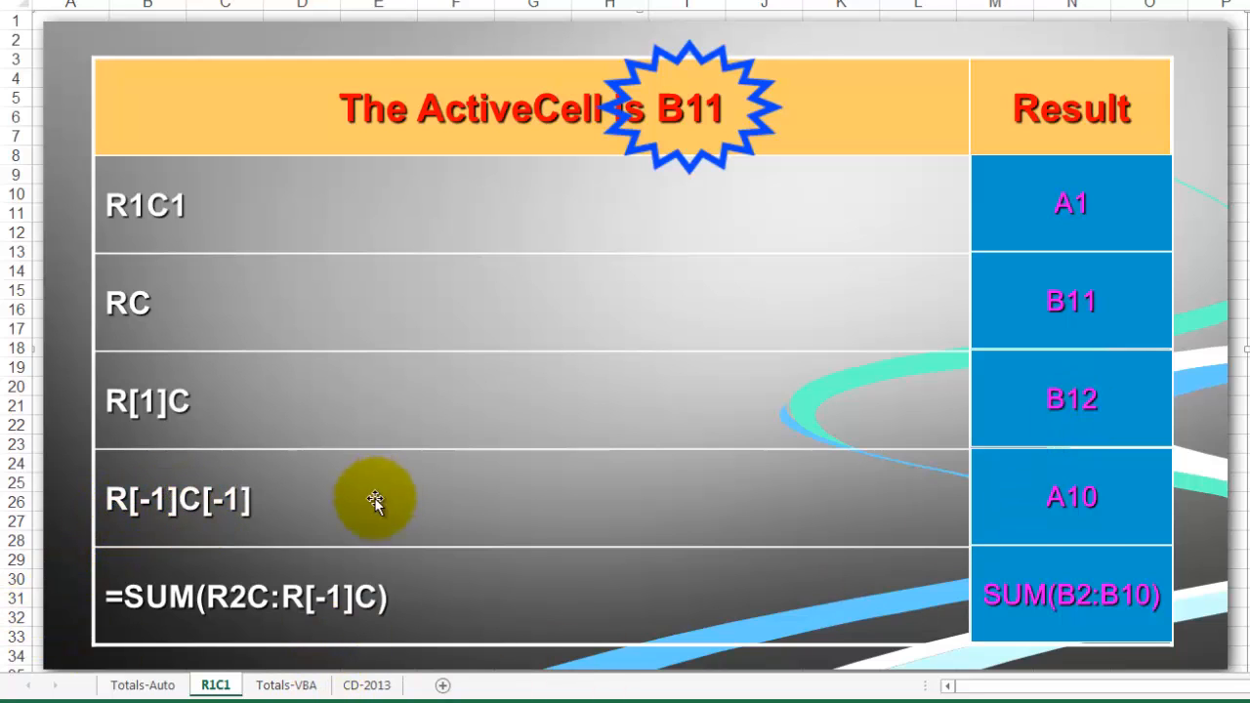
pyautogui.moveTo(1060, 528)
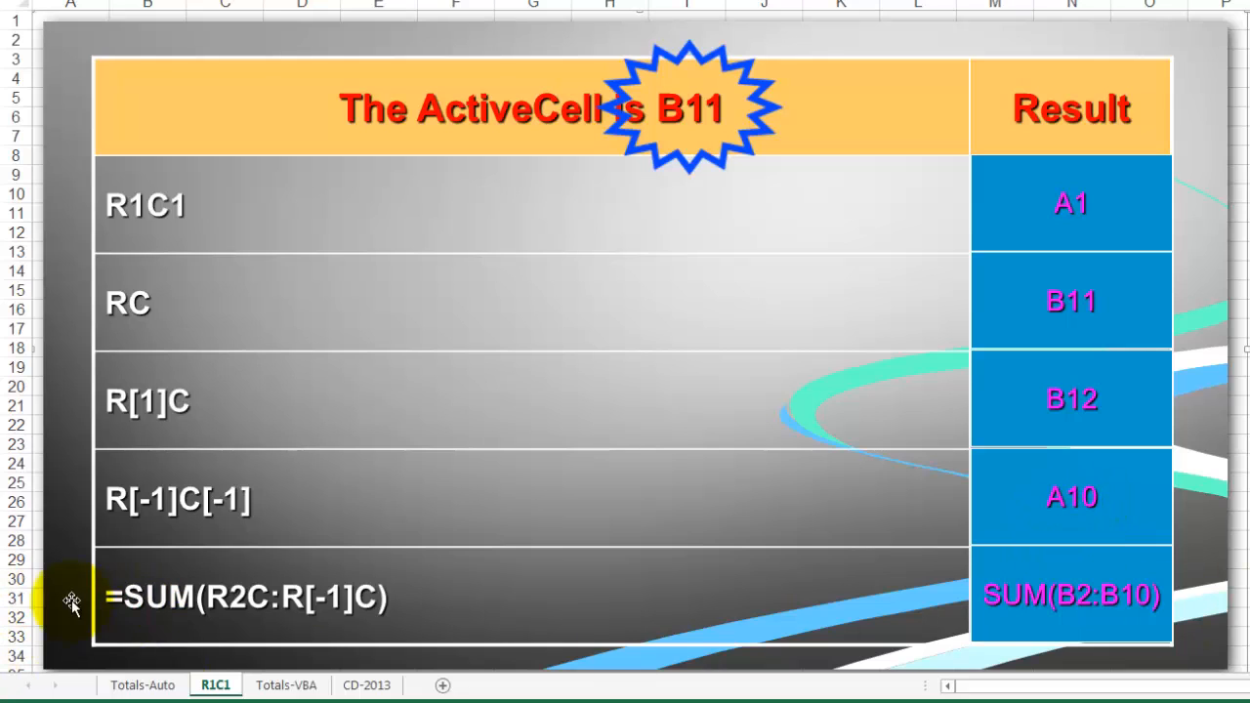
pyautogui.moveTo(288, 606)
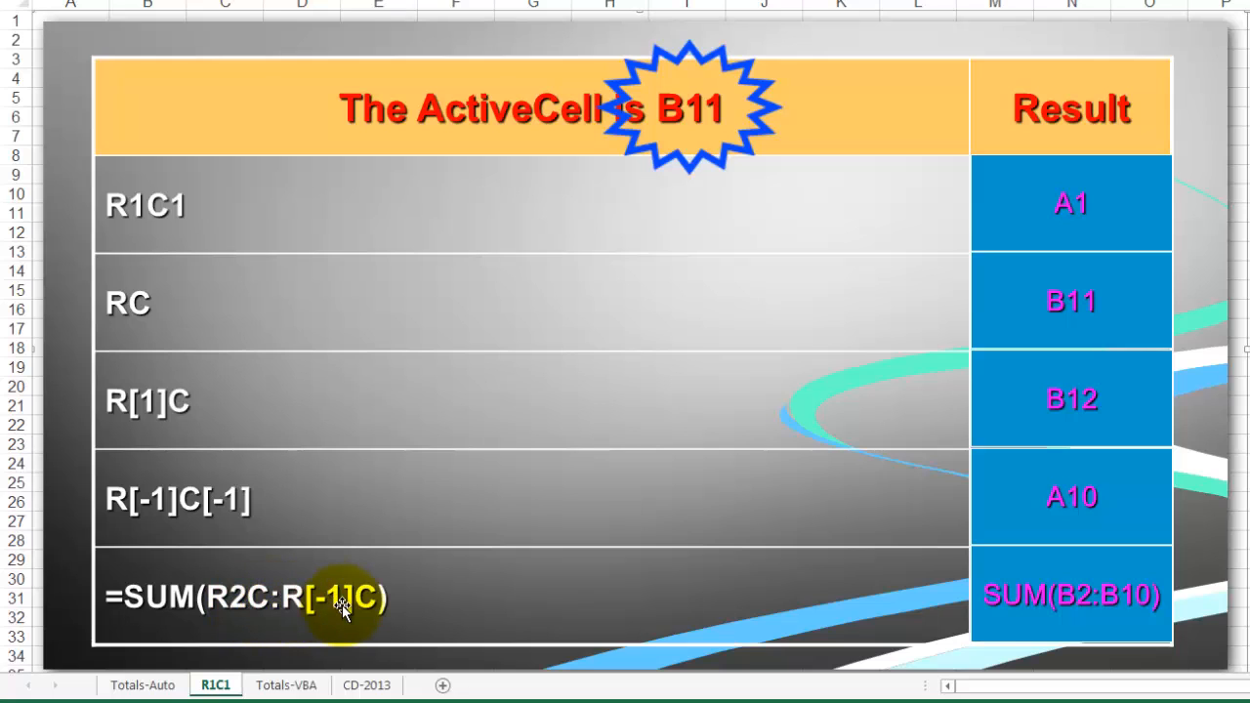
pyautogui.moveTo(606, 407)
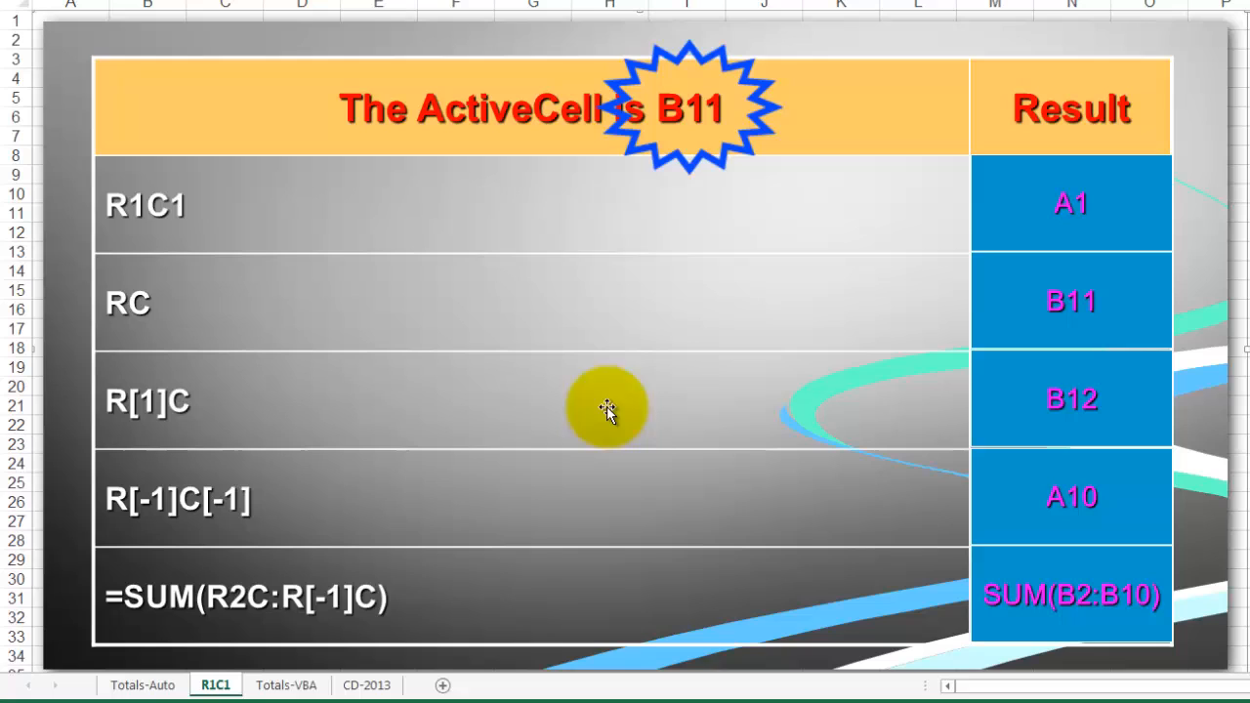
pyautogui.moveTo(1158, 620)
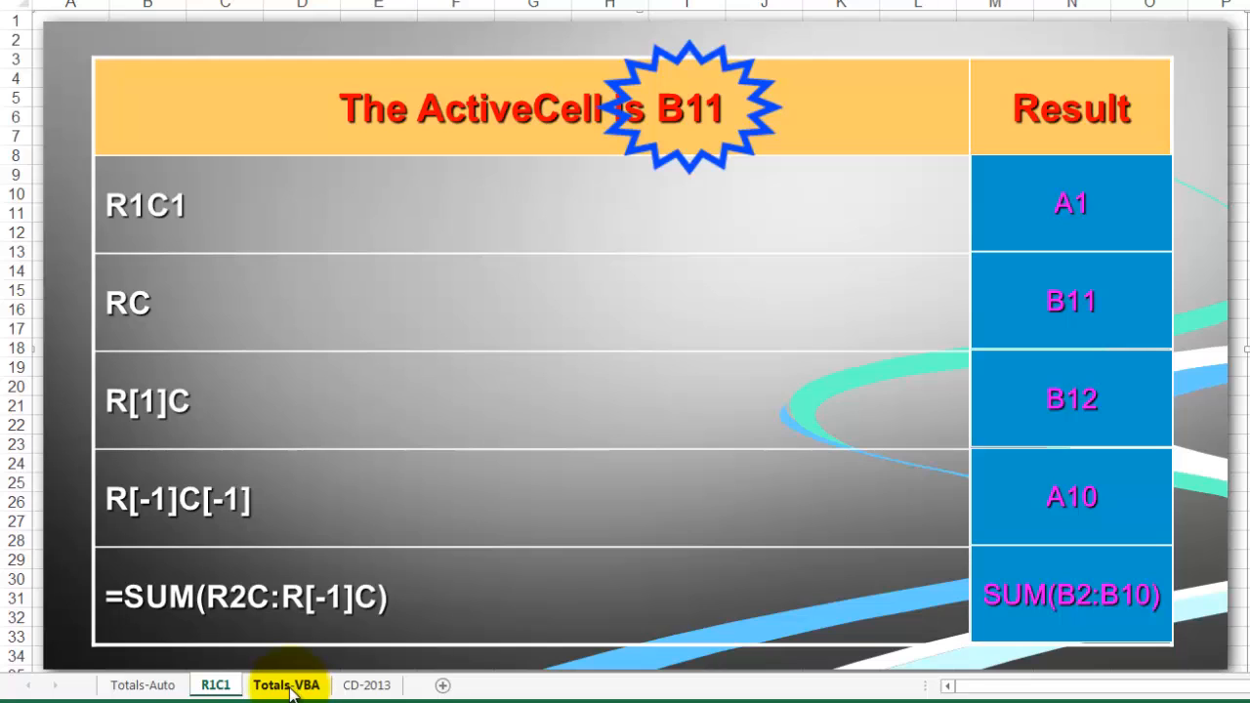
# Step: Return to the Totals-VBA sheet with the untotaled North/East/South/West monthly sales table
pyautogui.click(286, 684)
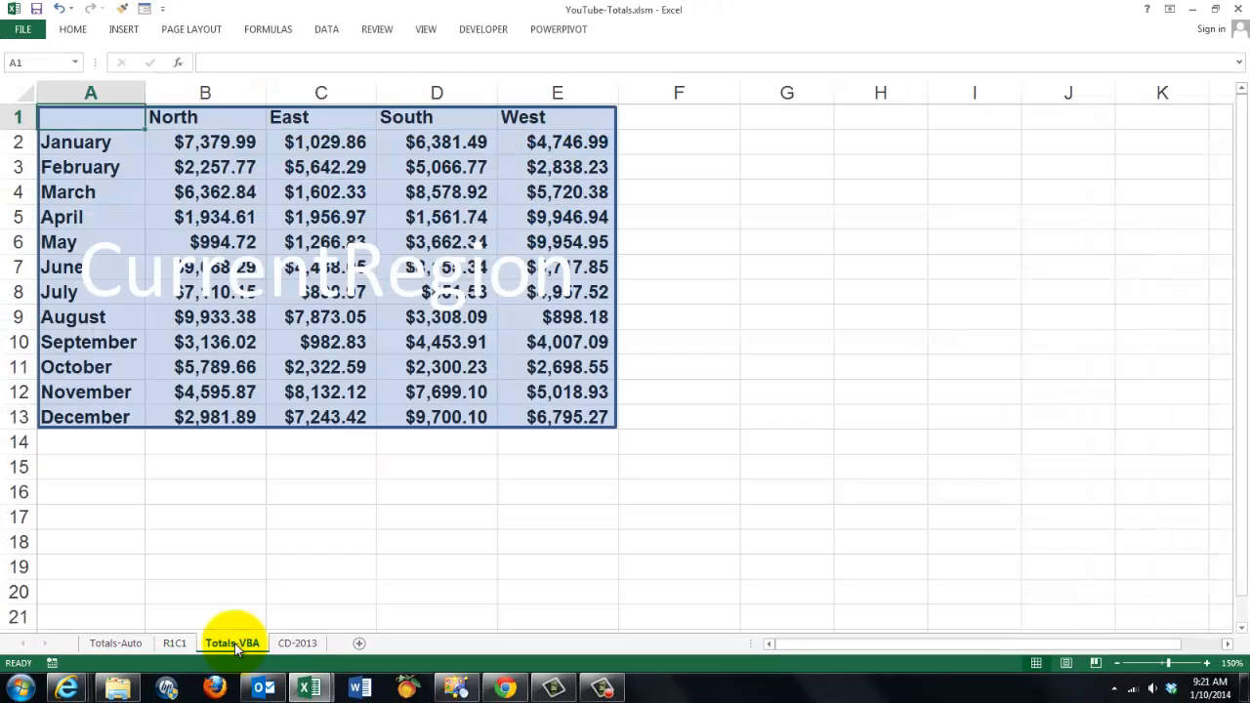
pyautogui.moveTo(395, 447)
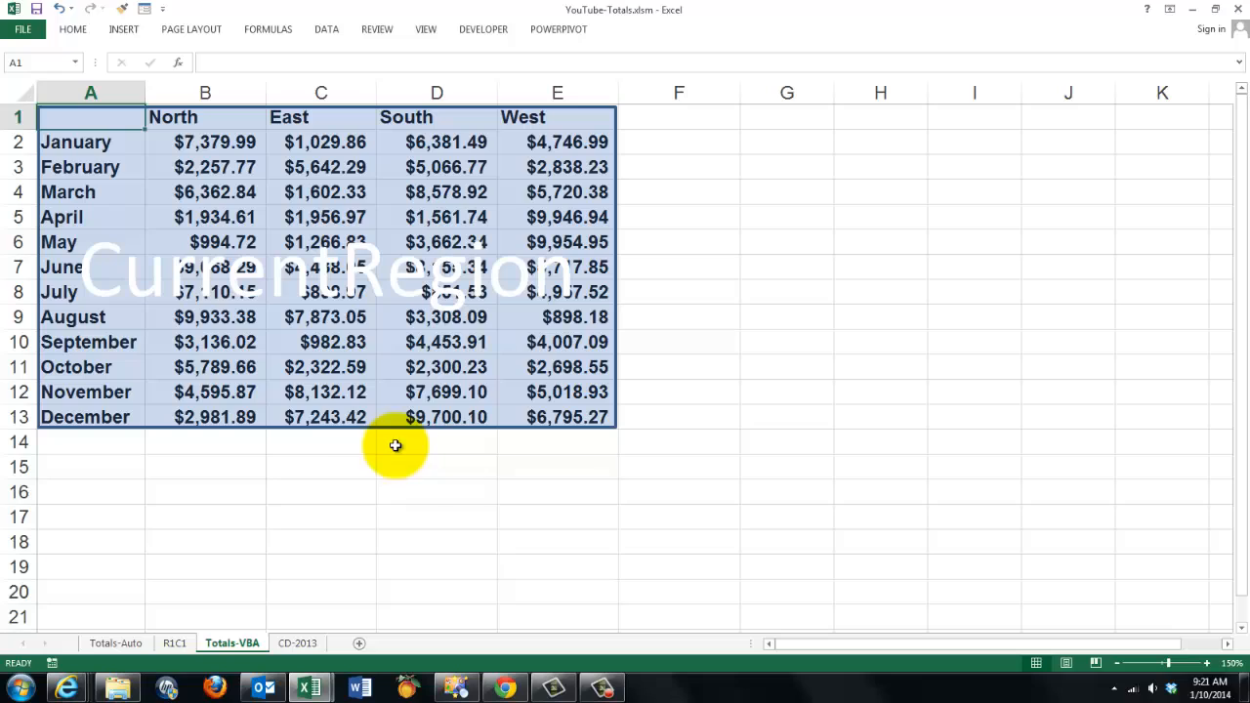
pyautogui.moveTo(267, 457)
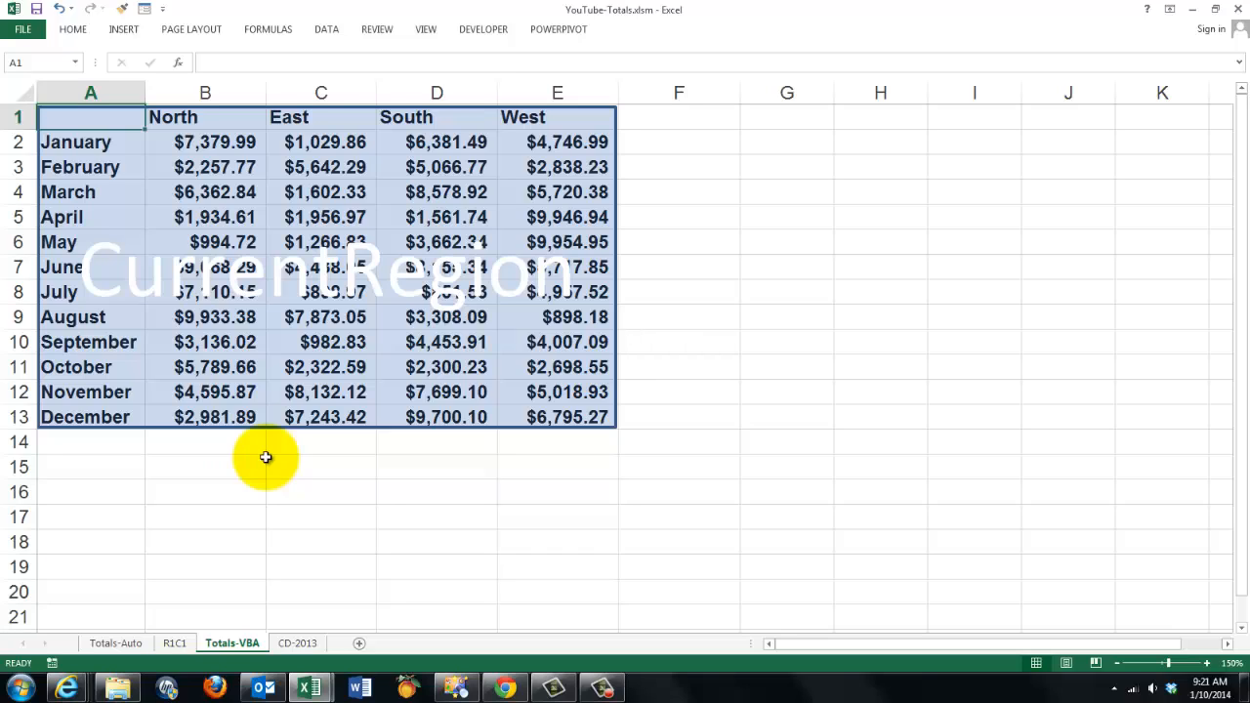
pyautogui.moveTo(366, 571)
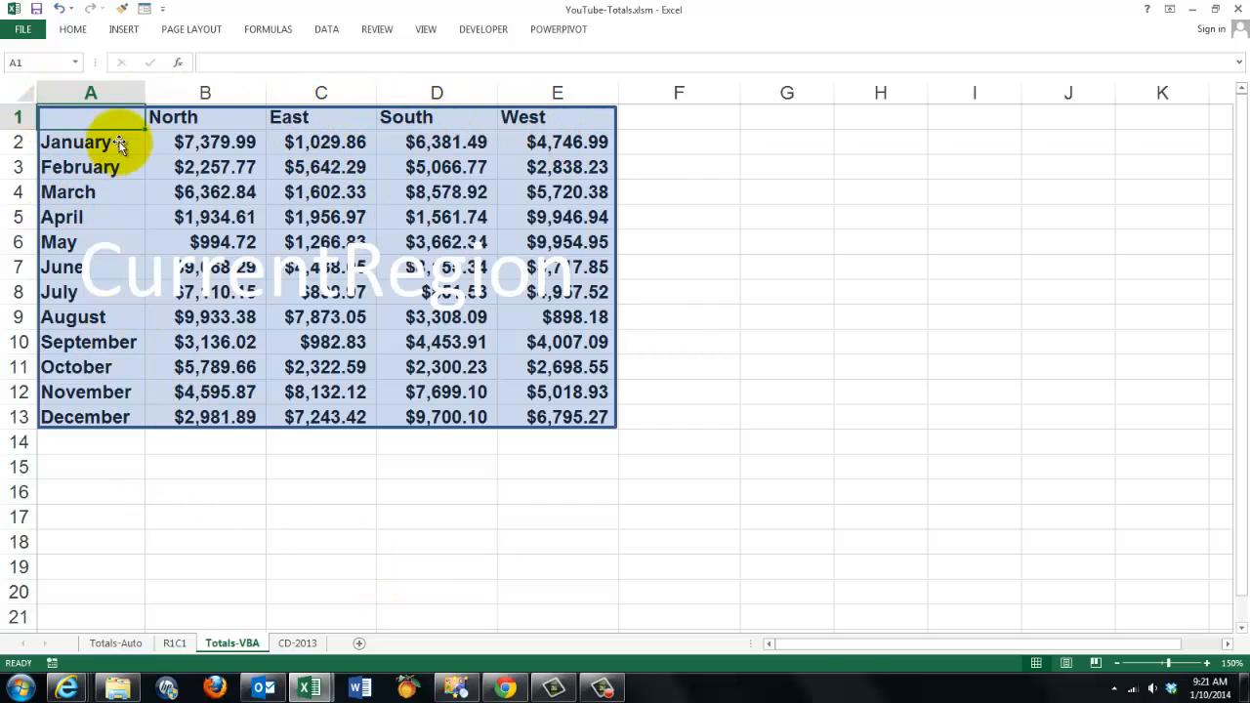
pyautogui.moveTo(166, 470)
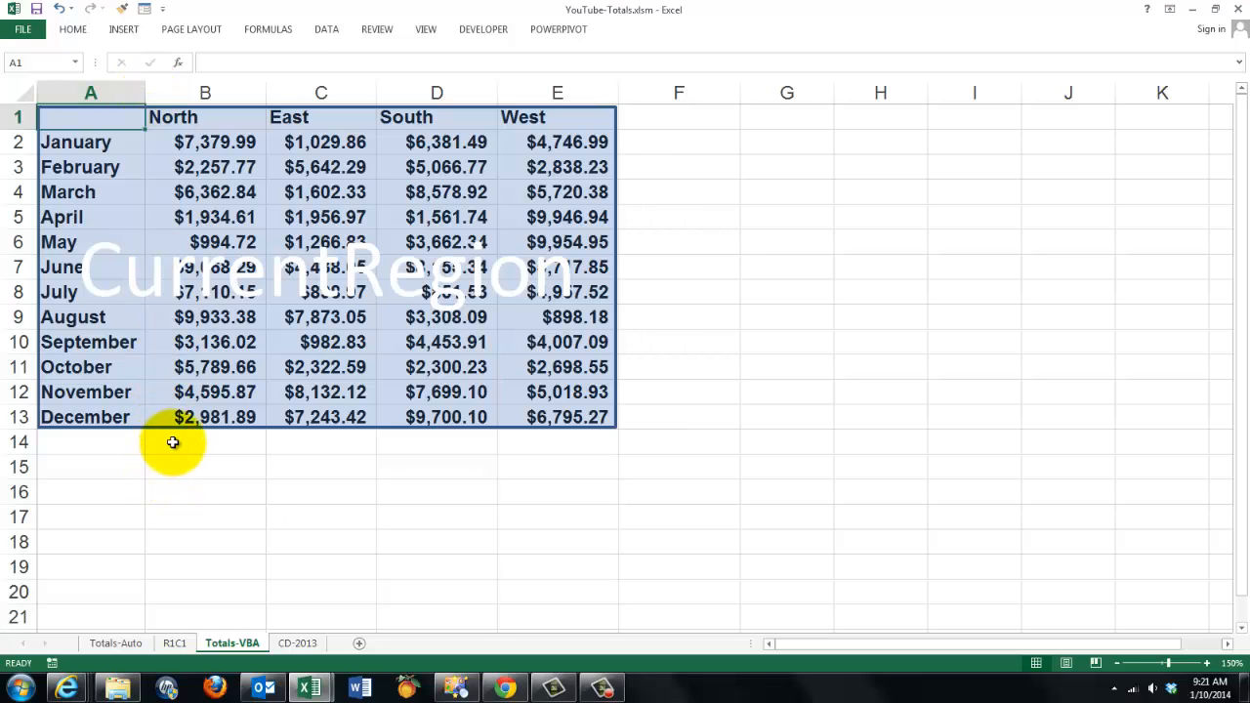
pyautogui.moveTo(754, 285)
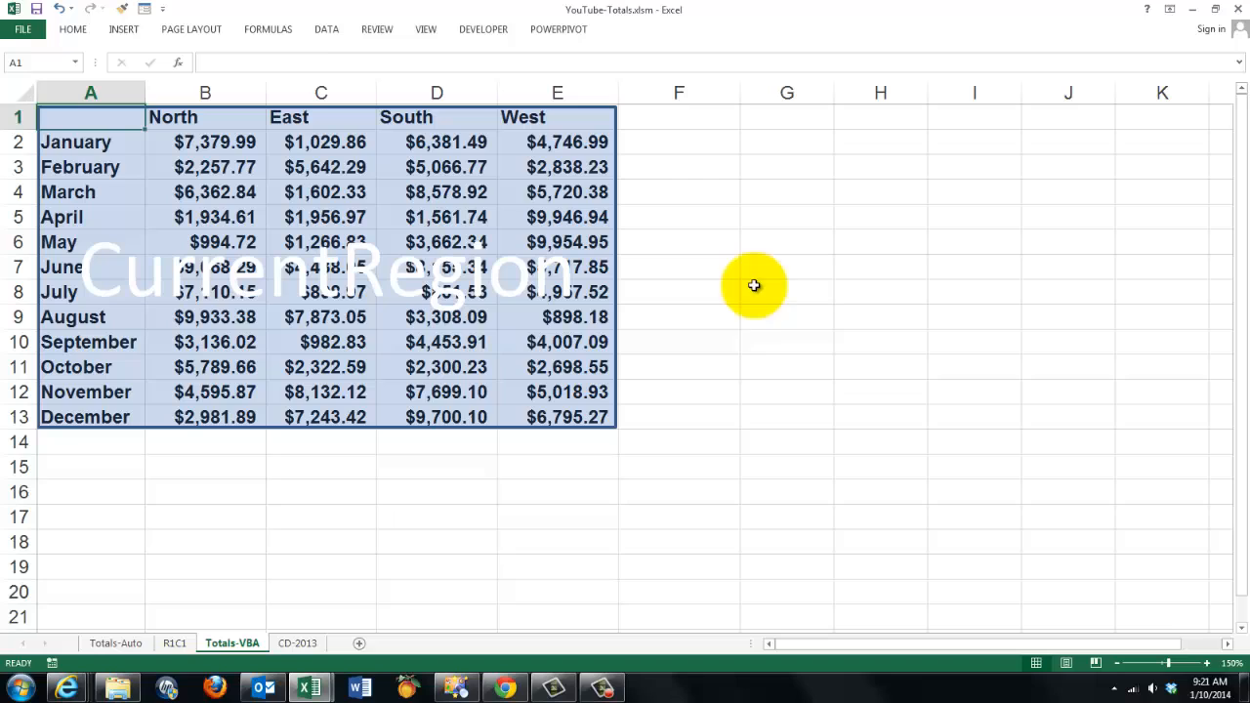
pyautogui.moveTo(796, 394)
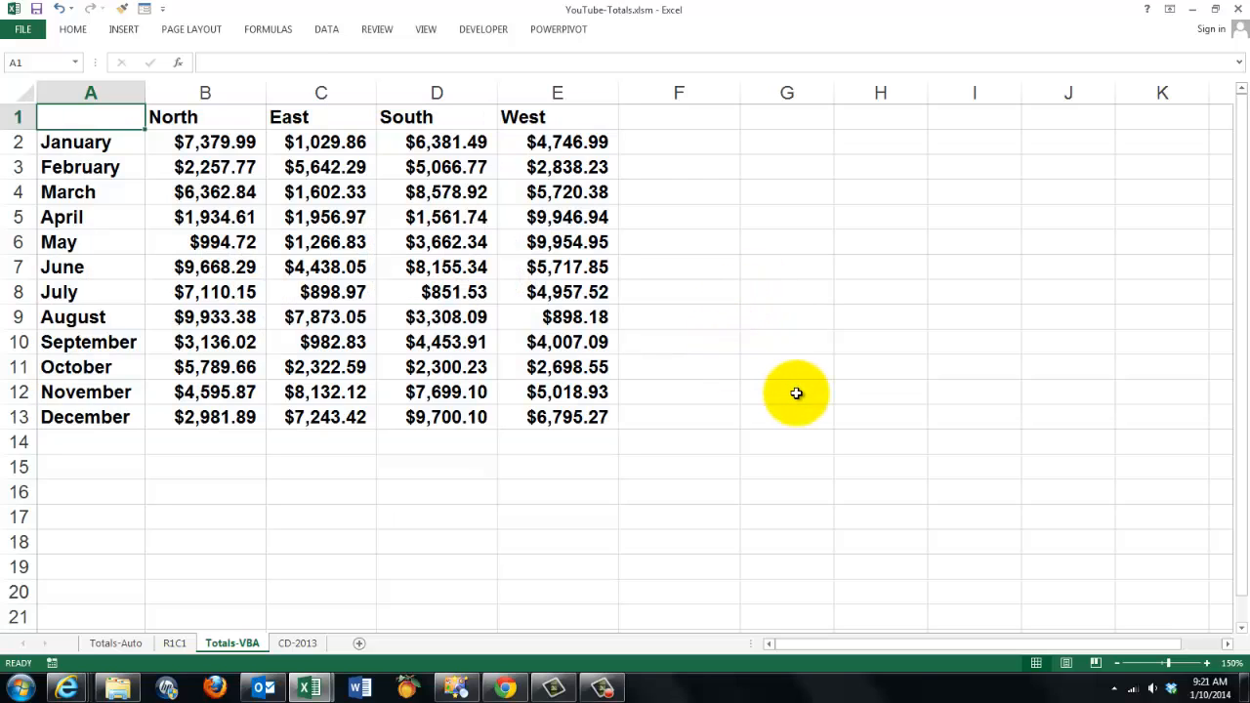
pyautogui.moveTo(413, 417)
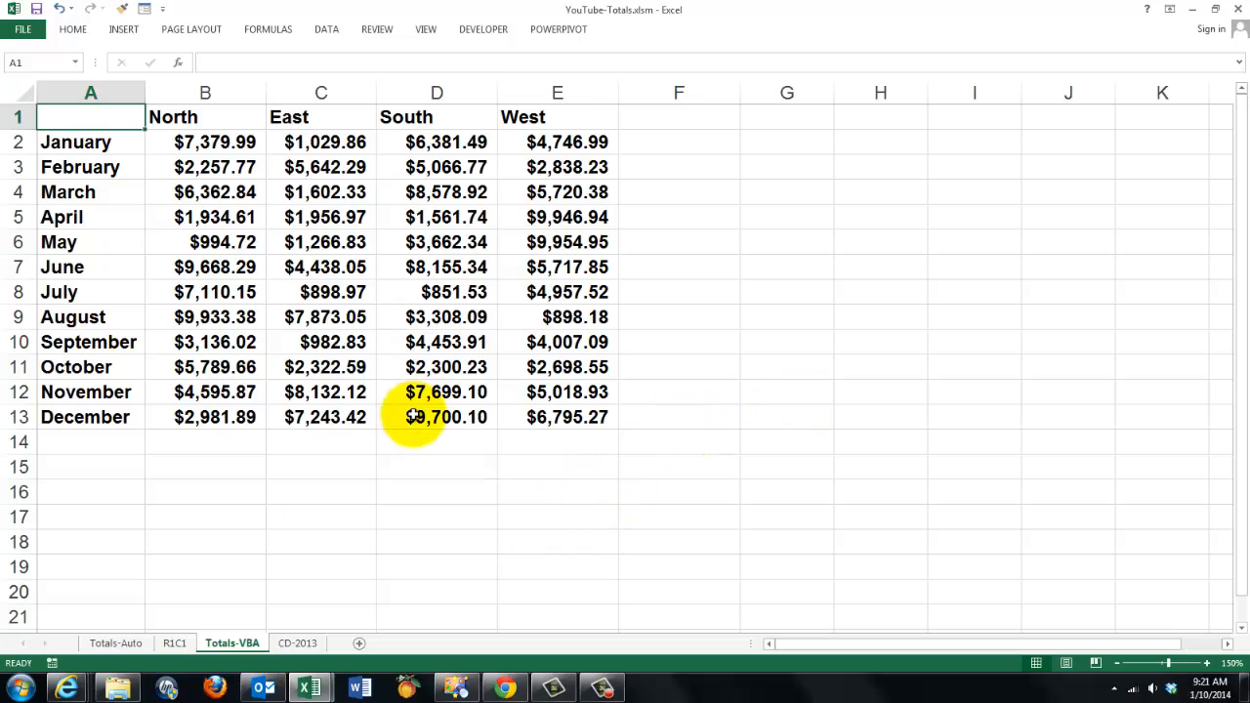
pyautogui.moveTo(436, 366)
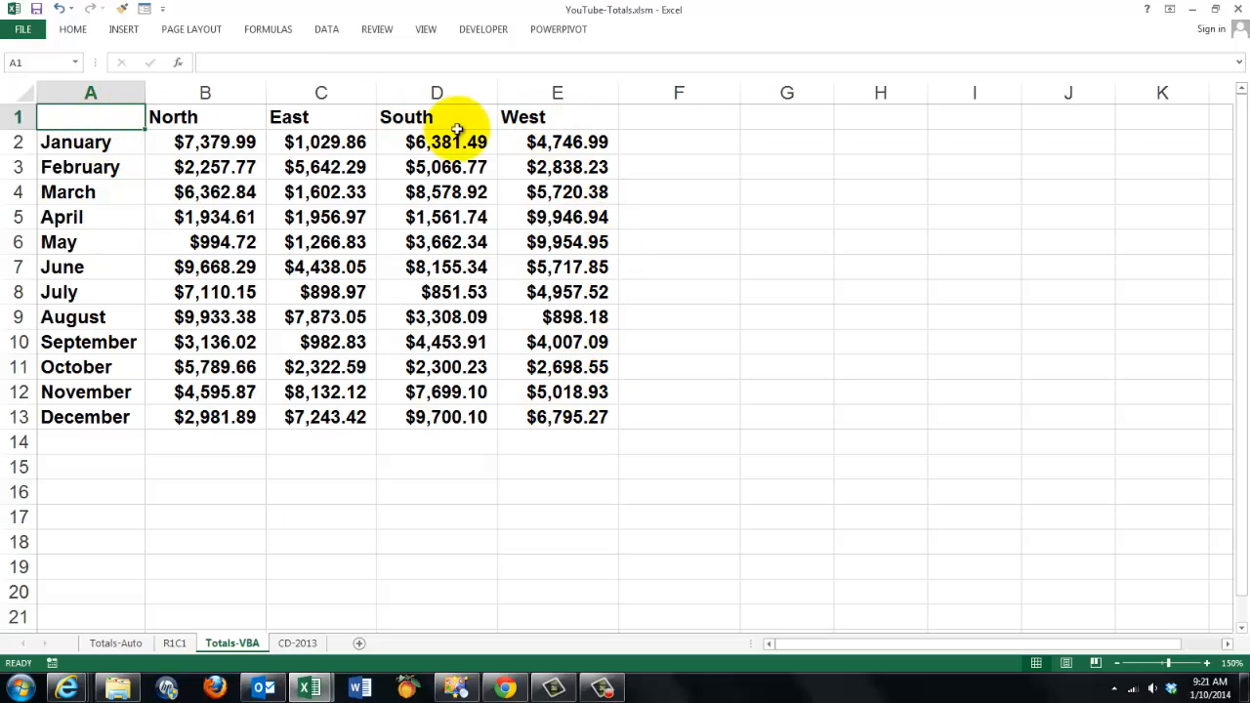
pyautogui.moveTo(252, 242)
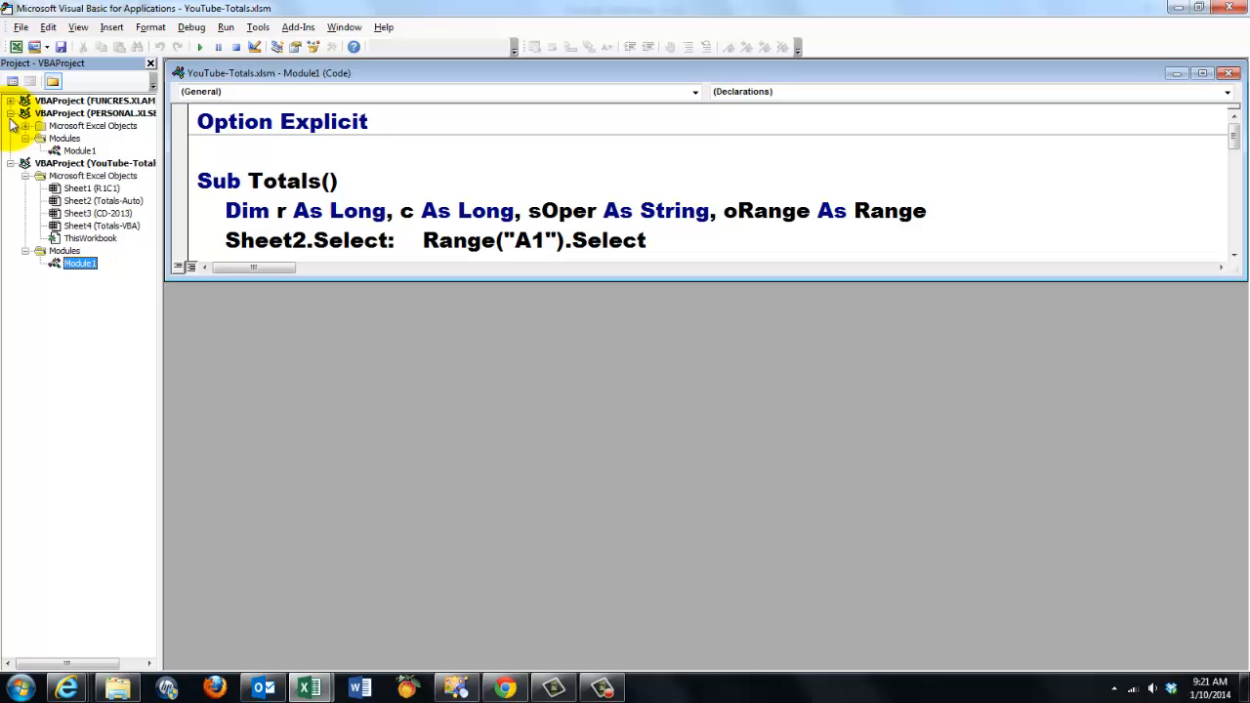
# Step: Collapse the PERSONAL project and select the InputBox's default operation SUM in the Totals macro
pyautogui.click(11, 101)
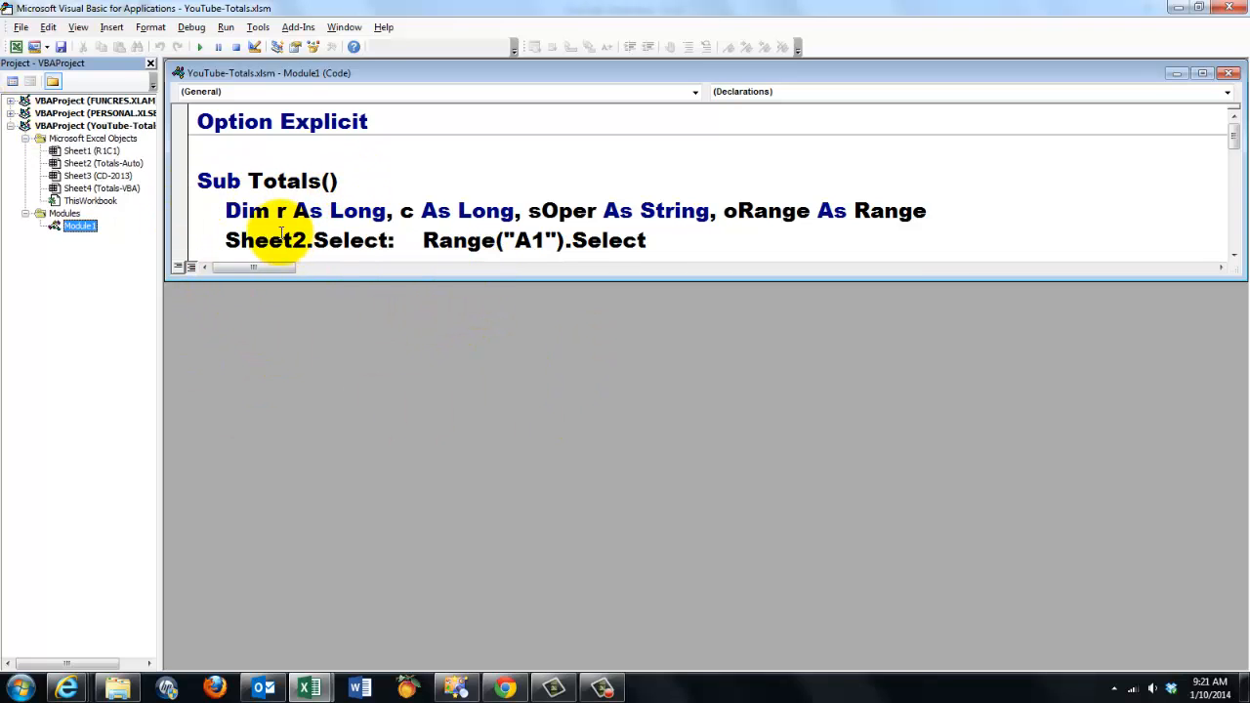
pyautogui.moveTo(826, 244)
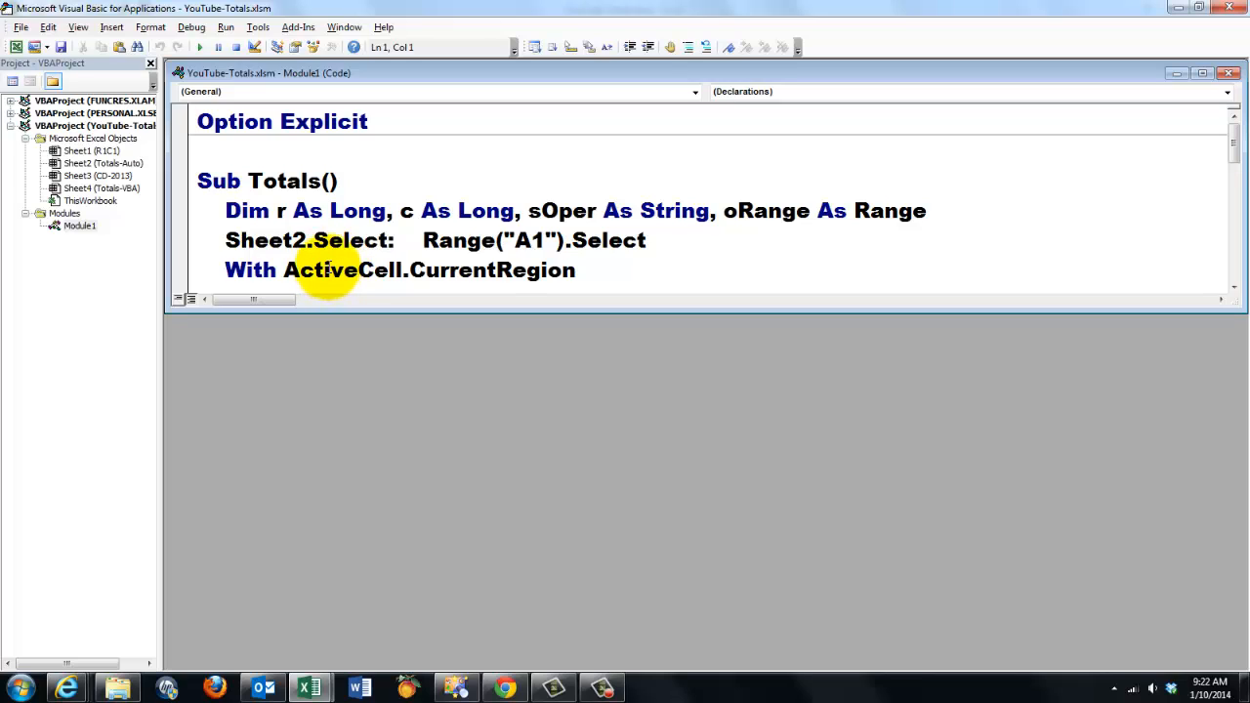
pyautogui.moveTo(503, 278)
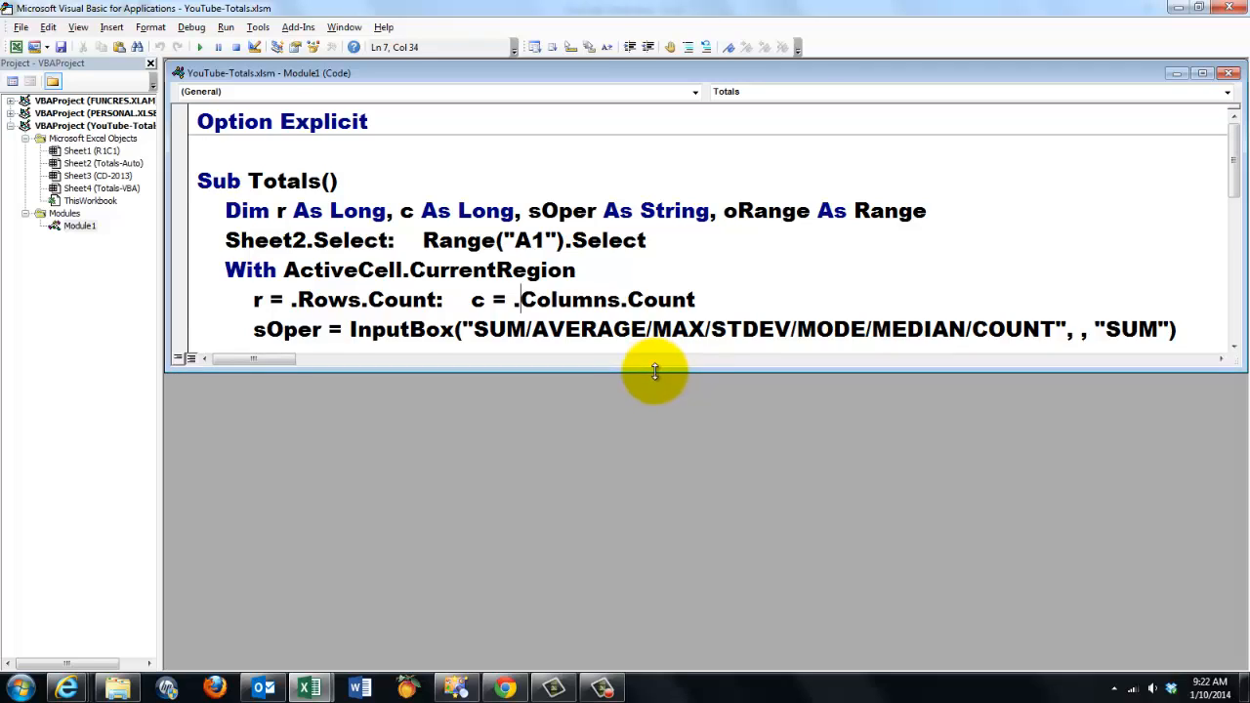
pyautogui.moveTo(380, 312)
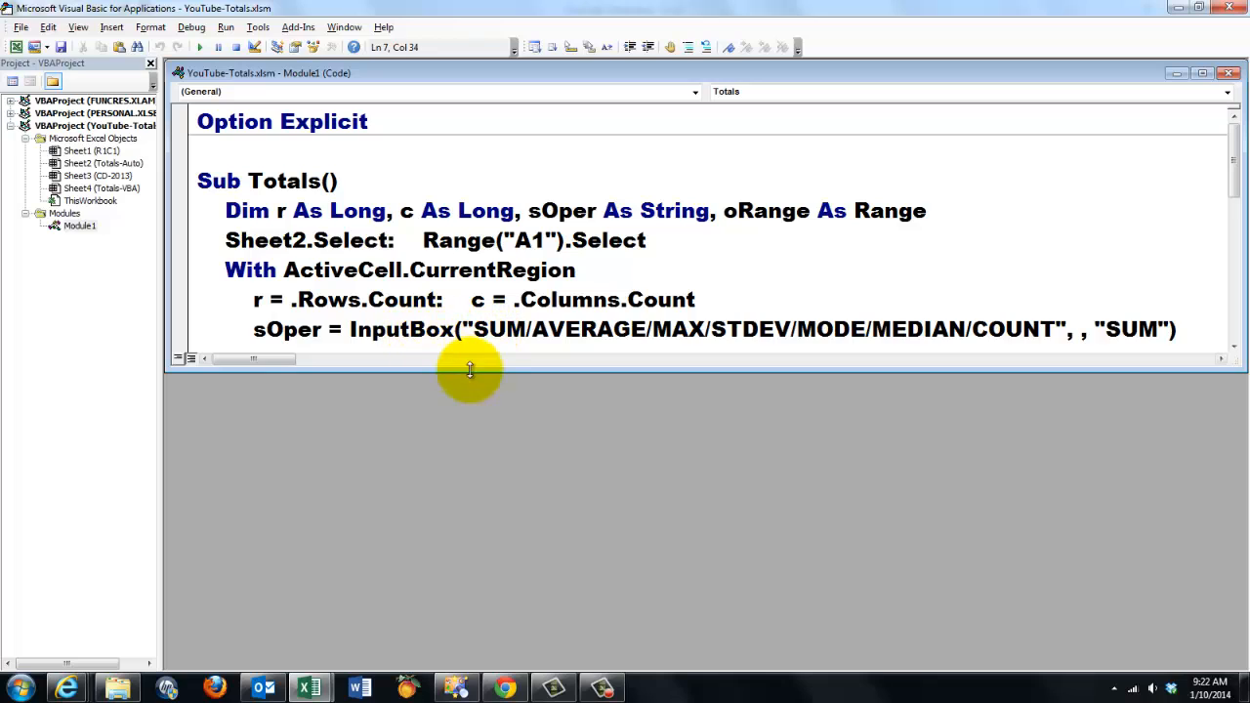
pyautogui.moveTo(801, 338)
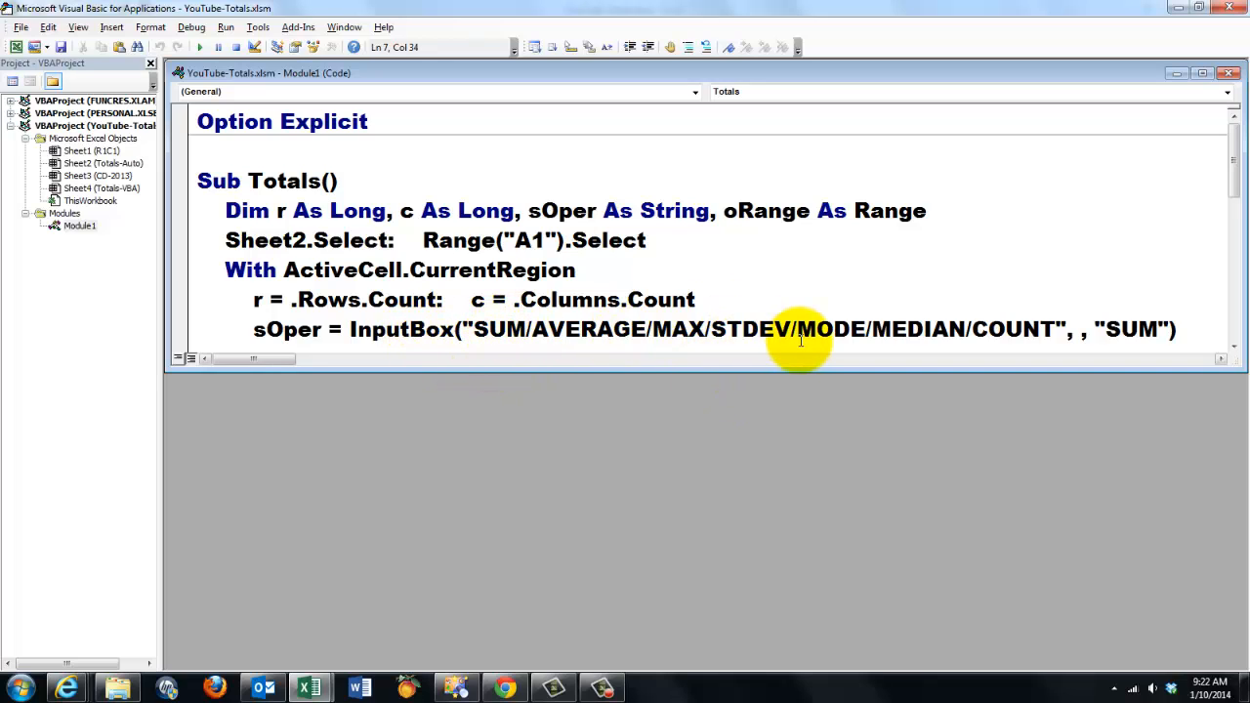
pyautogui.moveTo(859, 329)
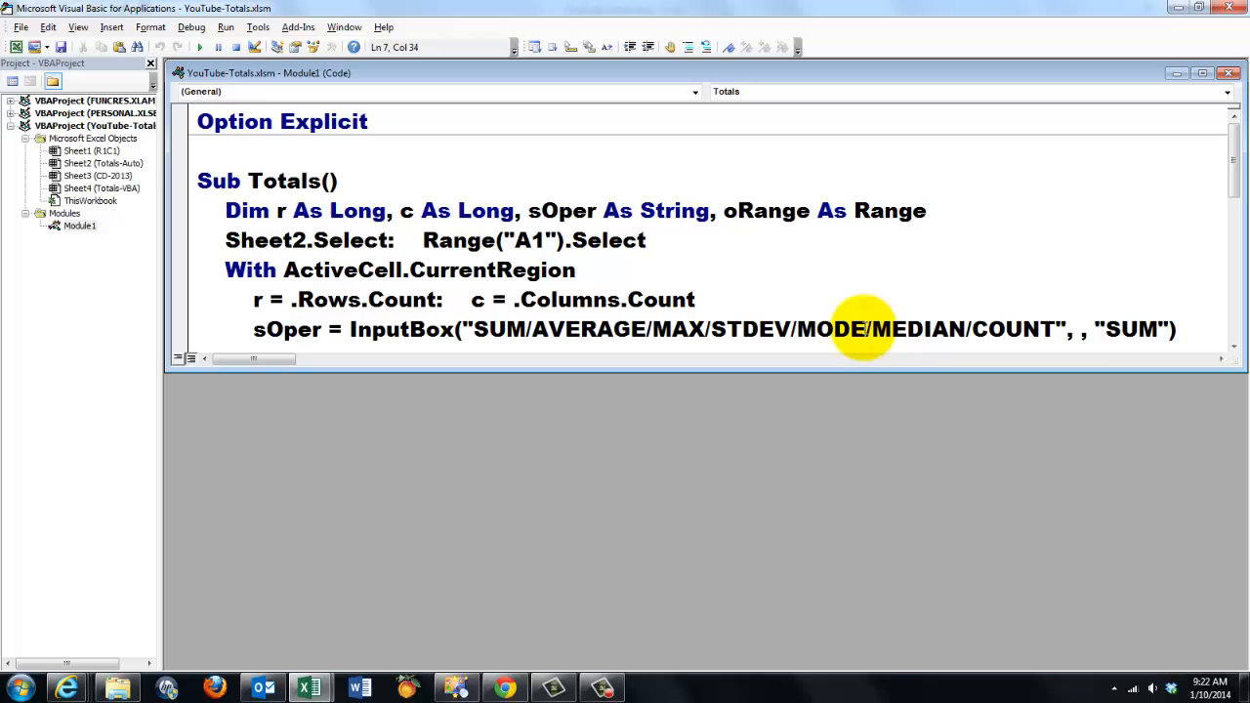
pyautogui.moveTo(900, 384)
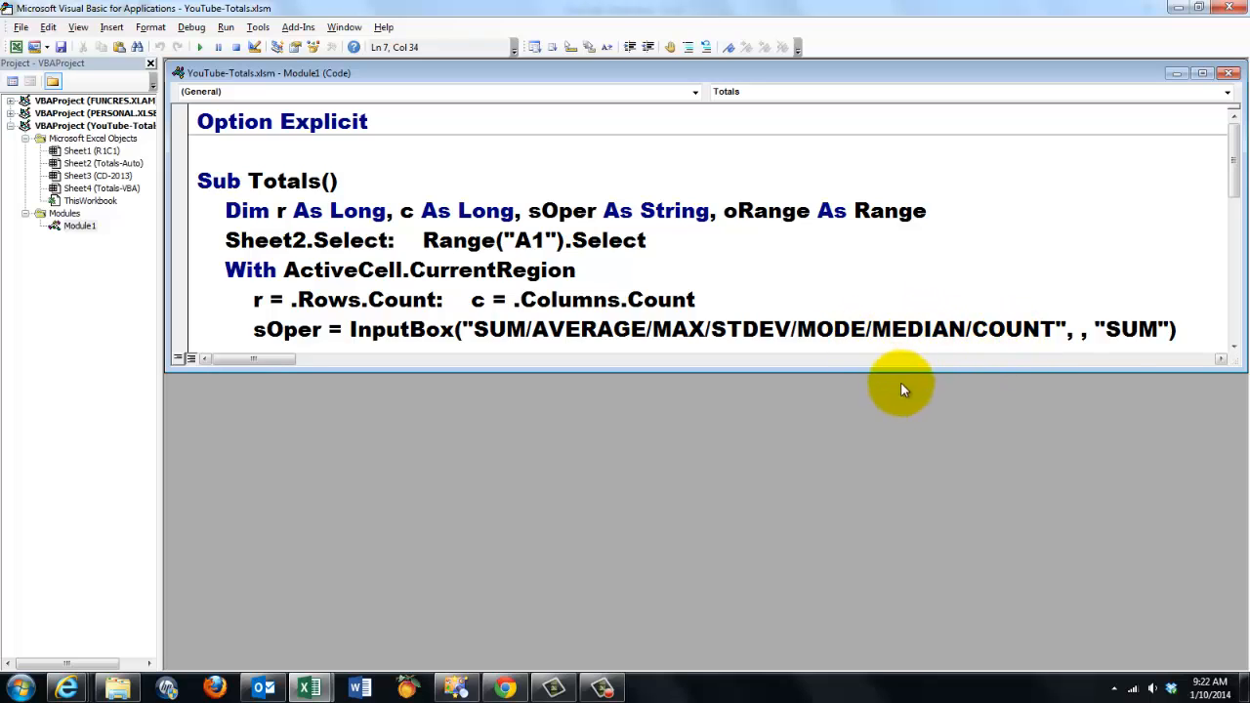
pyautogui.doubleClick(1130, 330)
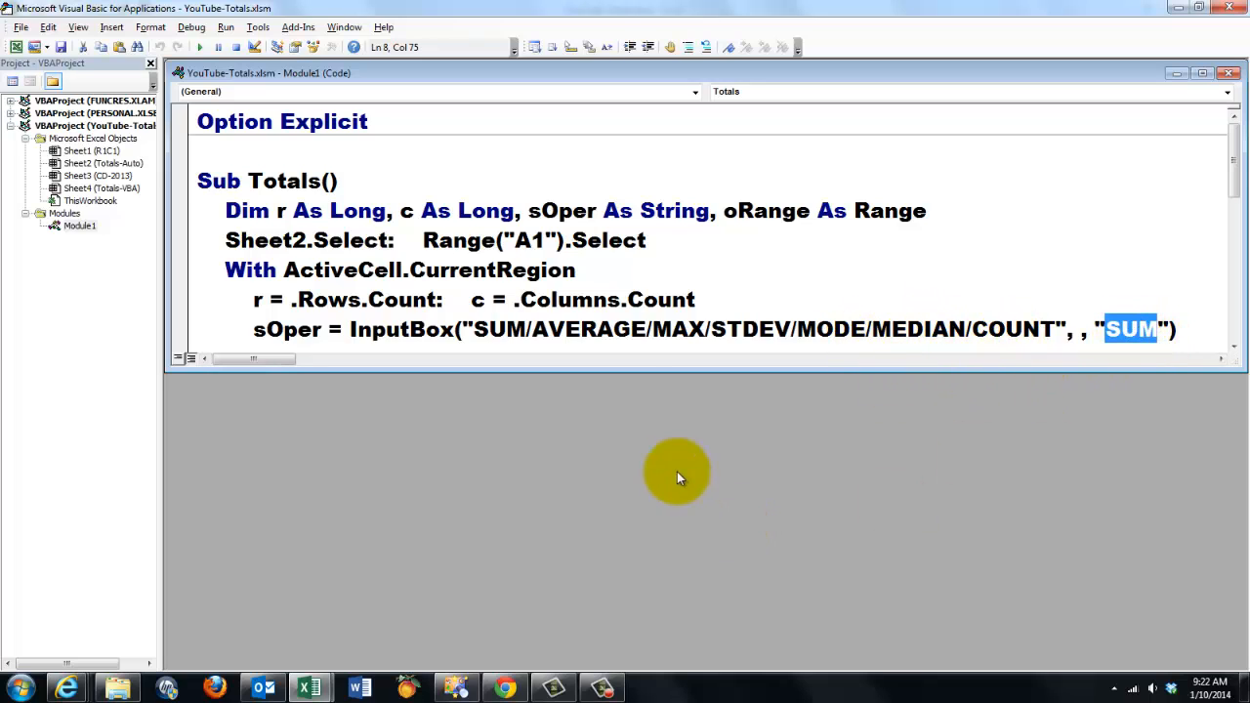
pyautogui.moveTo(624, 371)
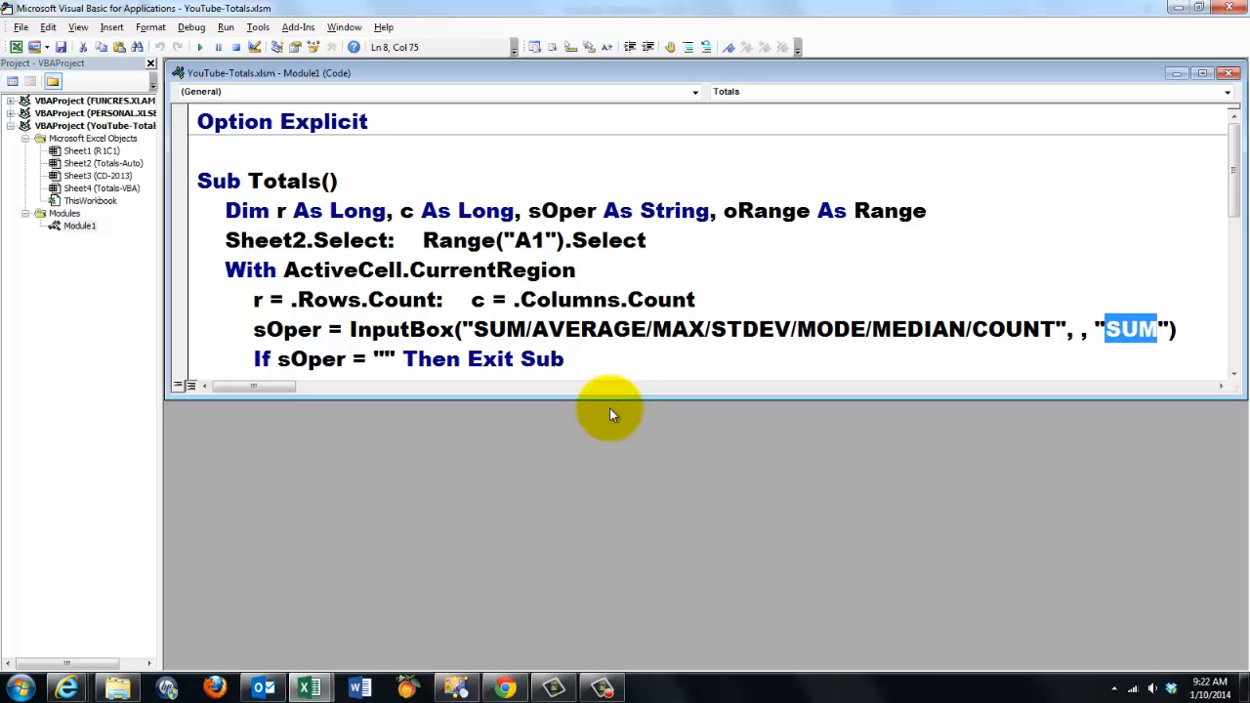
pyautogui.moveTo(623, 399)
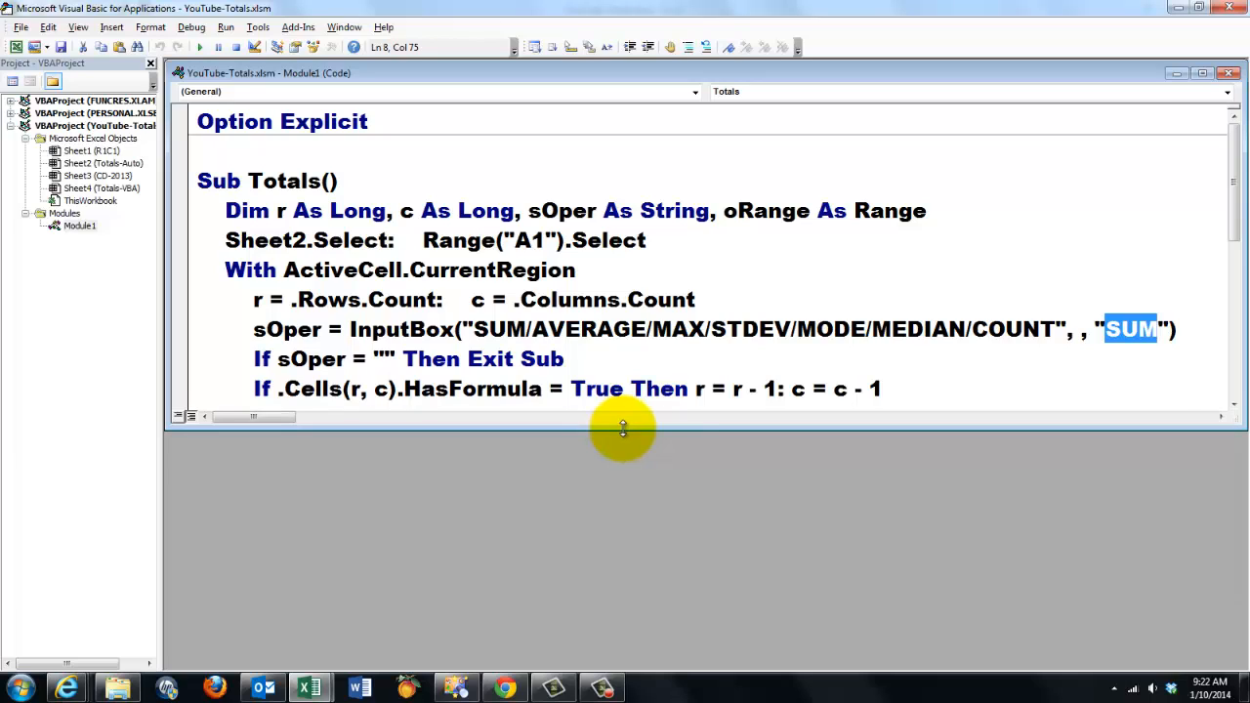
pyautogui.moveTo(398, 478)
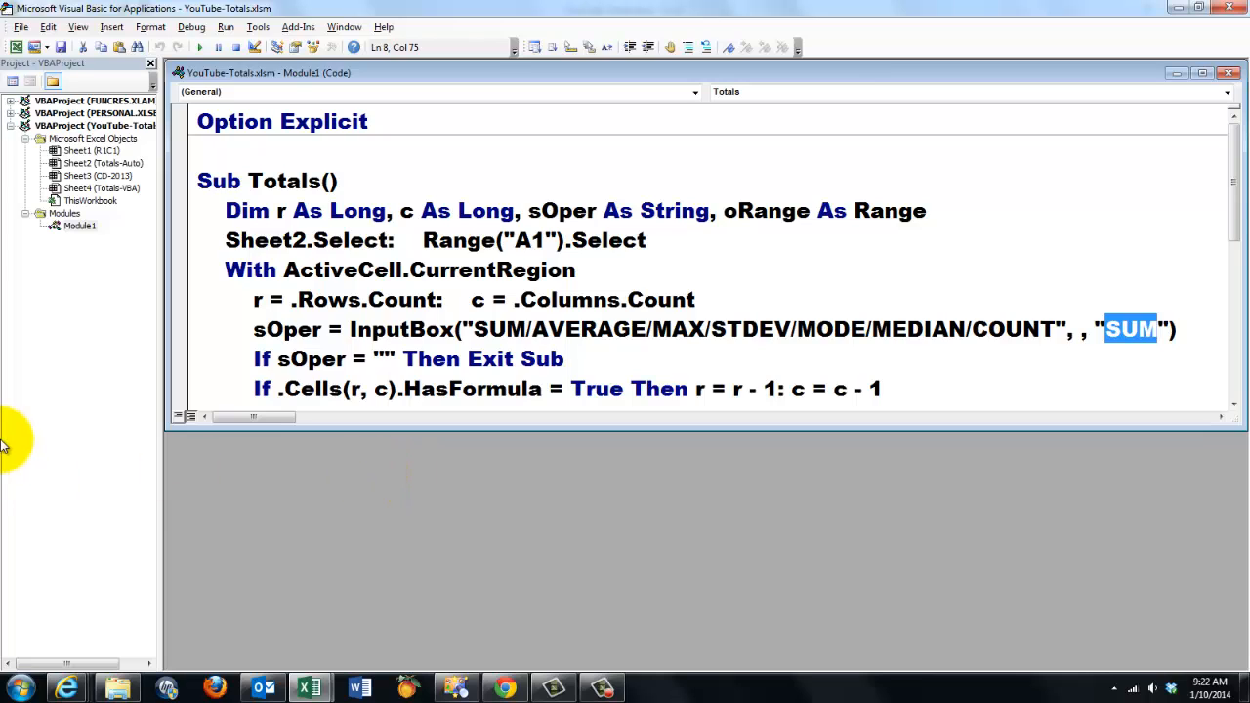
pyautogui.moveTo(464, 277)
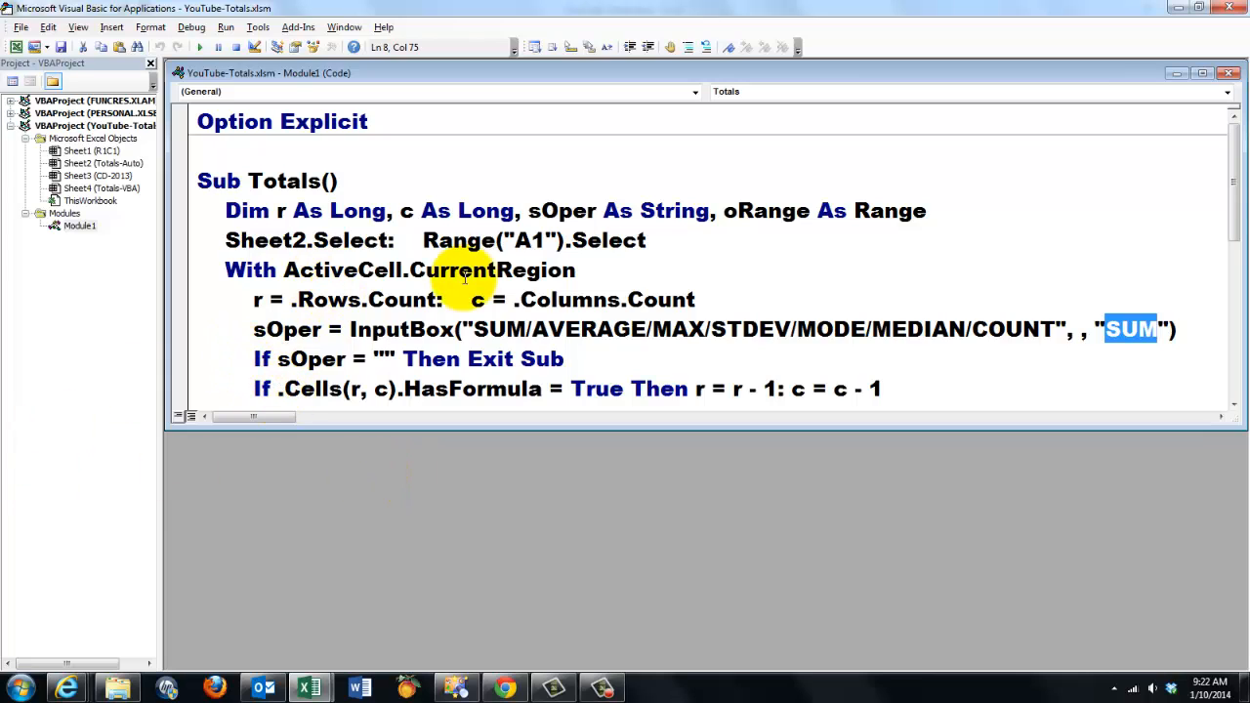
pyautogui.moveTo(361, 400)
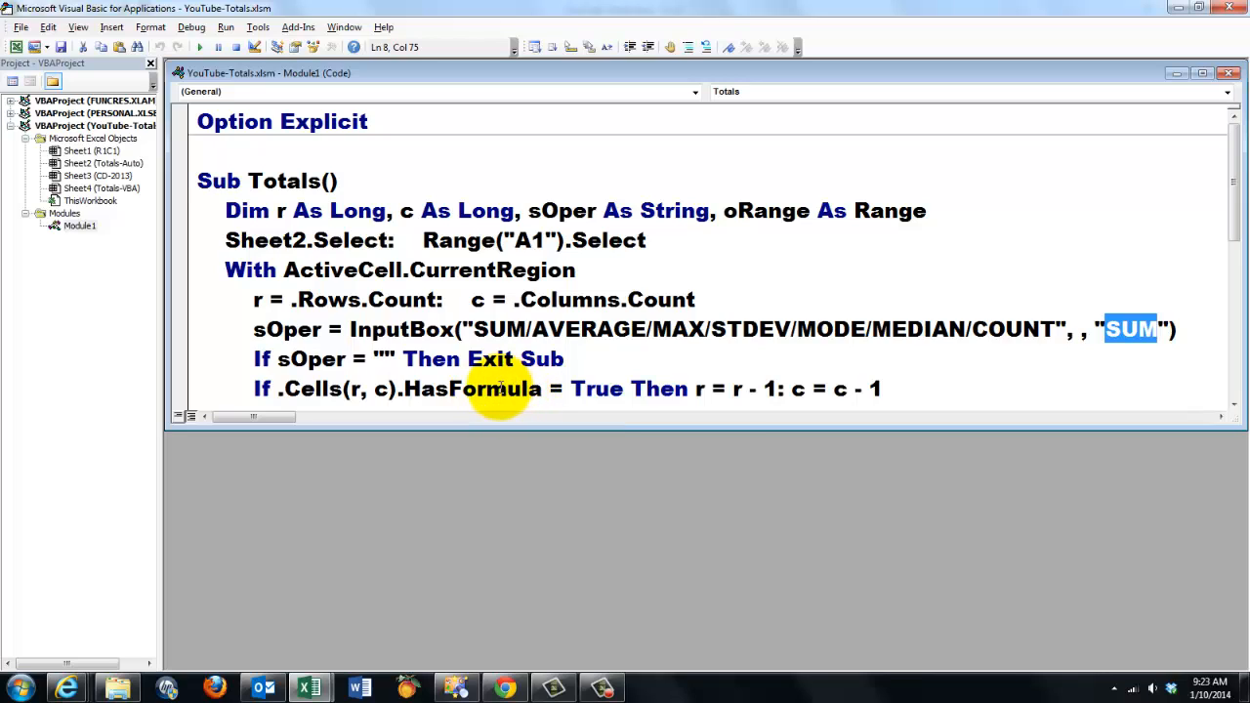
pyautogui.moveTo(503, 398)
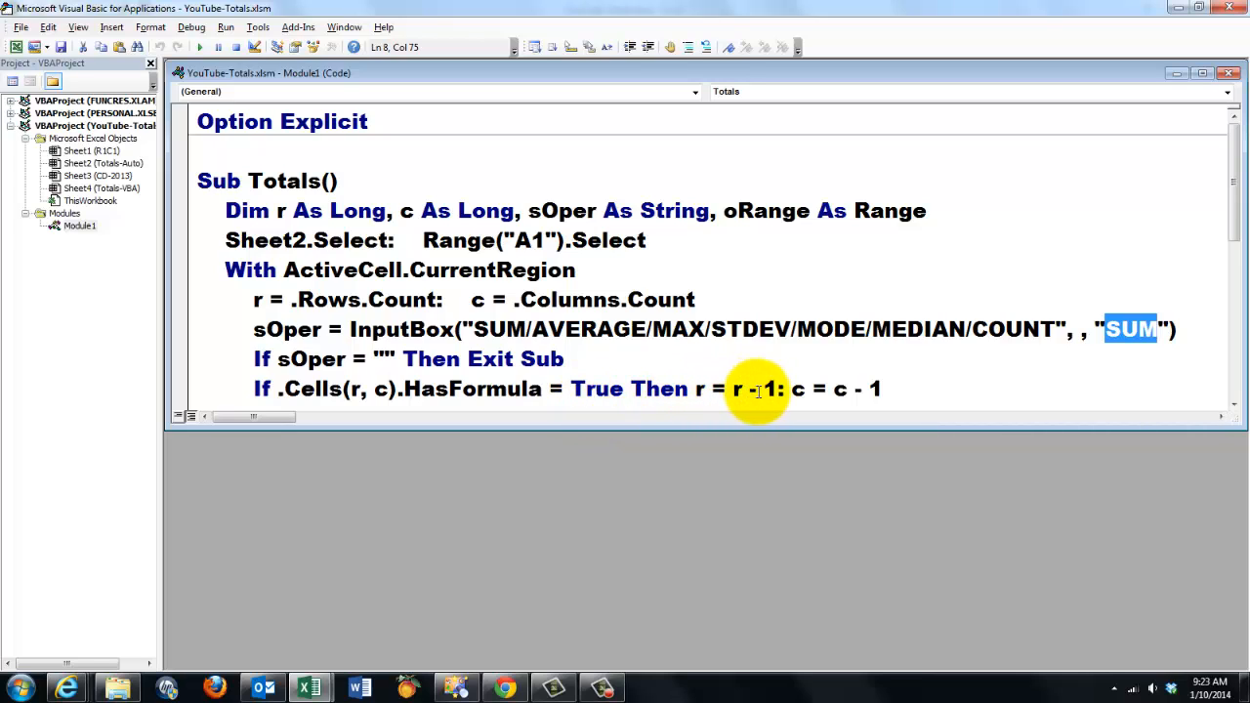
pyautogui.moveTo(816, 386)
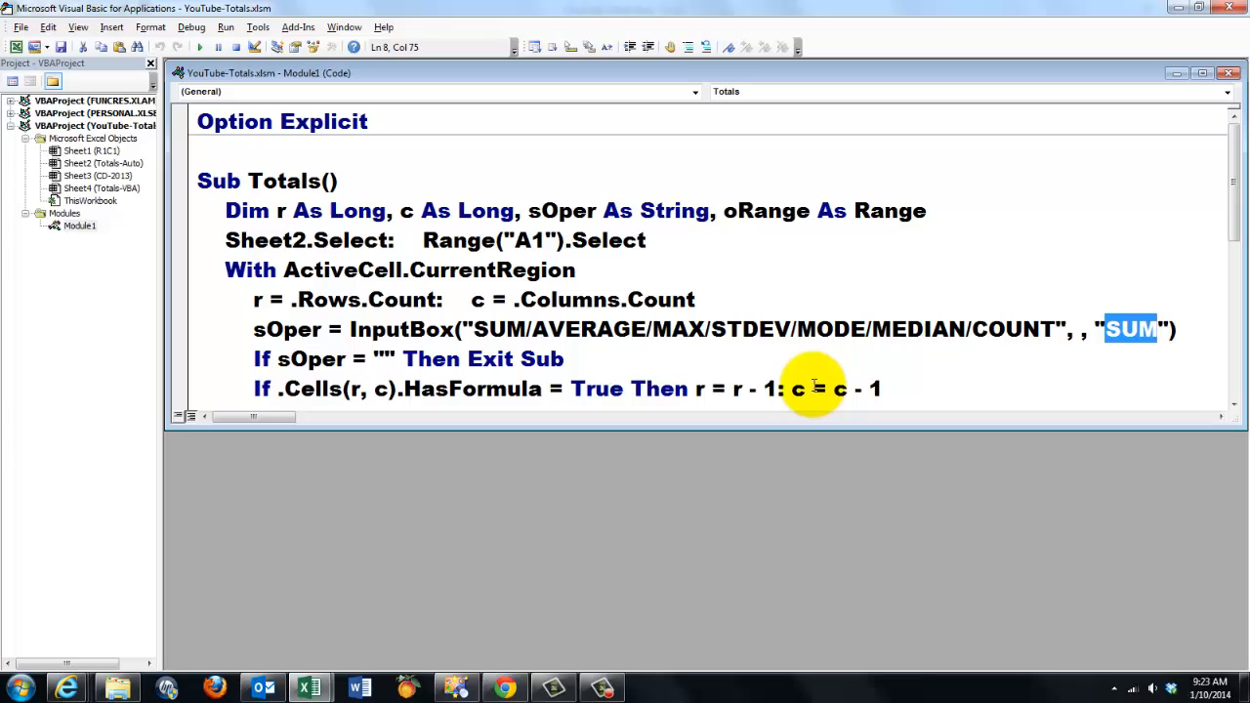
pyautogui.moveTo(765, 433)
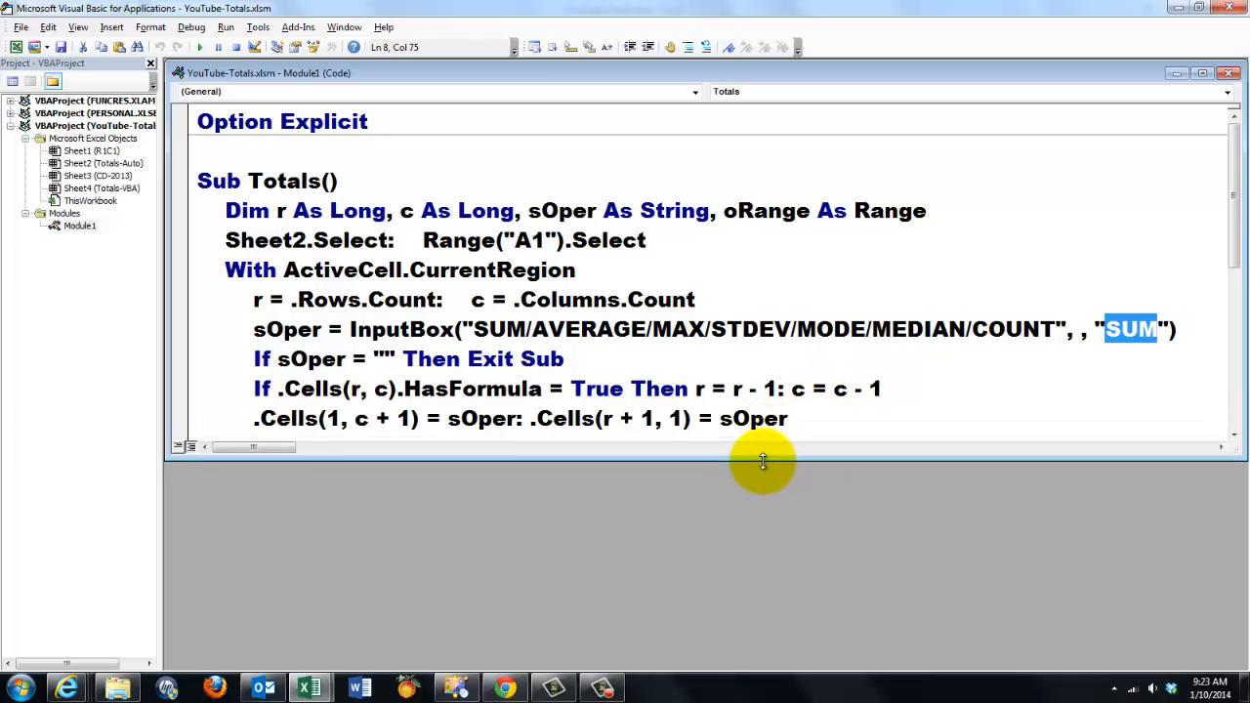
pyautogui.moveTo(261, 494)
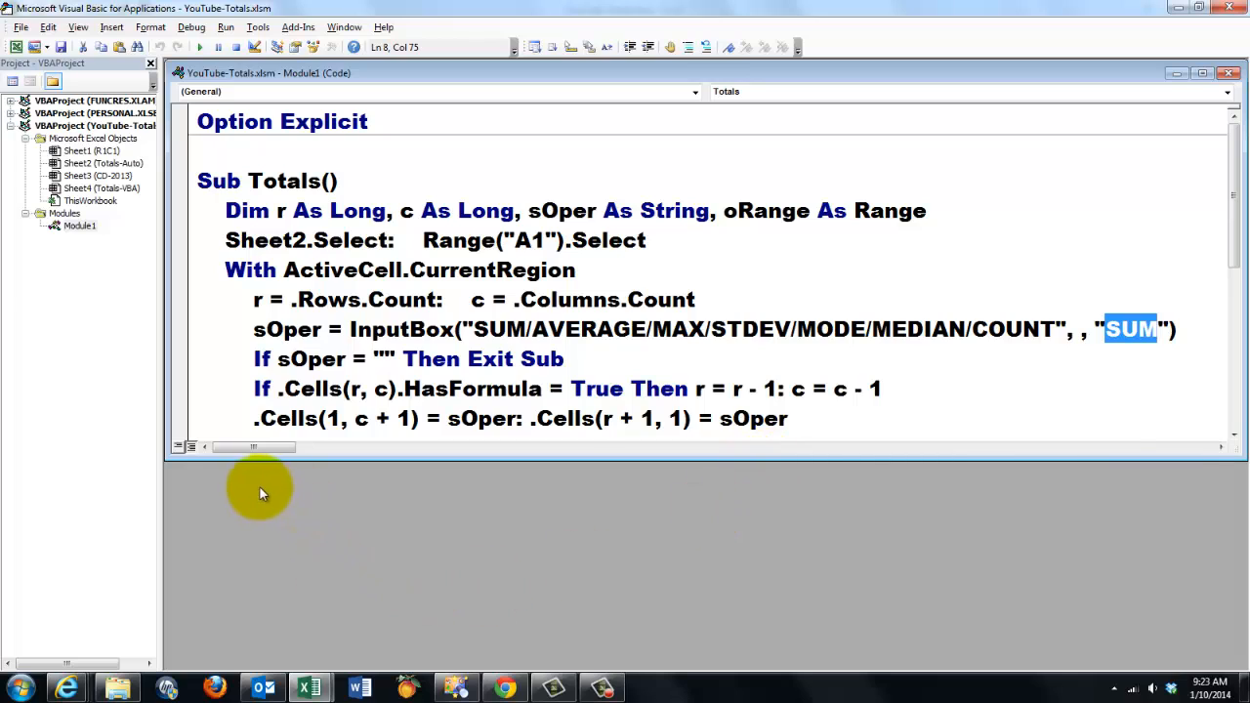
pyautogui.moveTo(254, 418)
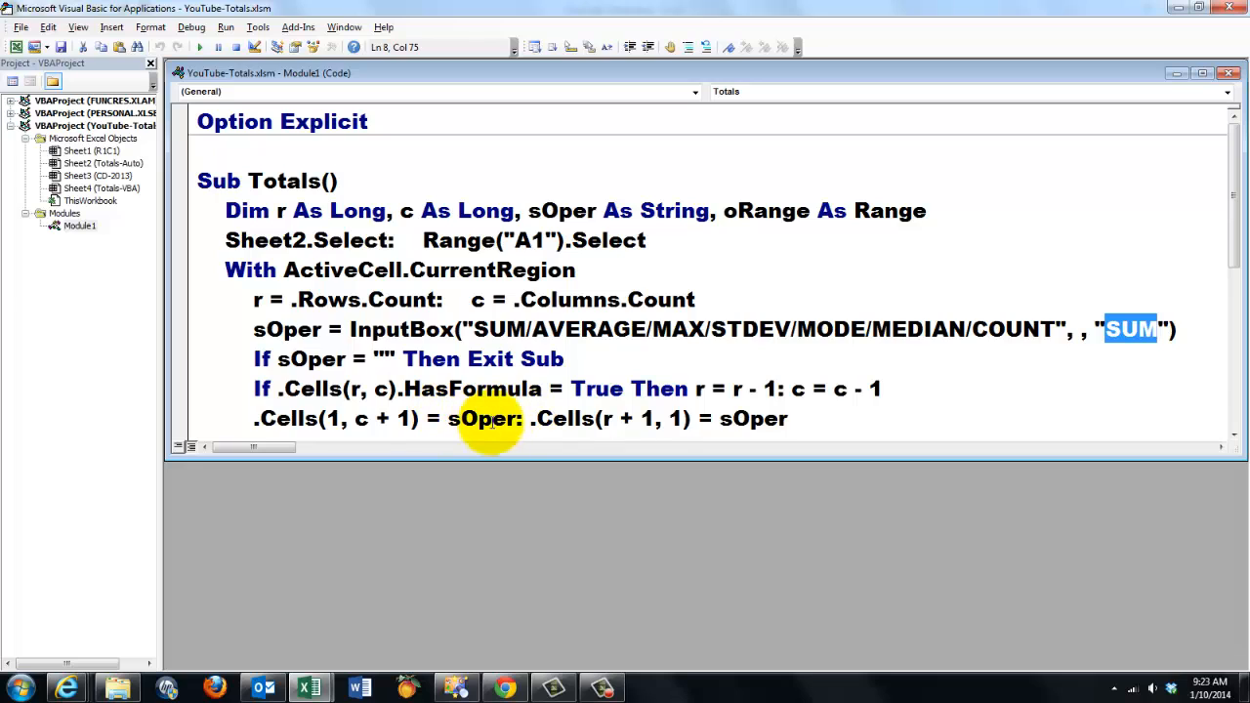
pyautogui.moveTo(757, 408)
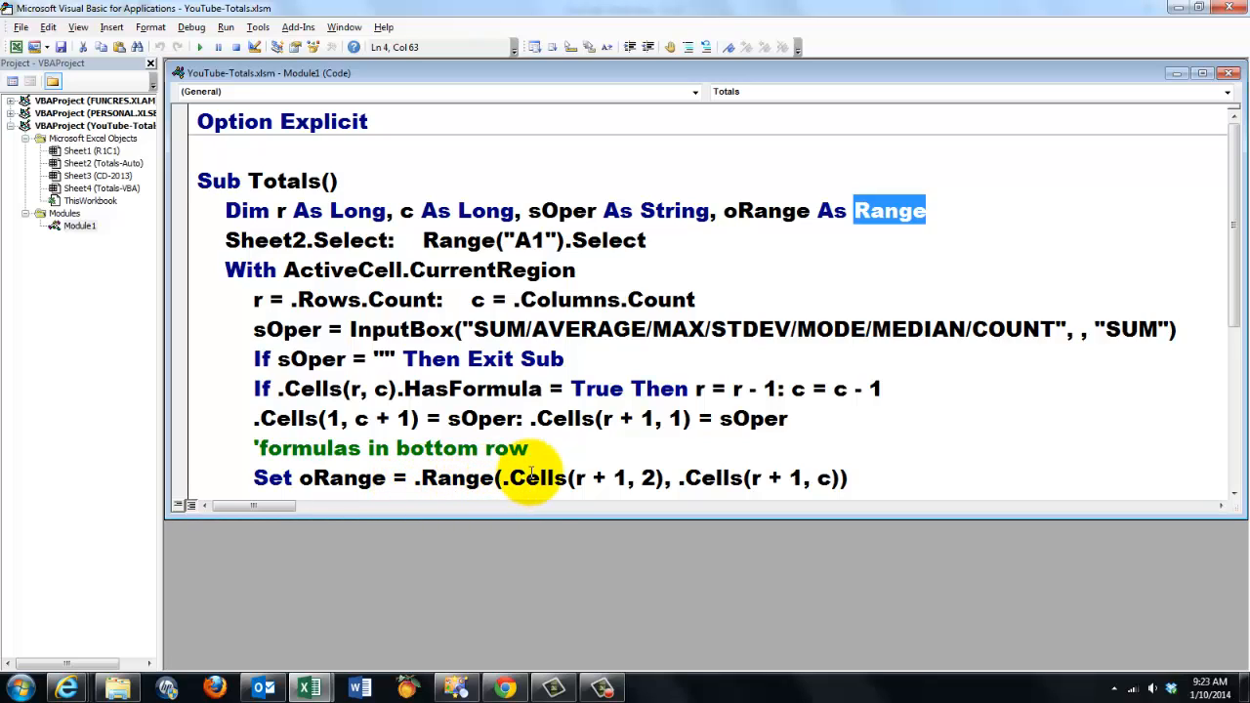
pyautogui.moveTo(594, 487)
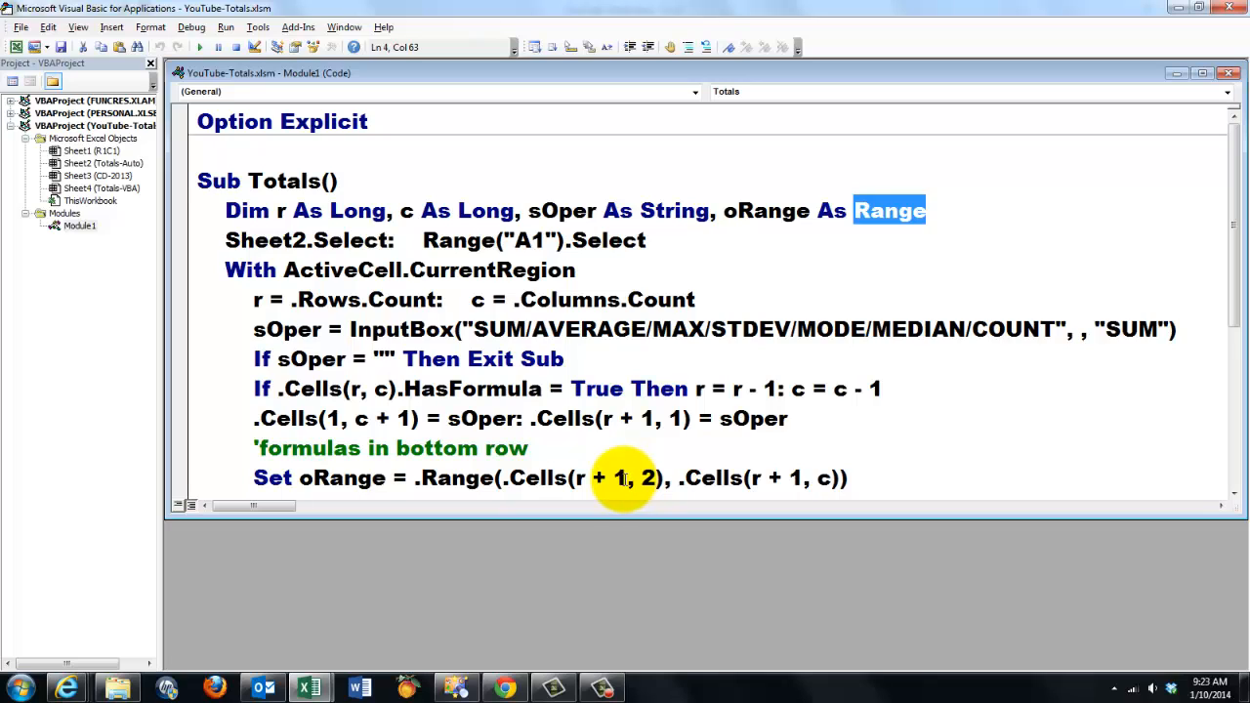
pyautogui.moveTo(478, 389)
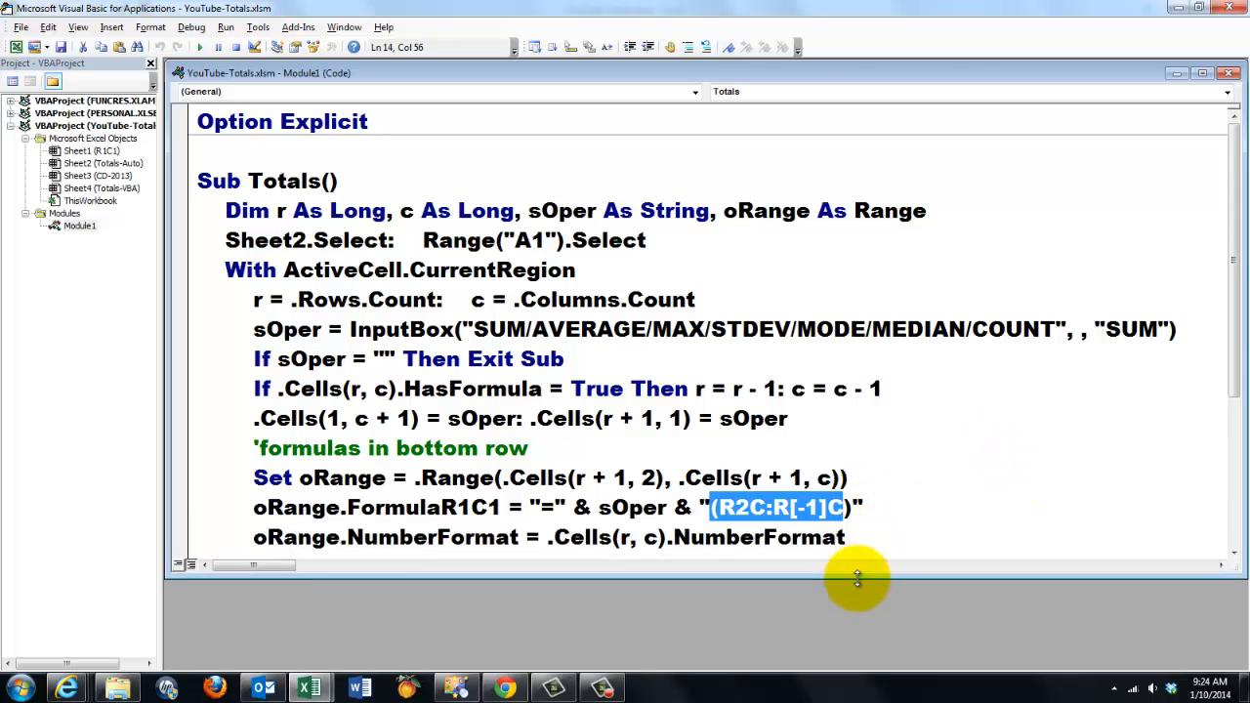
pyautogui.moveTo(706, 616)
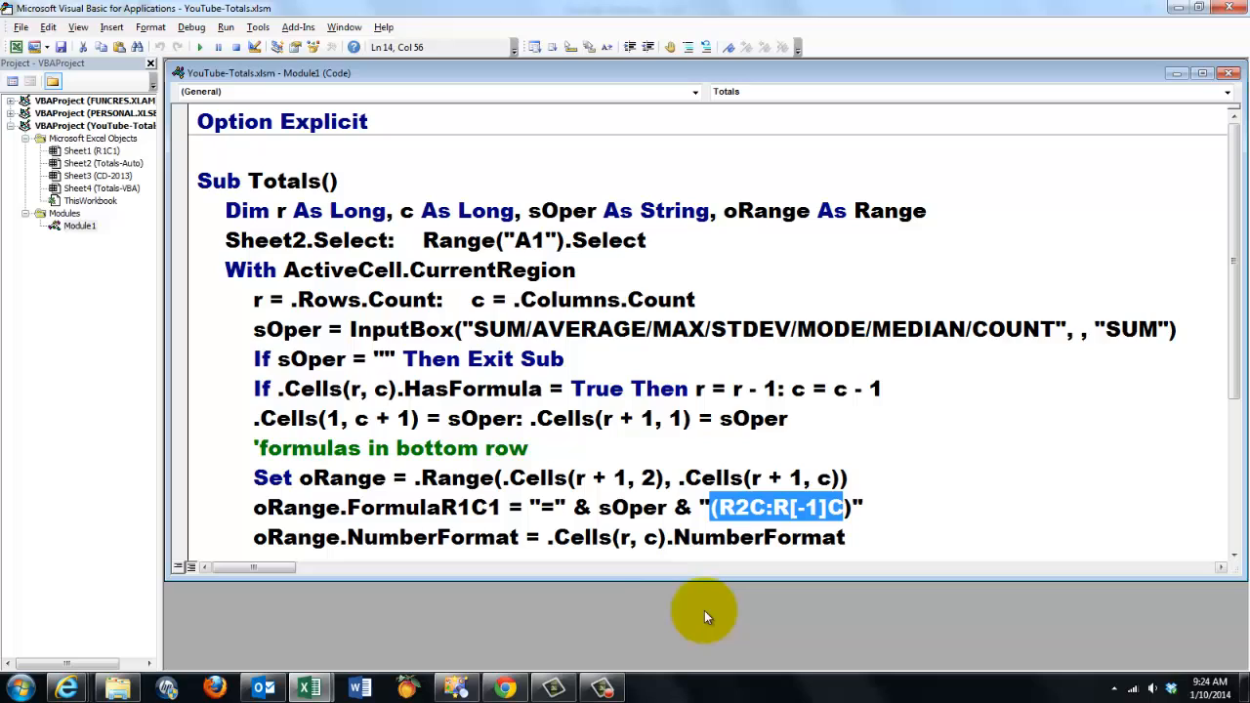
pyautogui.moveTo(673, 584)
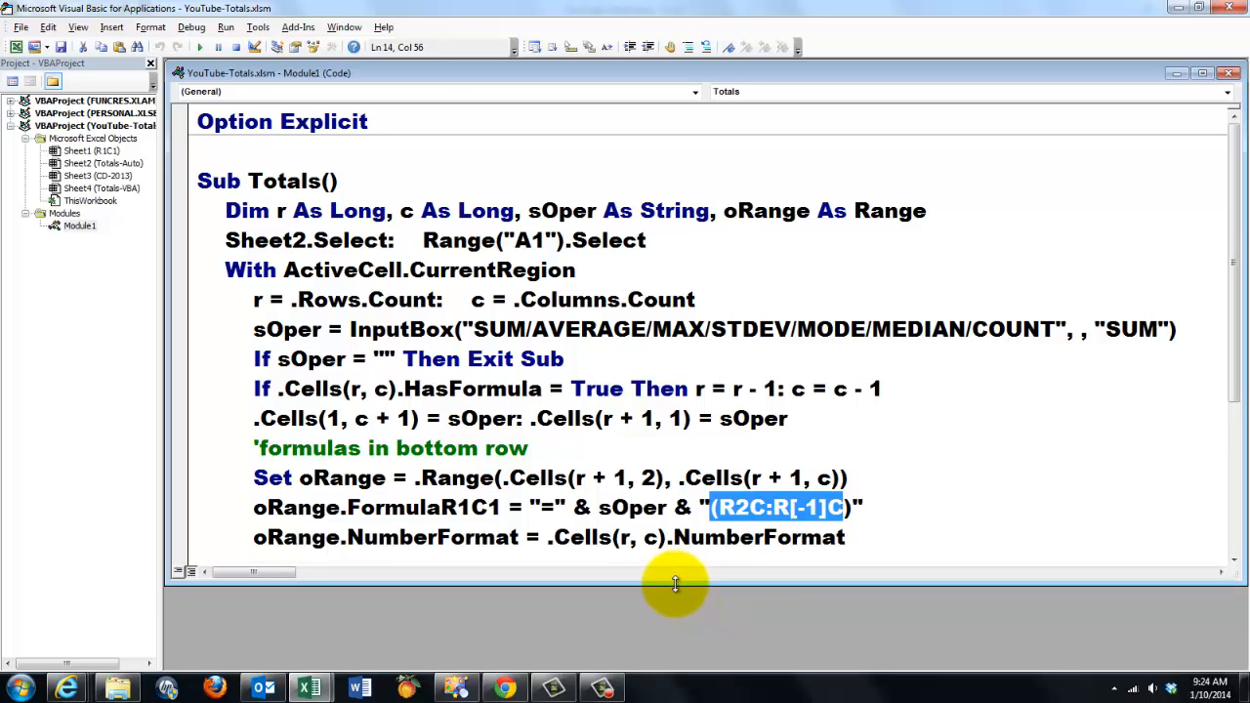
# Step: Scroll the Totals macro down to its bottom-row FormulaR1C1 and NumberFormat lines
pyautogui.scroll(-3)
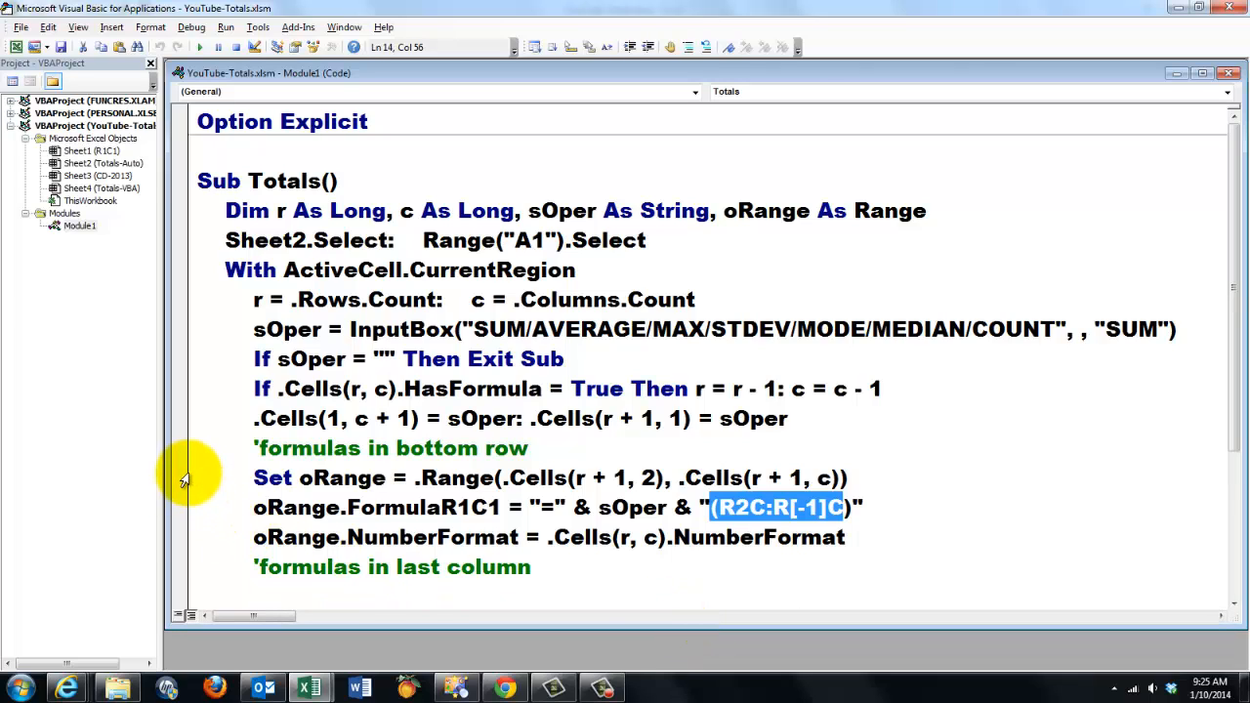
# Step: Reuse the bottom-row formula lines to build last-column code with RC2:RC[-1] and NumberFormat
pyautogui.moveTo(253, 477); pyautogui.dragTo(835, 538)
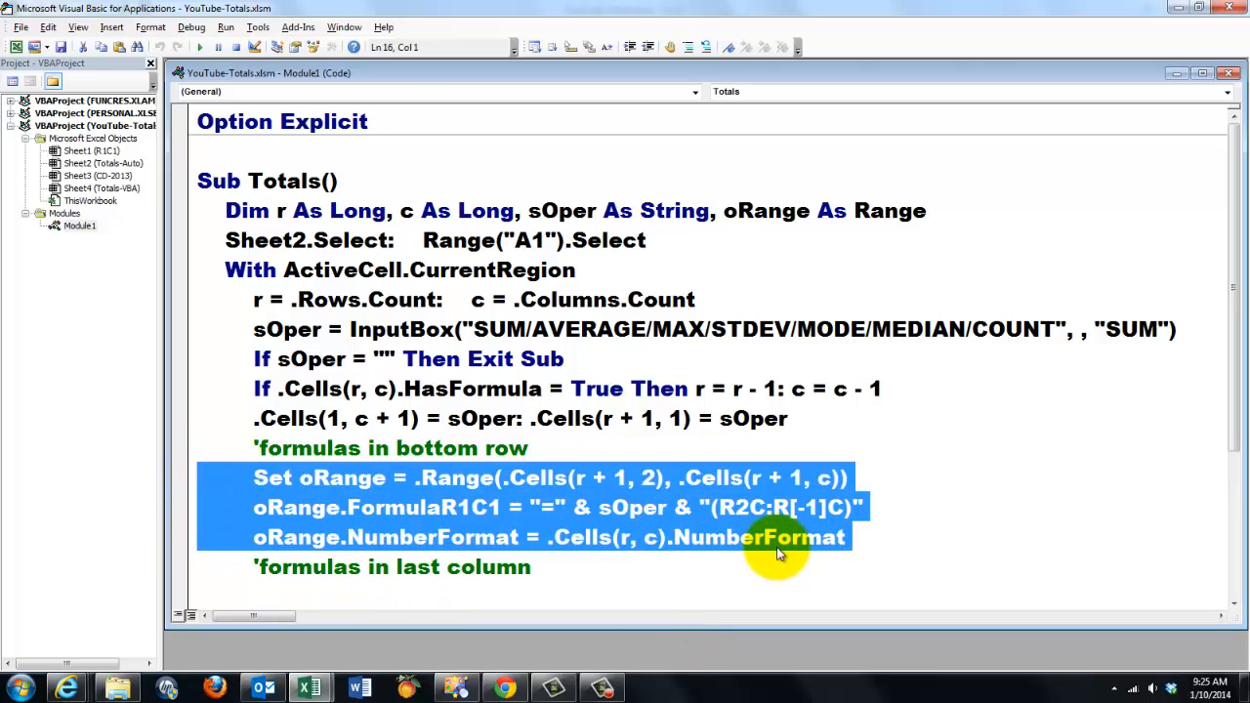
pyautogui.moveTo(744, 625)
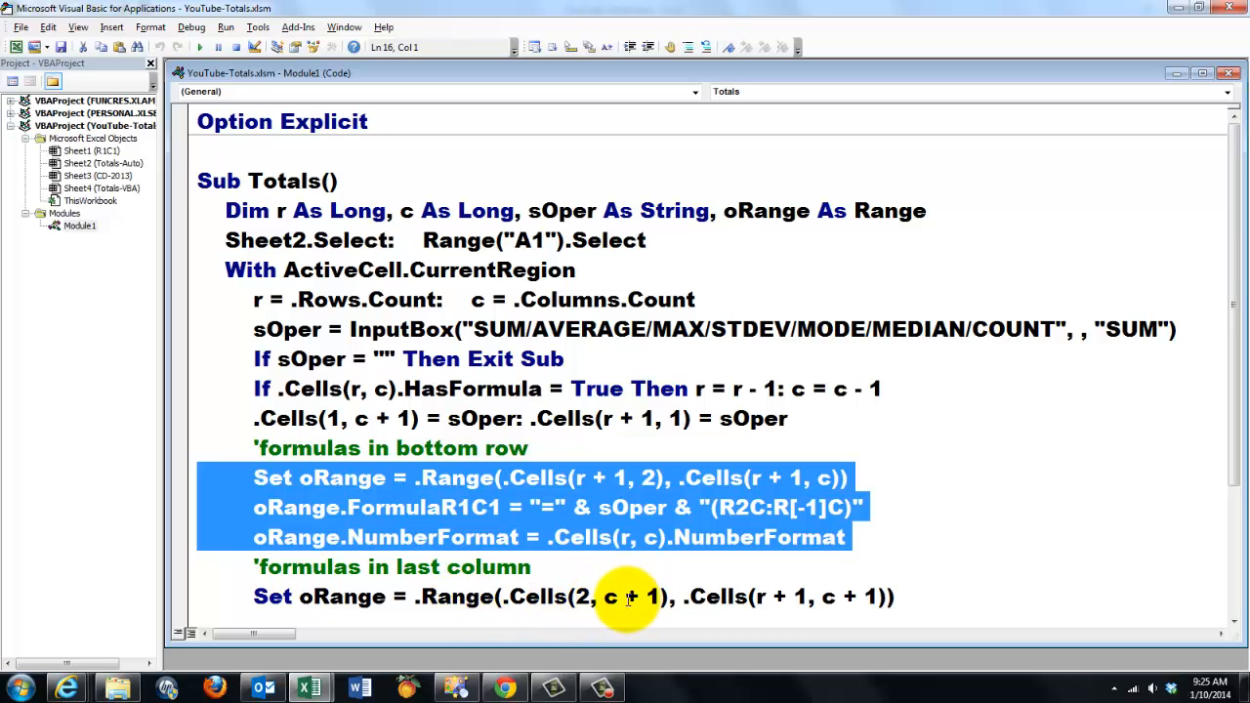
pyautogui.moveTo(659, 597)
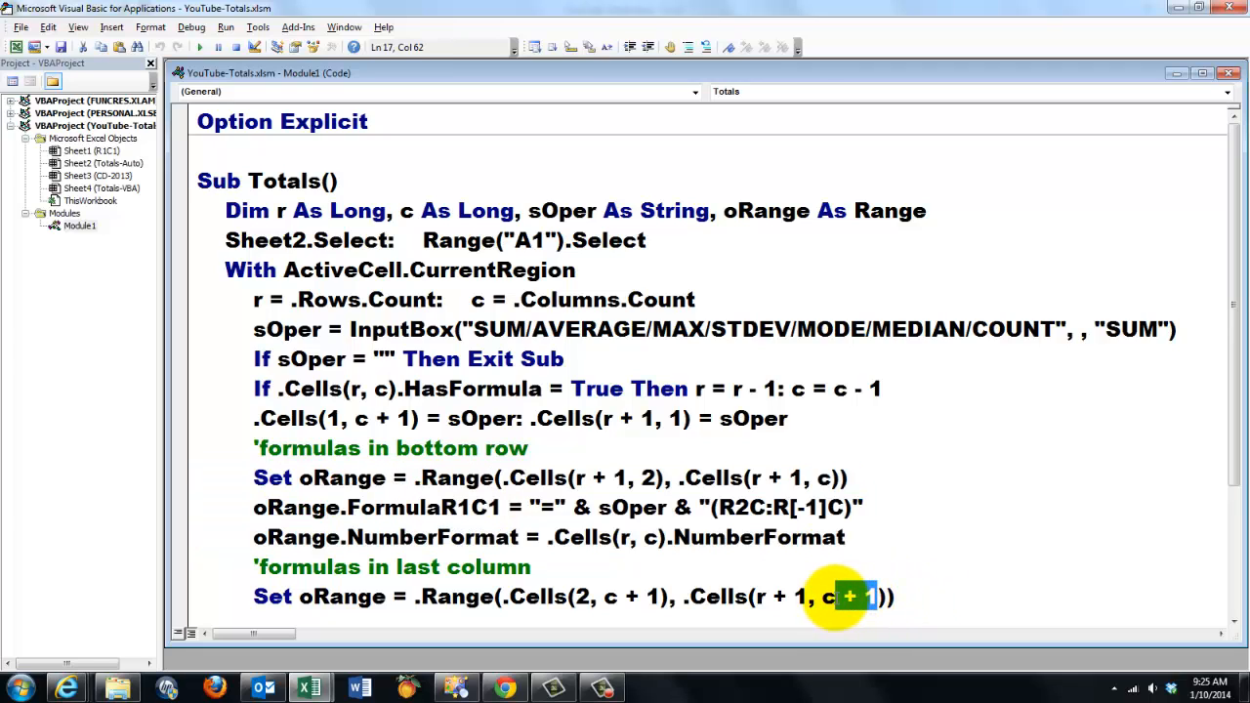
pyautogui.doubleClick(849, 596)
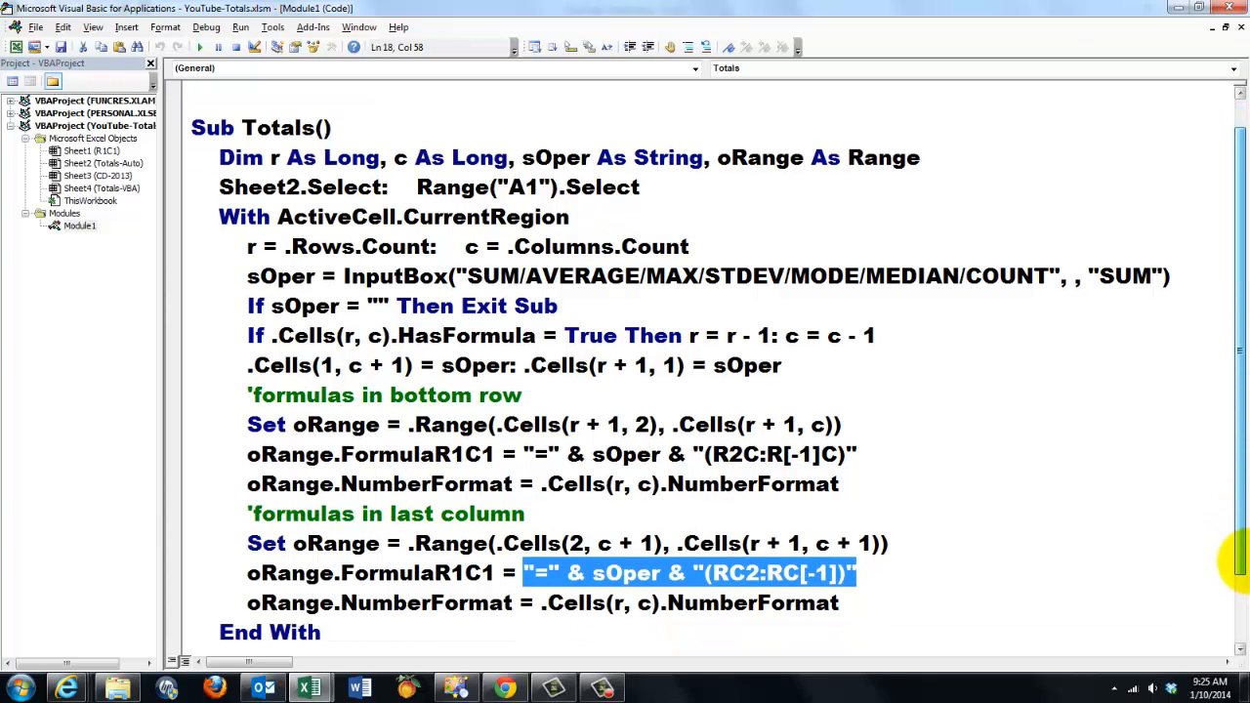
pyautogui.moveTo(506, 654)
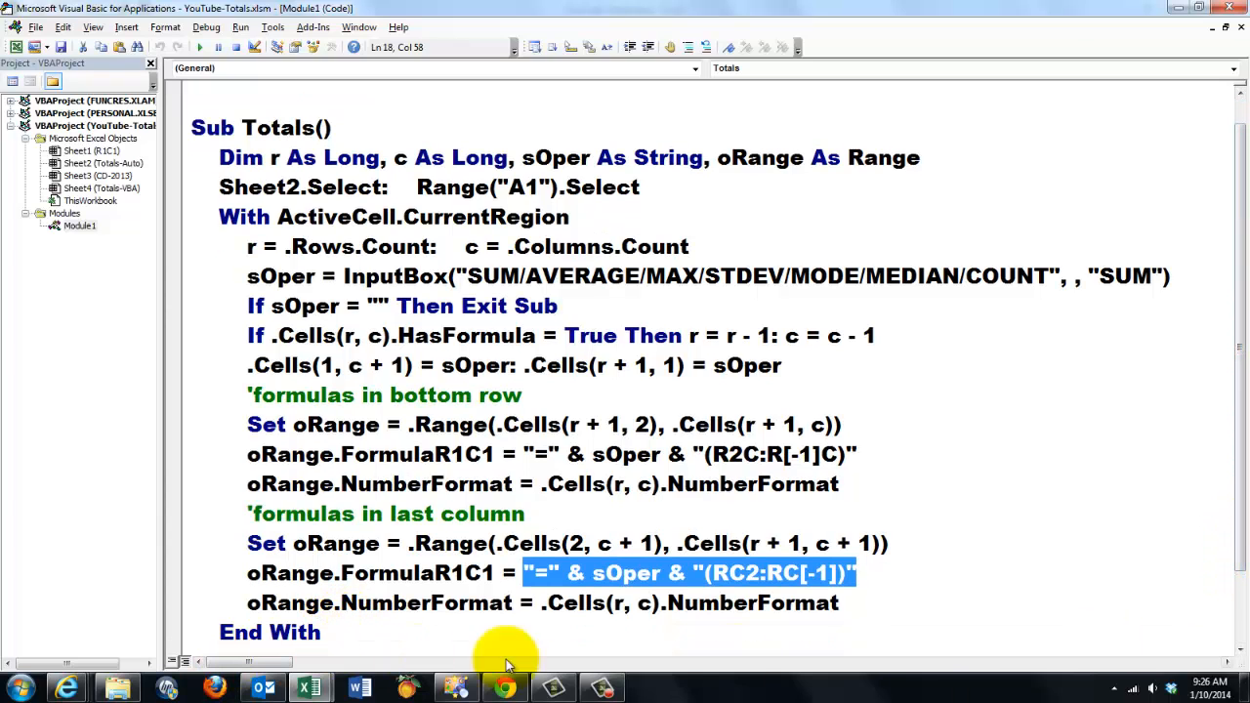
pyautogui.scroll(3)
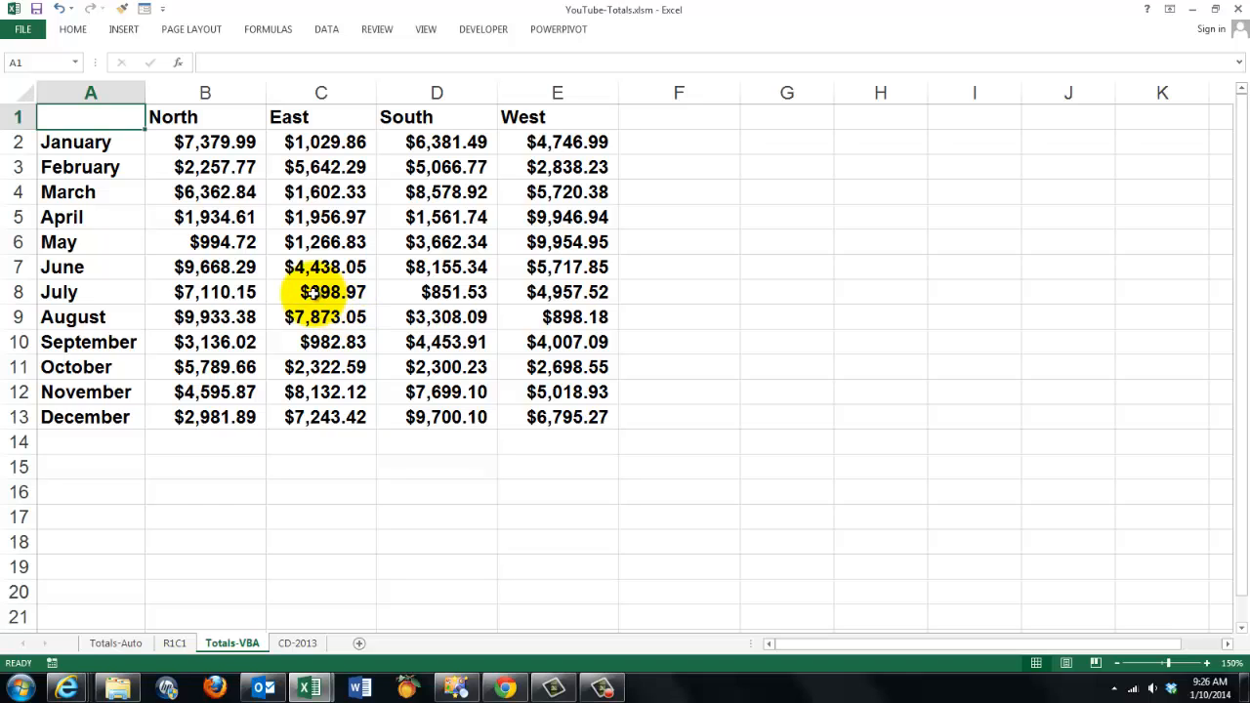
# Step: Run the Totals macro with SUM, filling row 14 and column F to a $230,554.94 grand total
pyautogui.click(115, 642)
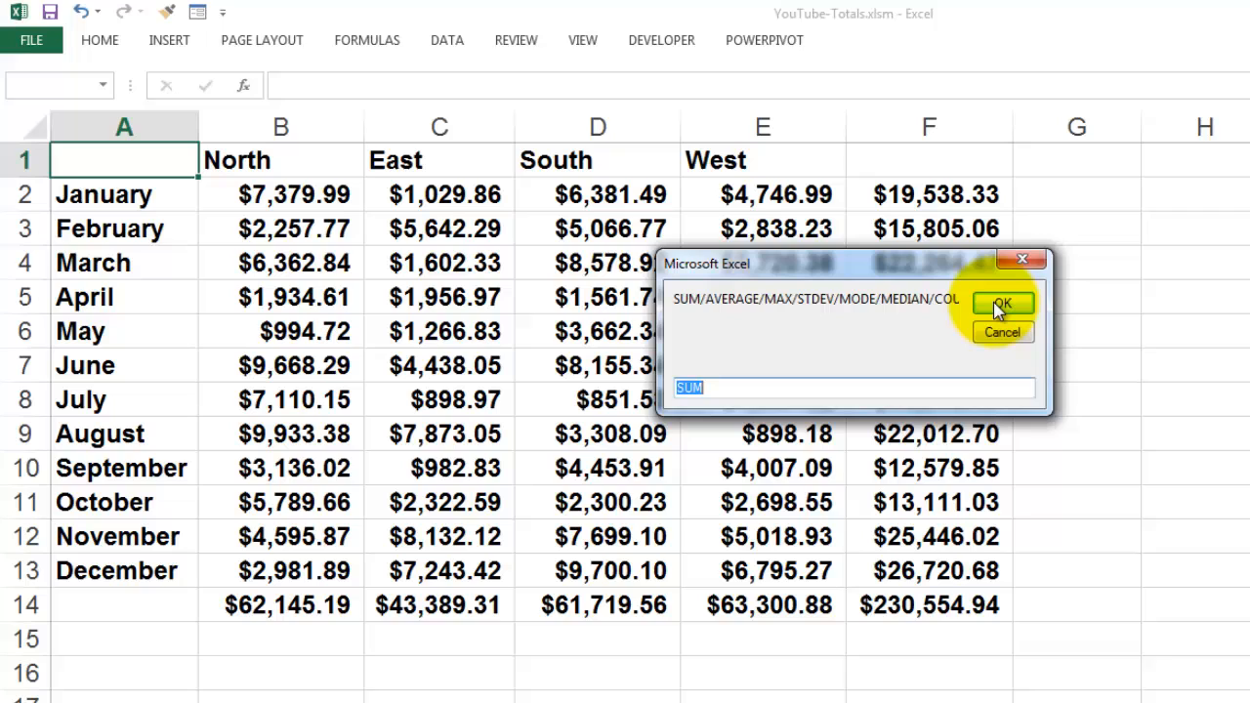
pyautogui.moveTo(1003, 307)
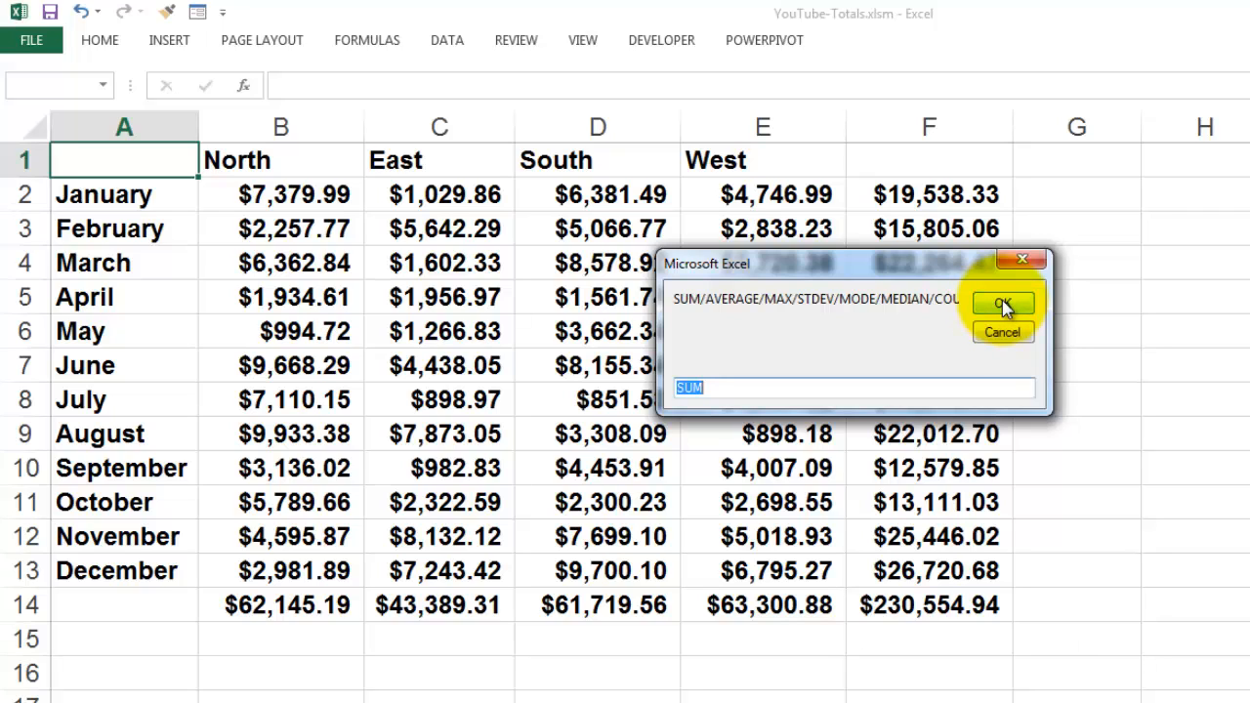
pyautogui.click(1002, 303)
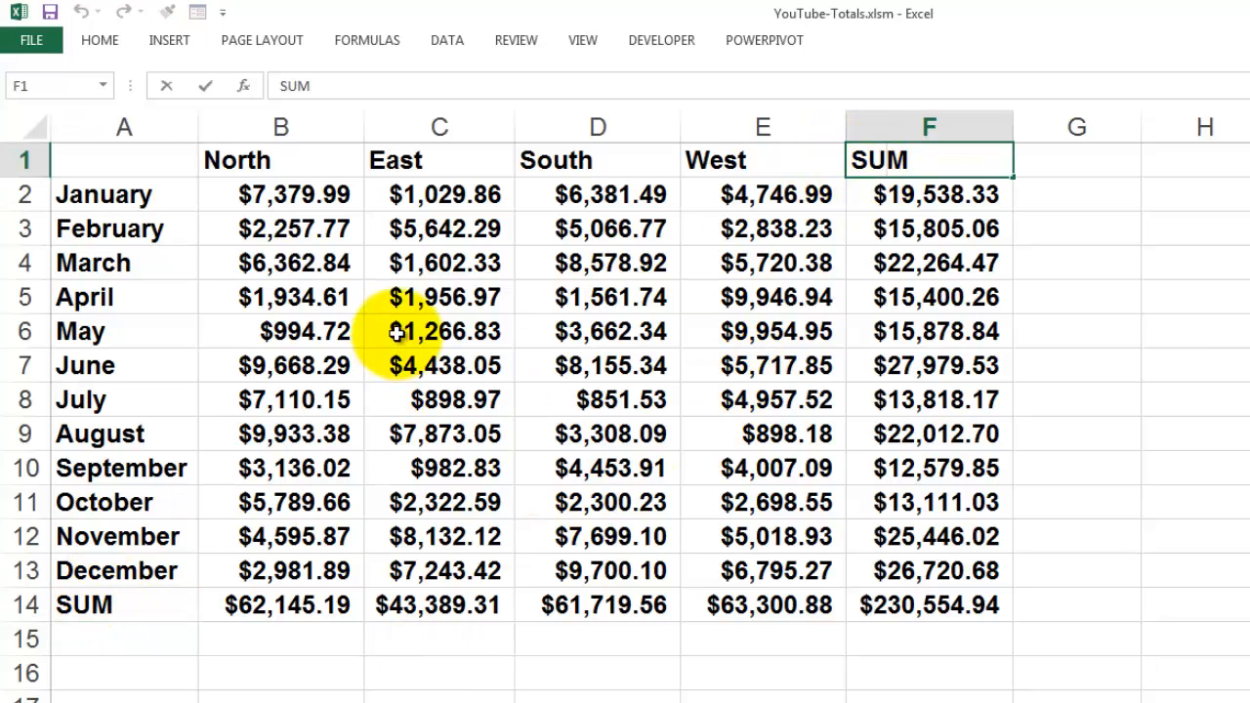
pyautogui.click(438, 331)
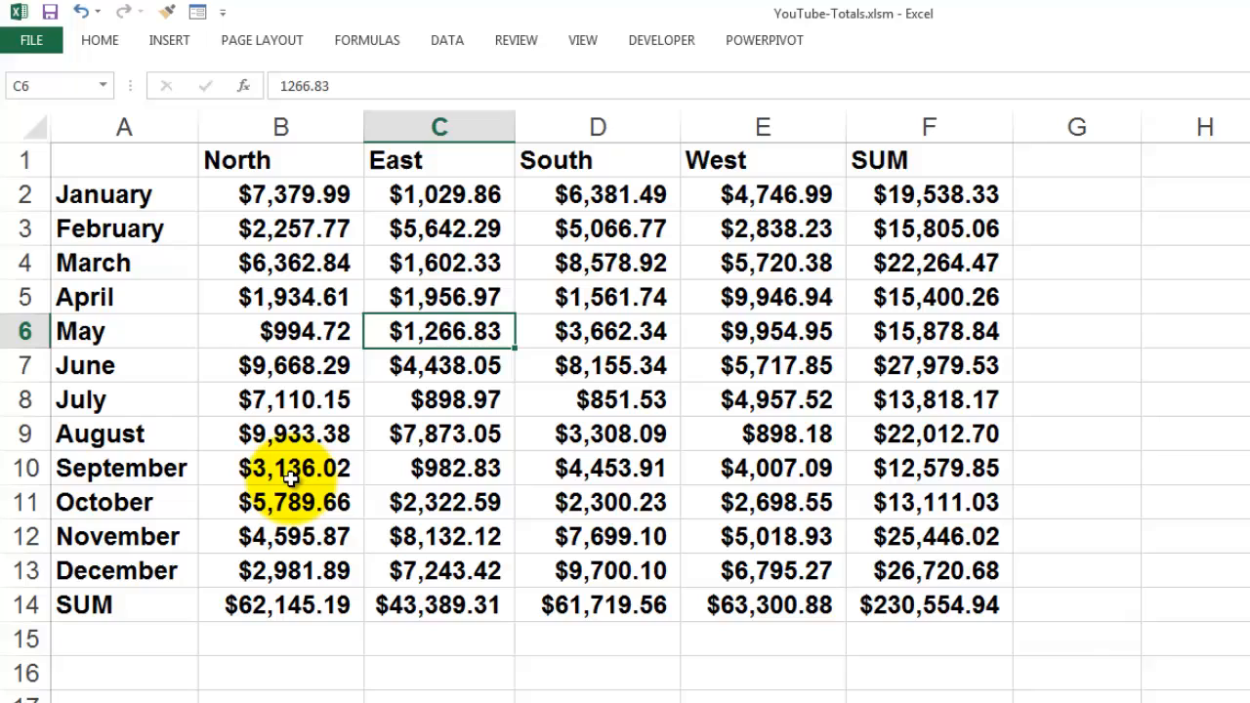
pyautogui.moveTo(234, 357)
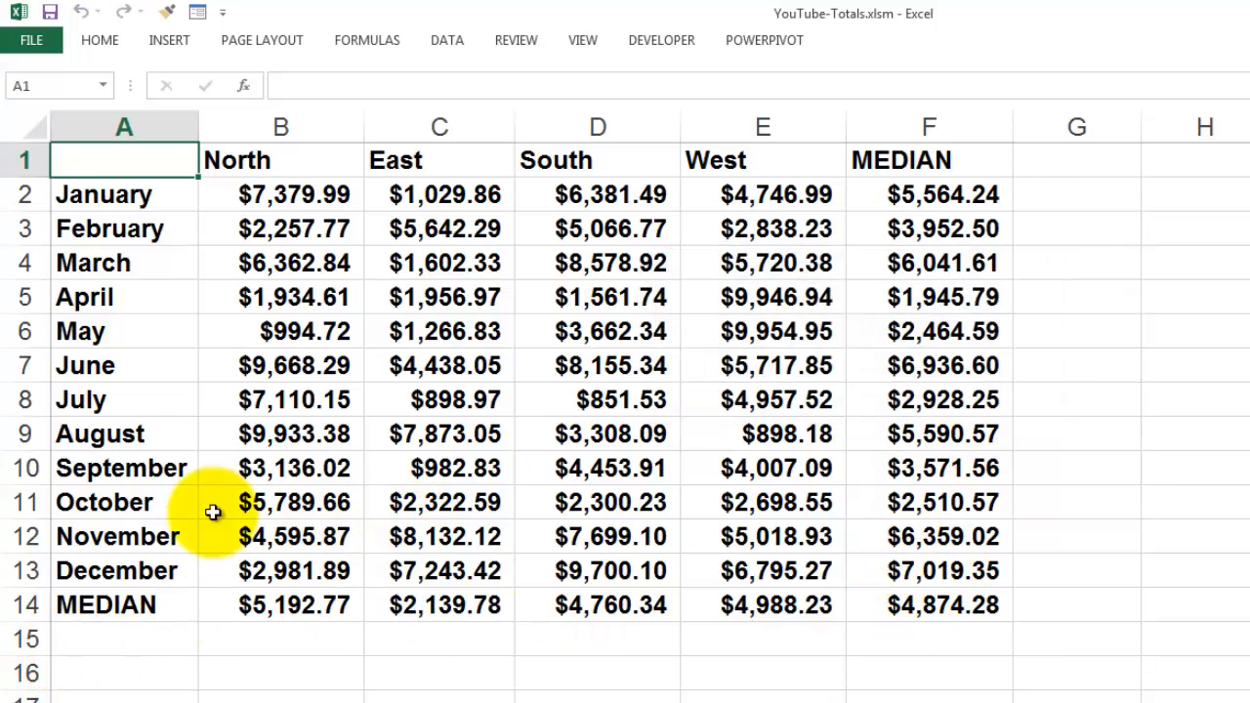
pyautogui.moveTo(916, 679)
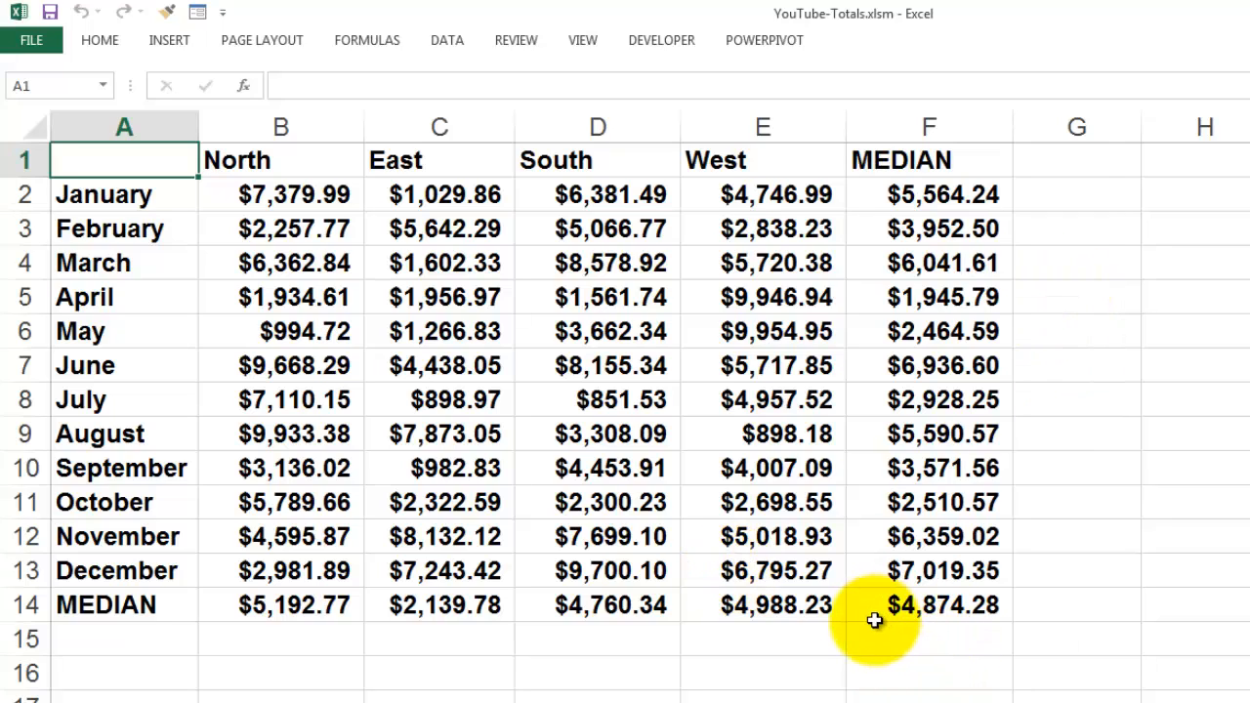
pyautogui.moveTo(767, 451)
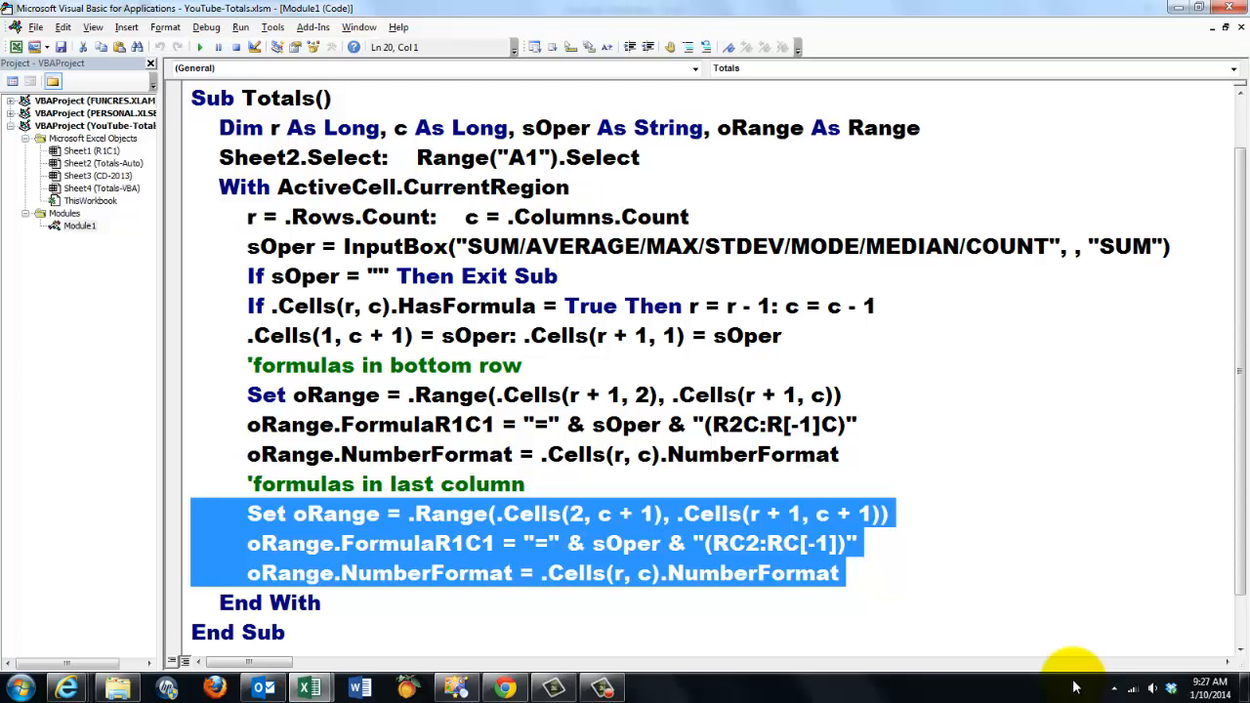
pyautogui.moveTo(772, 595)
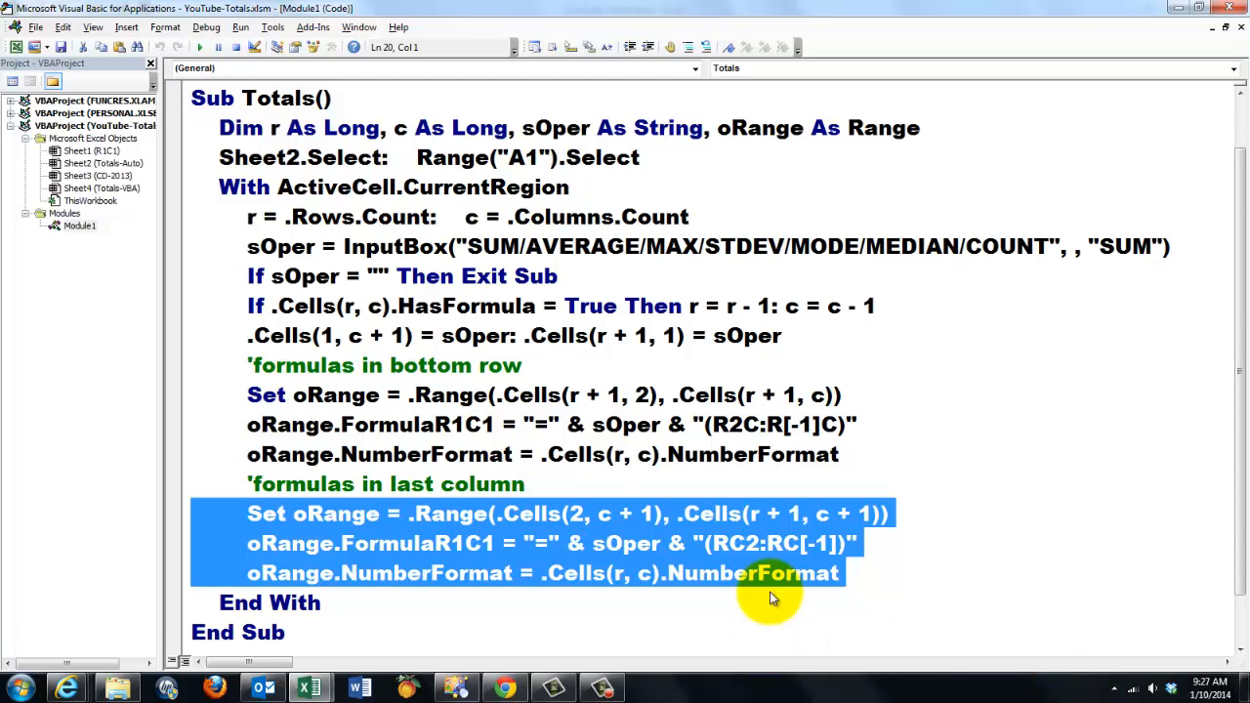
pyautogui.moveTo(183, 401)
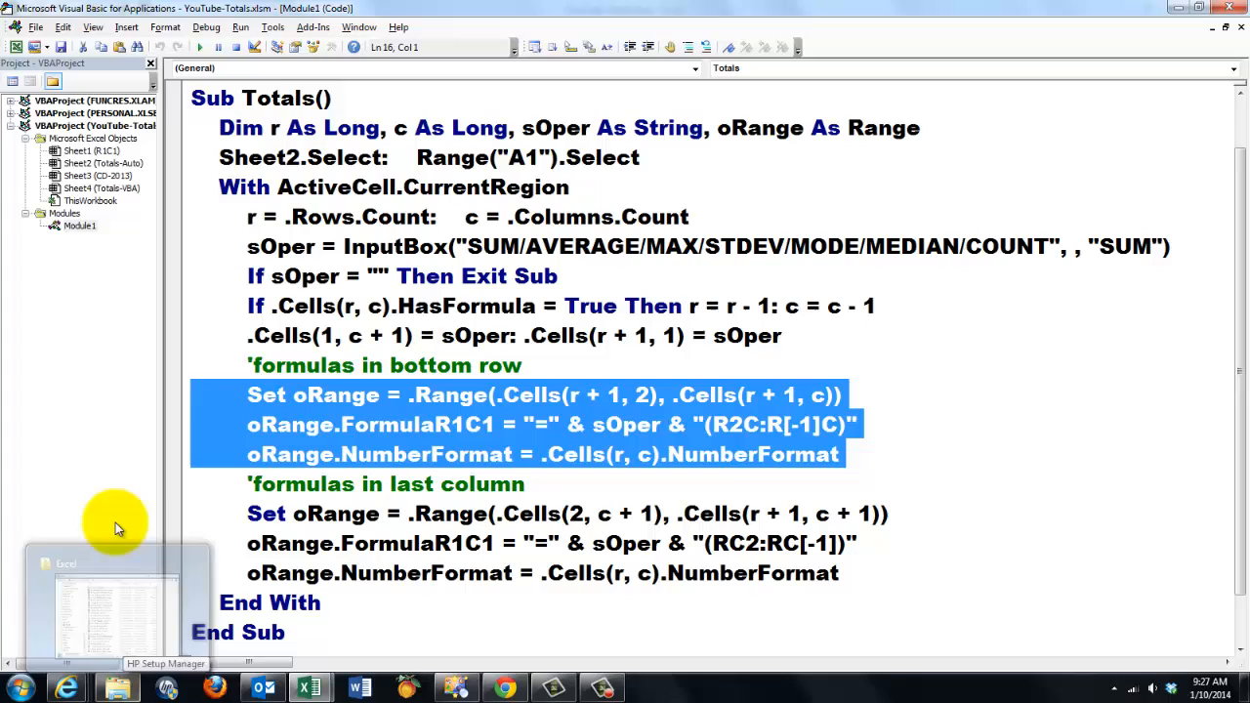
pyautogui.moveTo(956, 504)
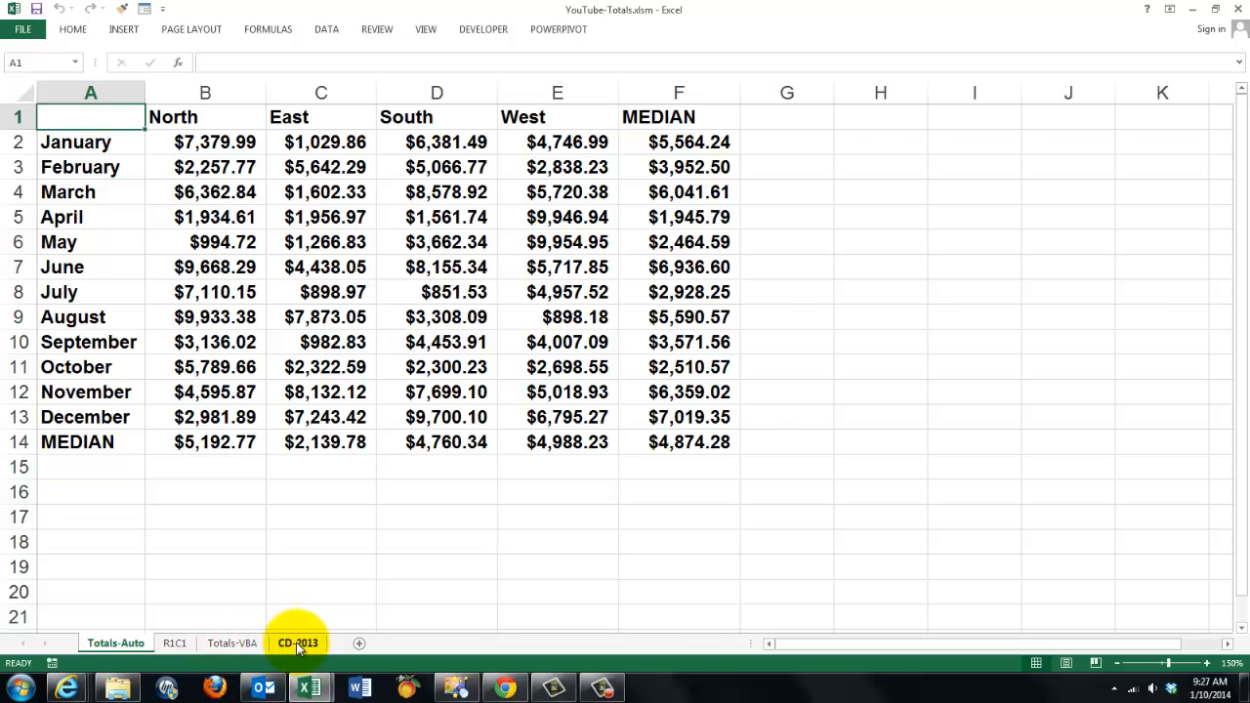
# Step: Show the CD-2013 sheet listing 30 VBA course chapters and the genesispc.com address
pyautogui.click(298, 642)
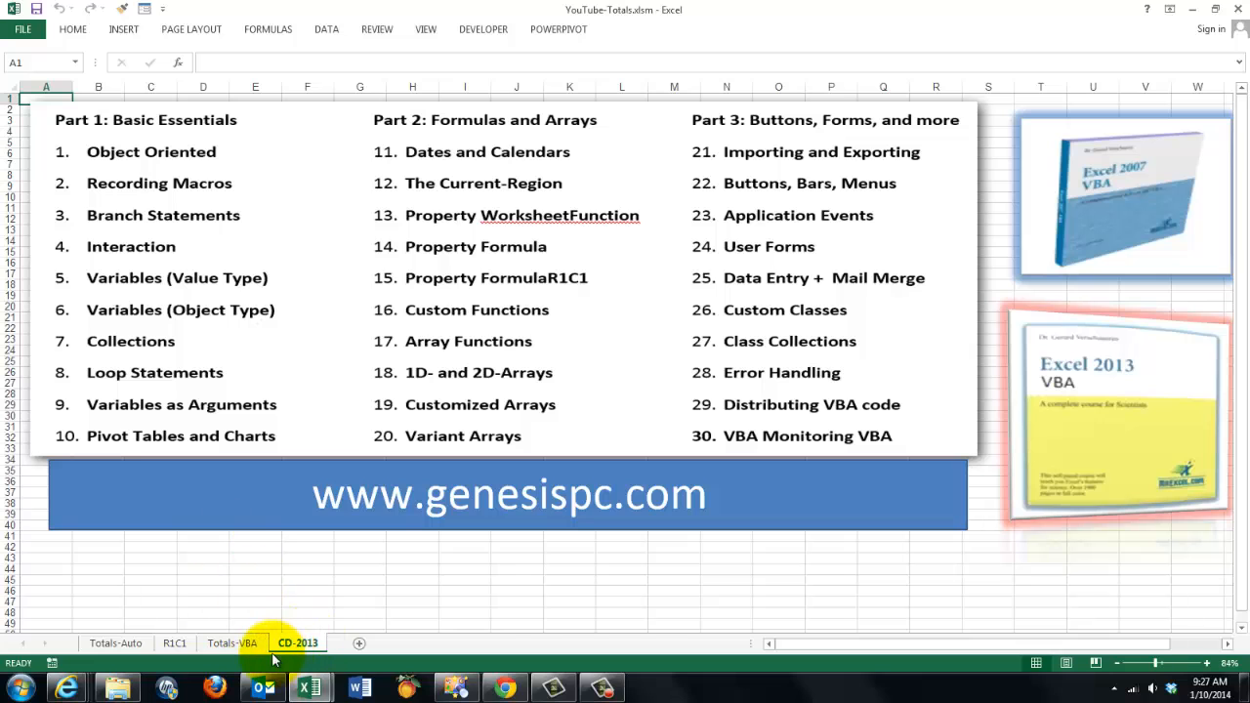
pyautogui.click(298, 642)
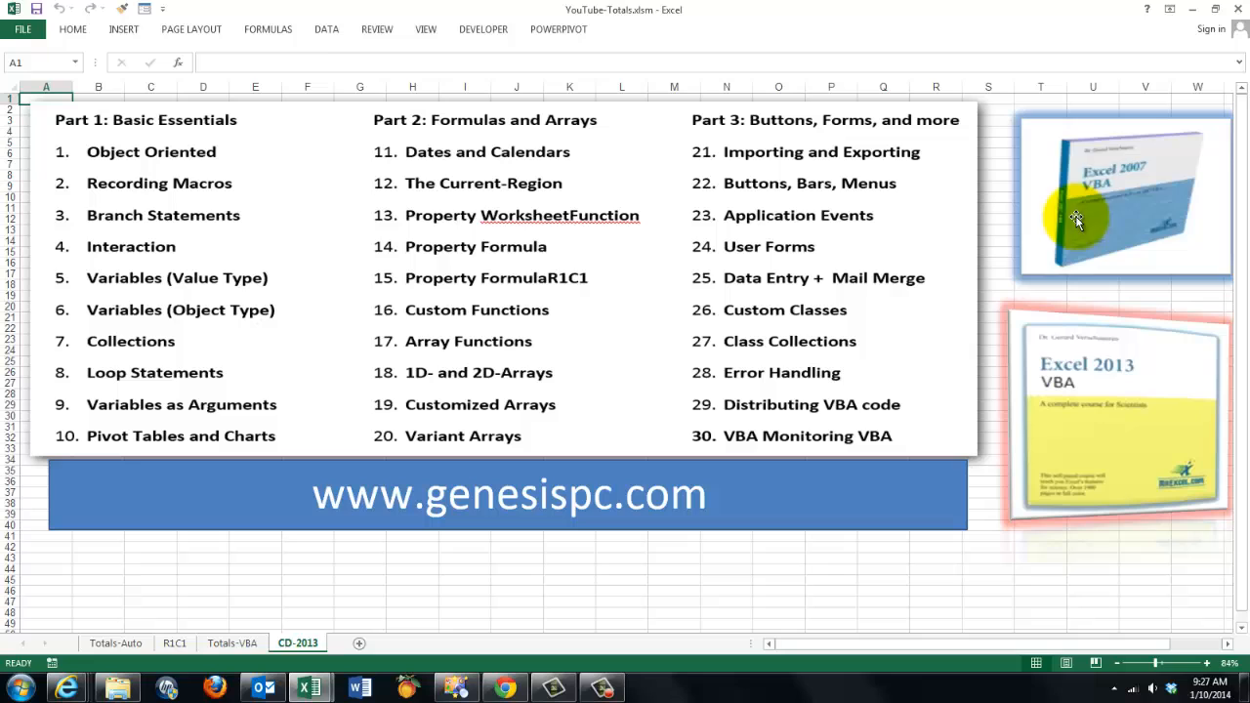
pyautogui.moveTo(1122, 194)
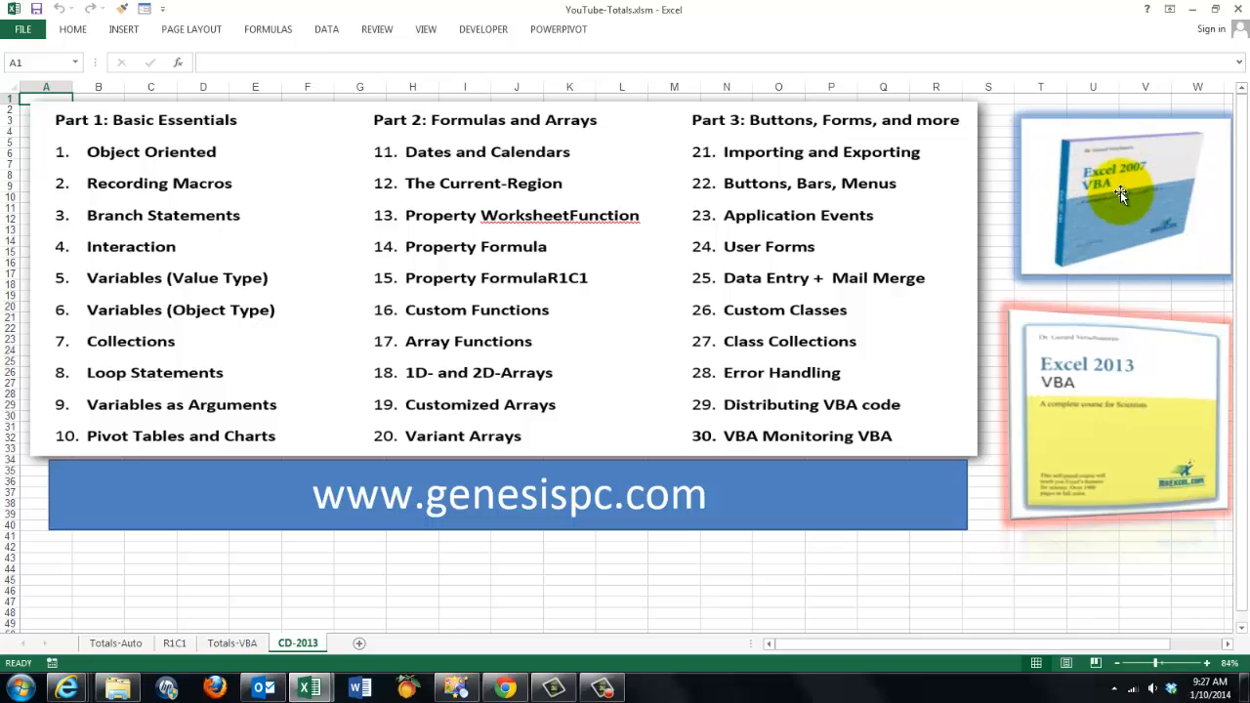
pyautogui.moveTo(1094, 405)
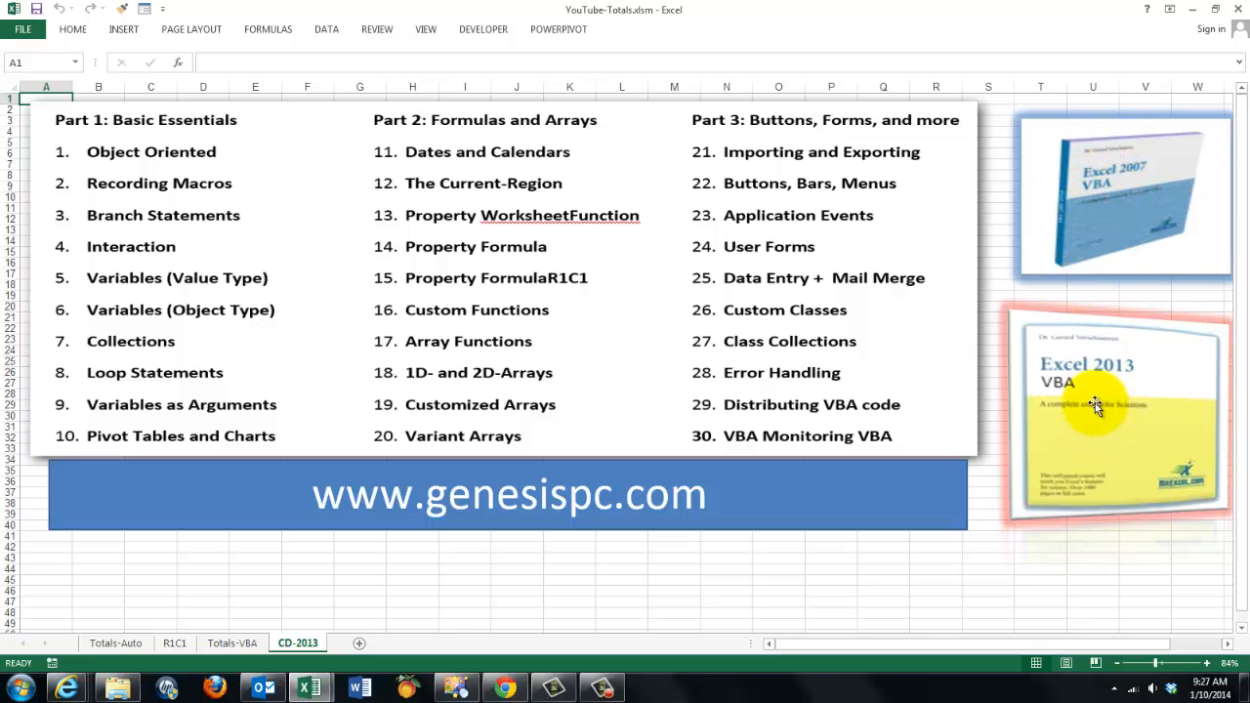
pyautogui.moveTo(1169, 427)
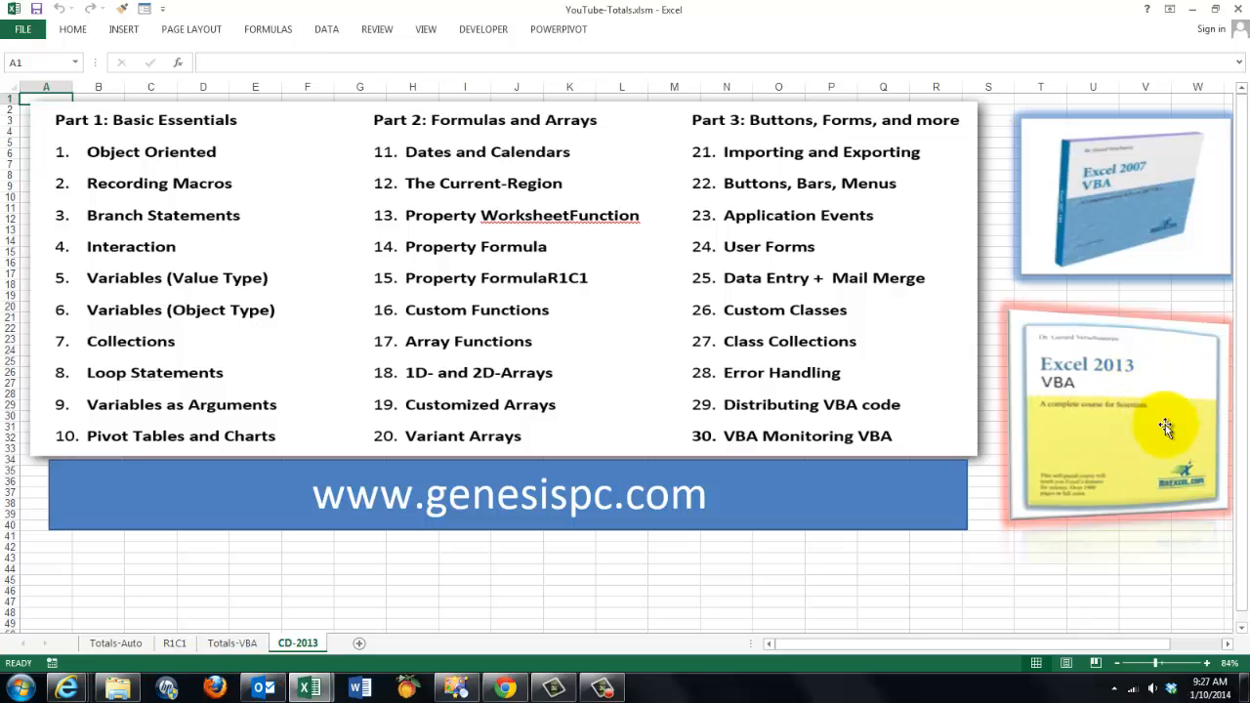
pyautogui.moveTo(655, 476)
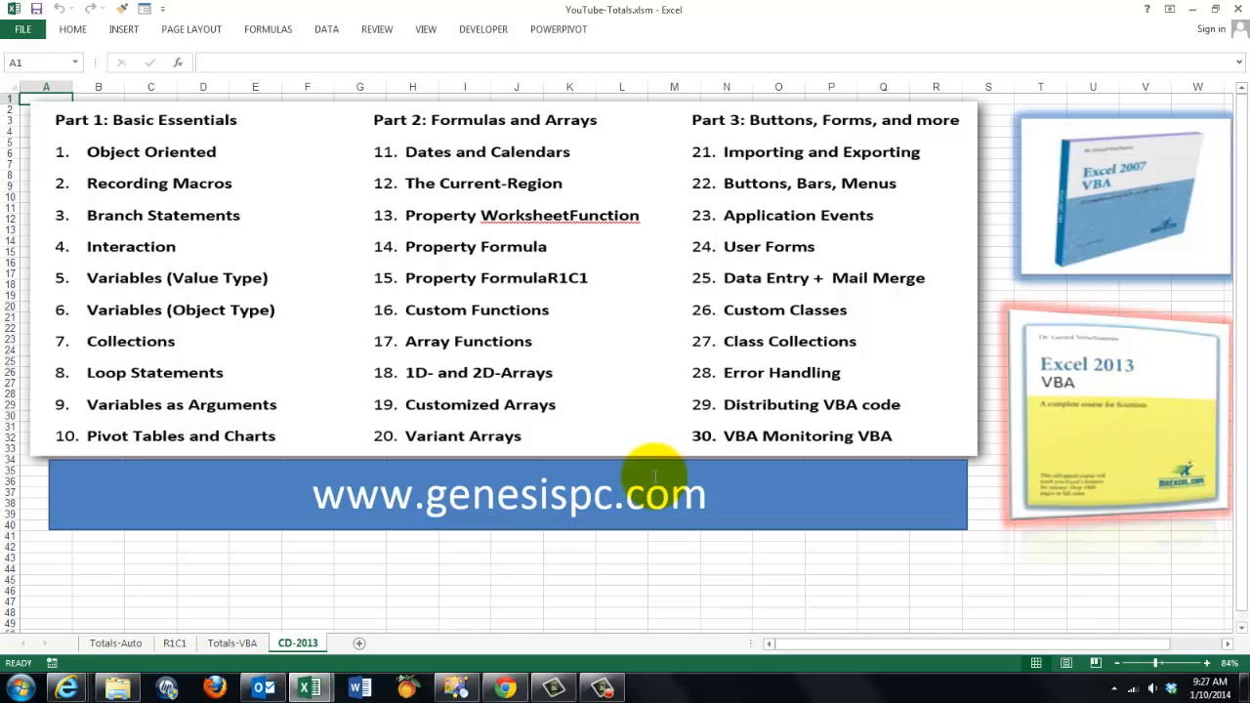
pyautogui.moveTo(173, 379)
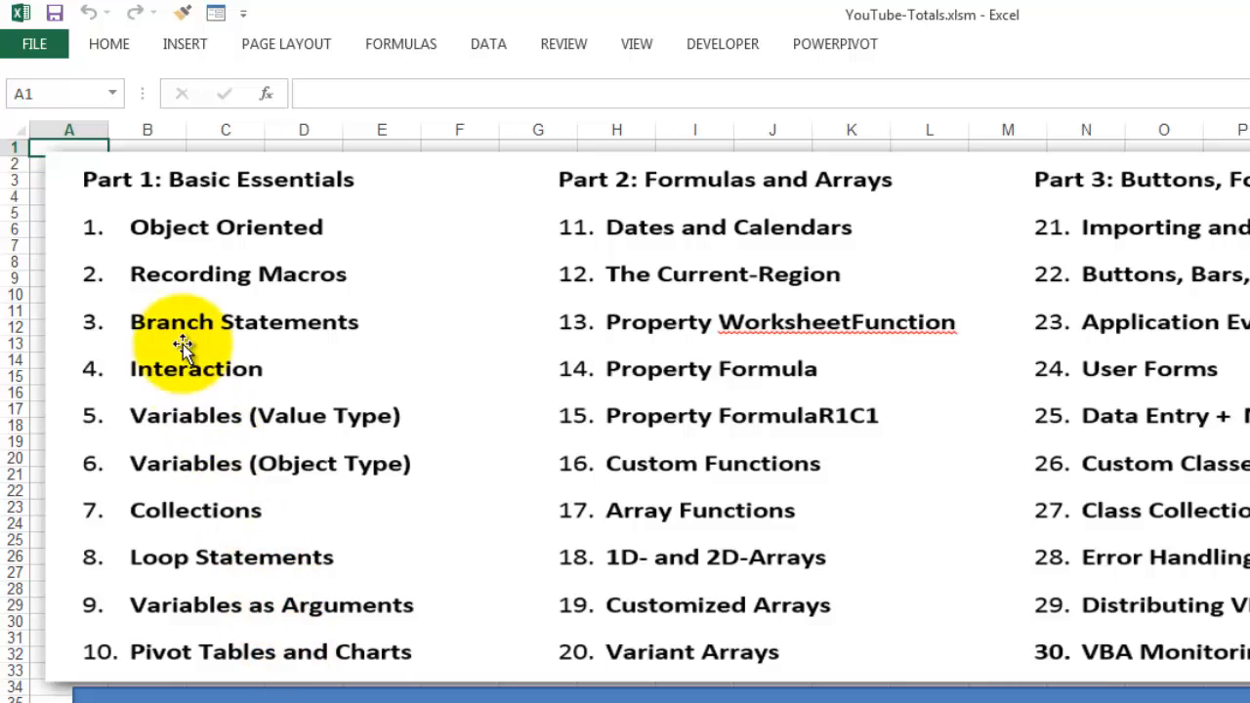
pyautogui.moveTo(664, 416)
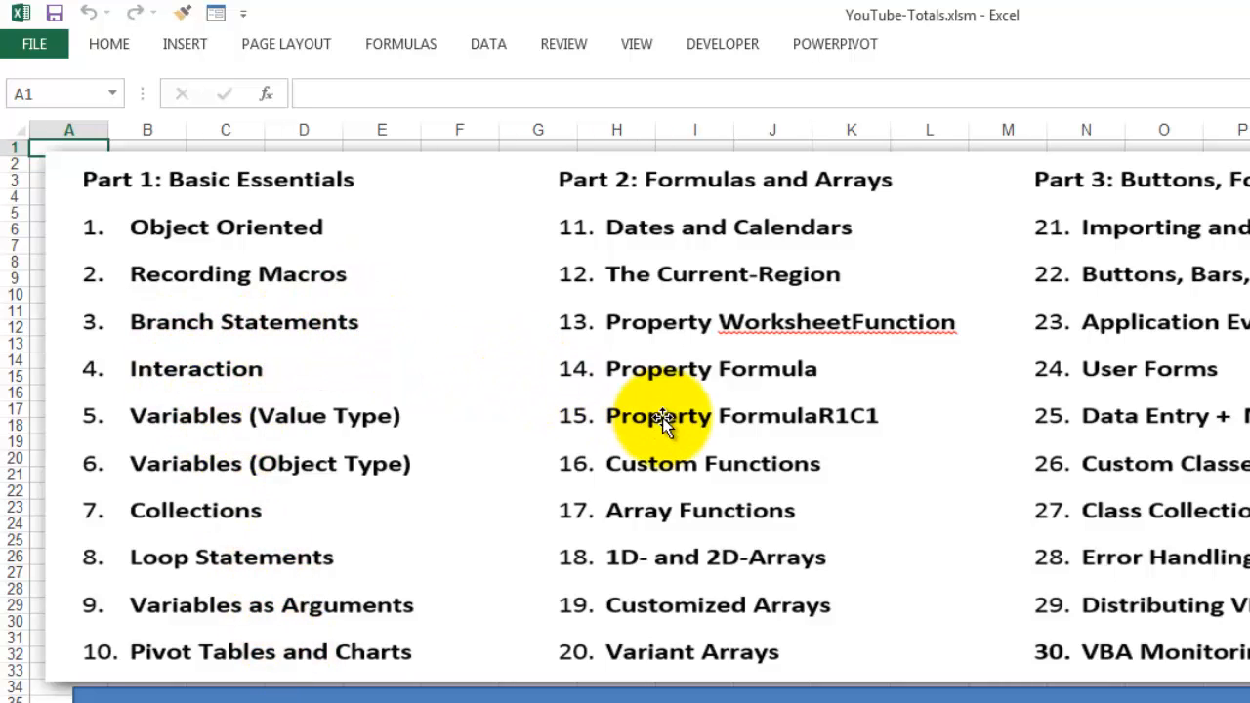
pyautogui.moveTo(659, 489)
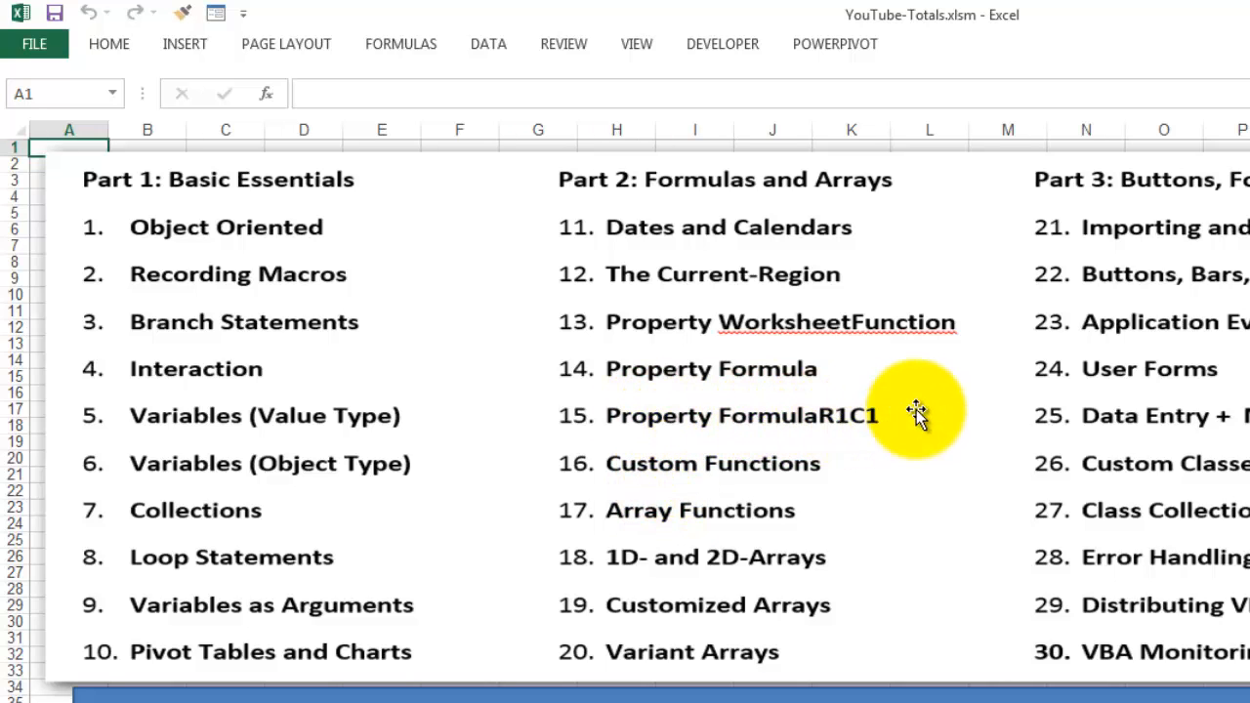
pyautogui.moveTo(694, 415)
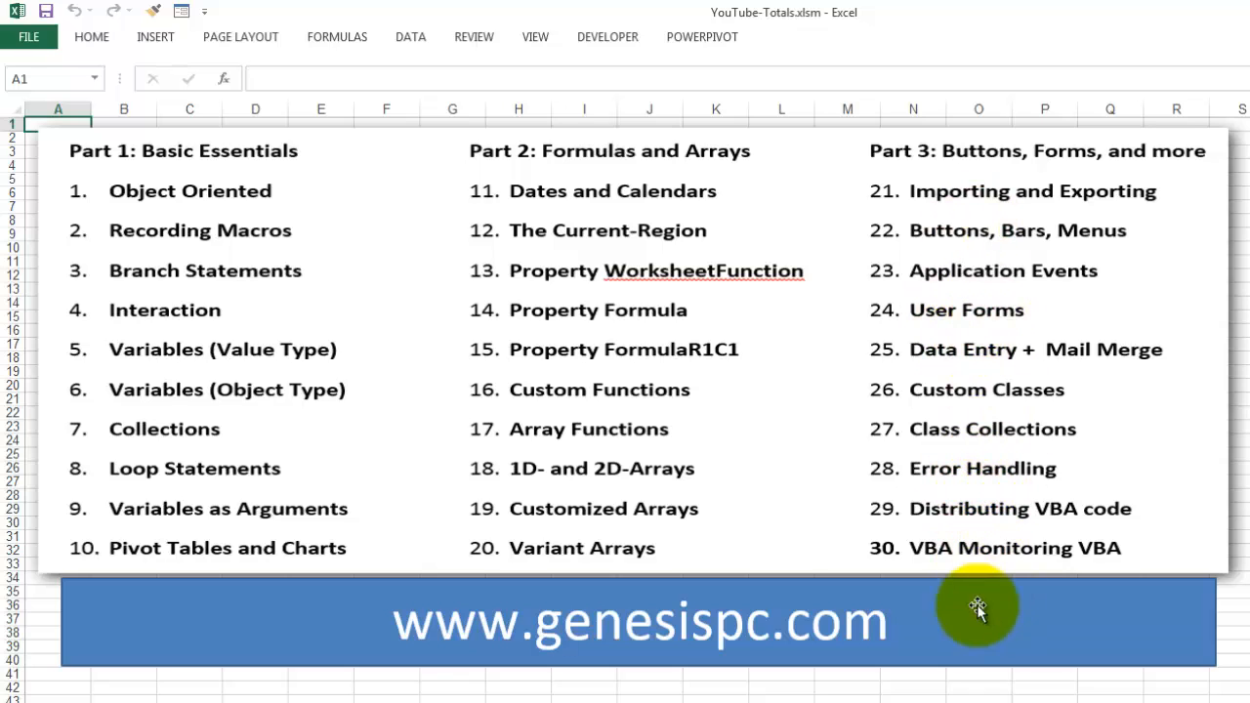
pyautogui.moveTo(982, 441)
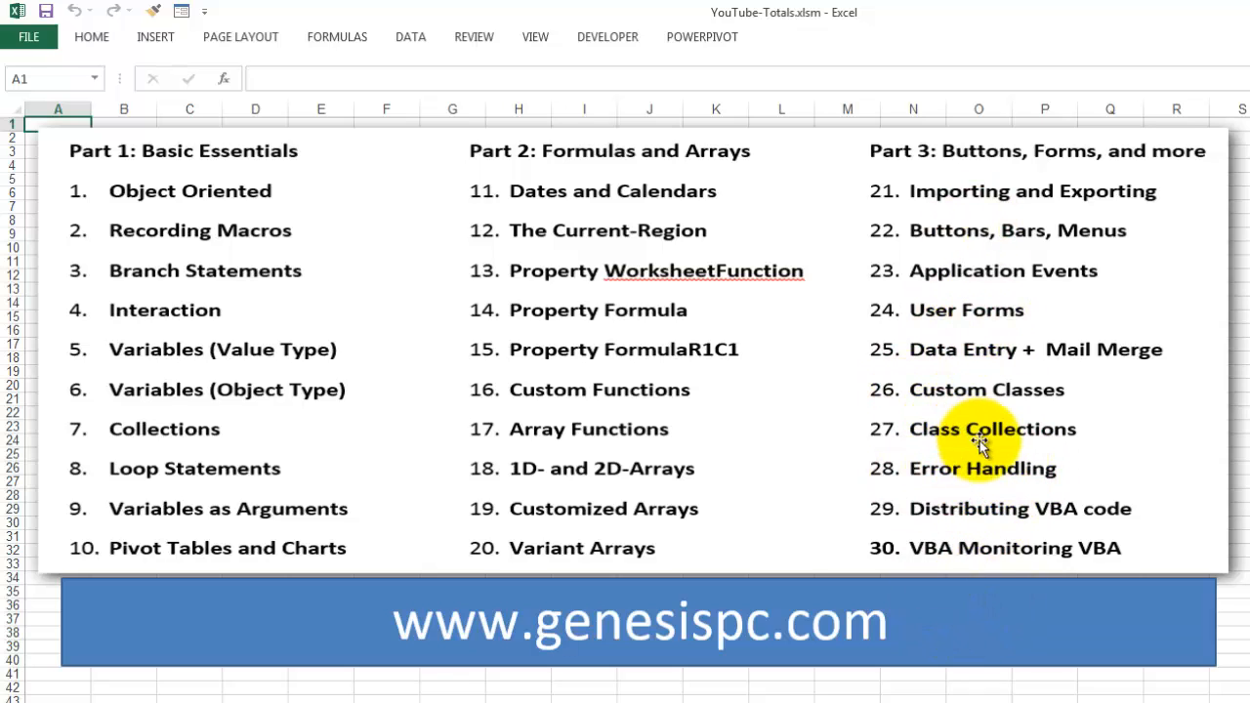
pyautogui.moveTo(894, 517)
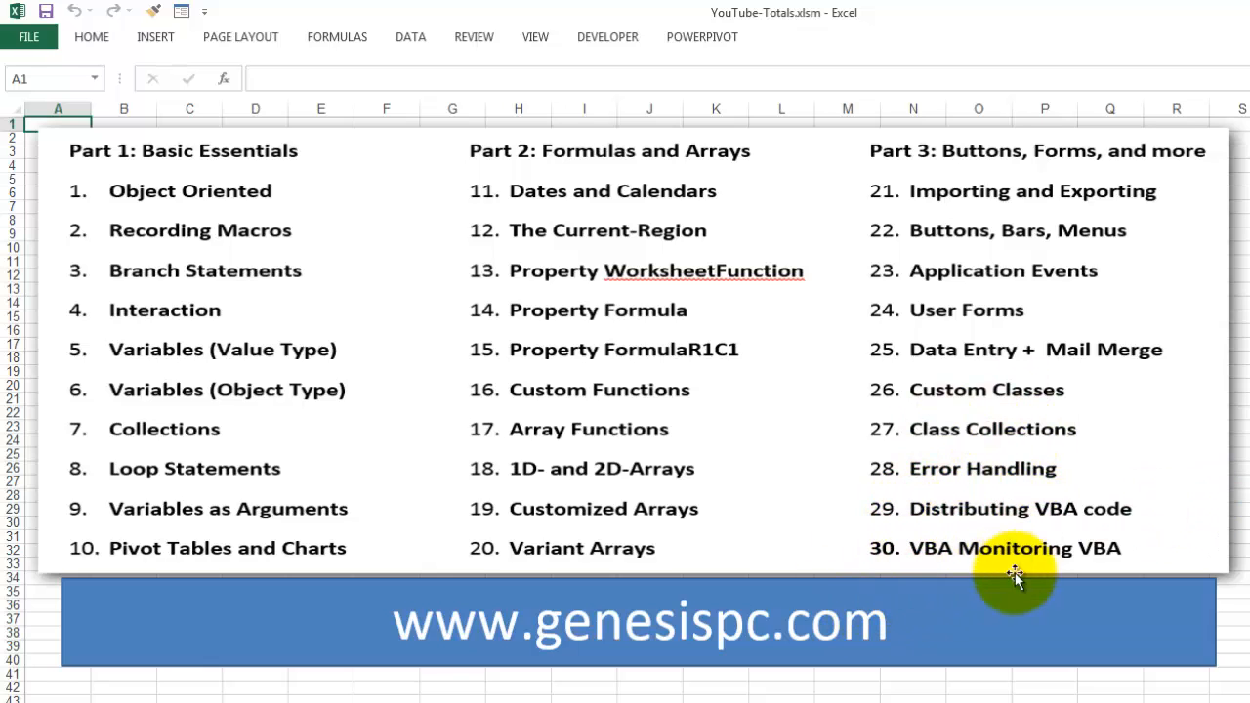
pyautogui.moveTo(571, 669)
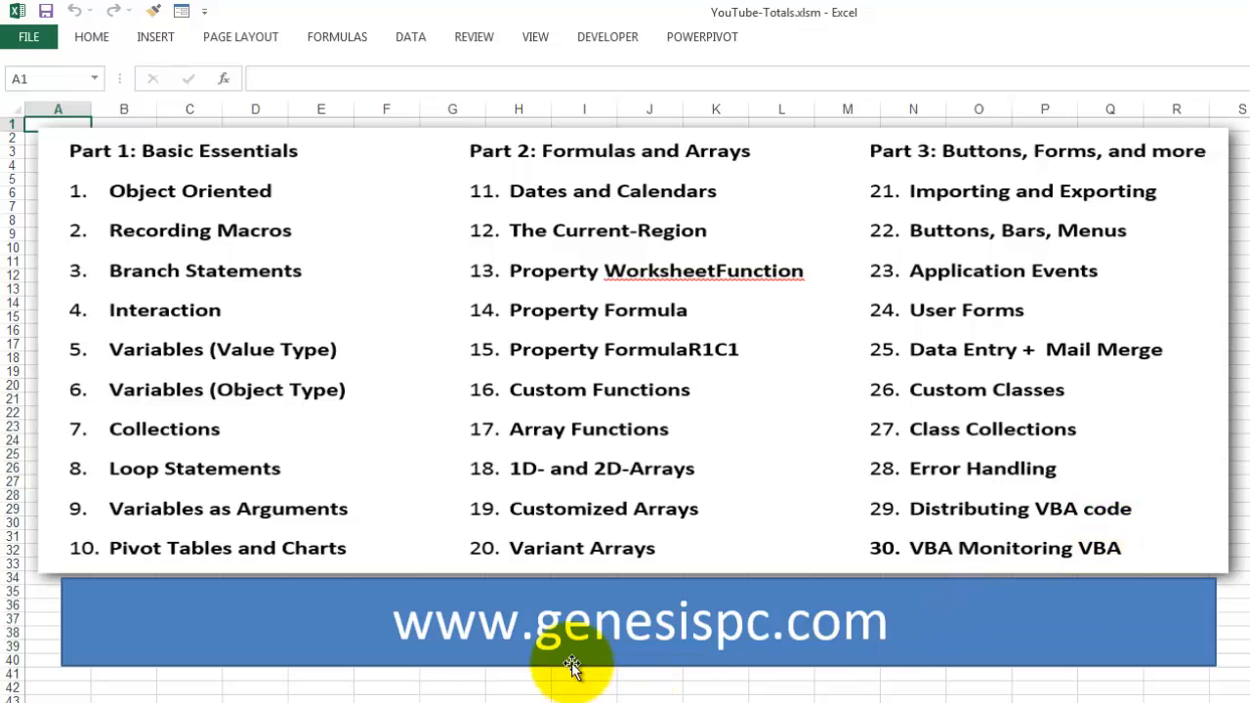